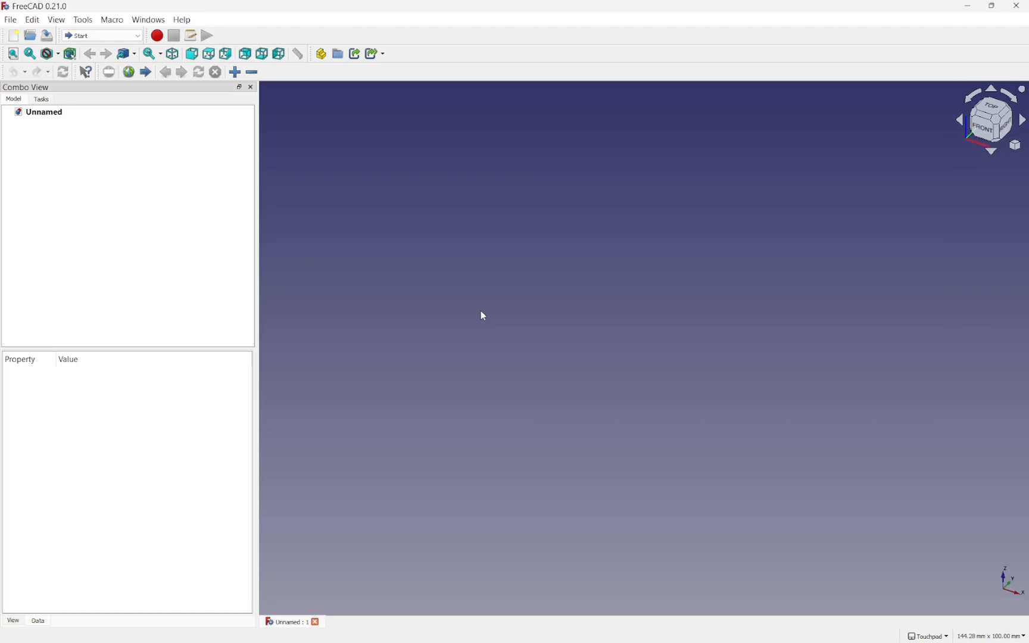
mouse_move(272, 279)
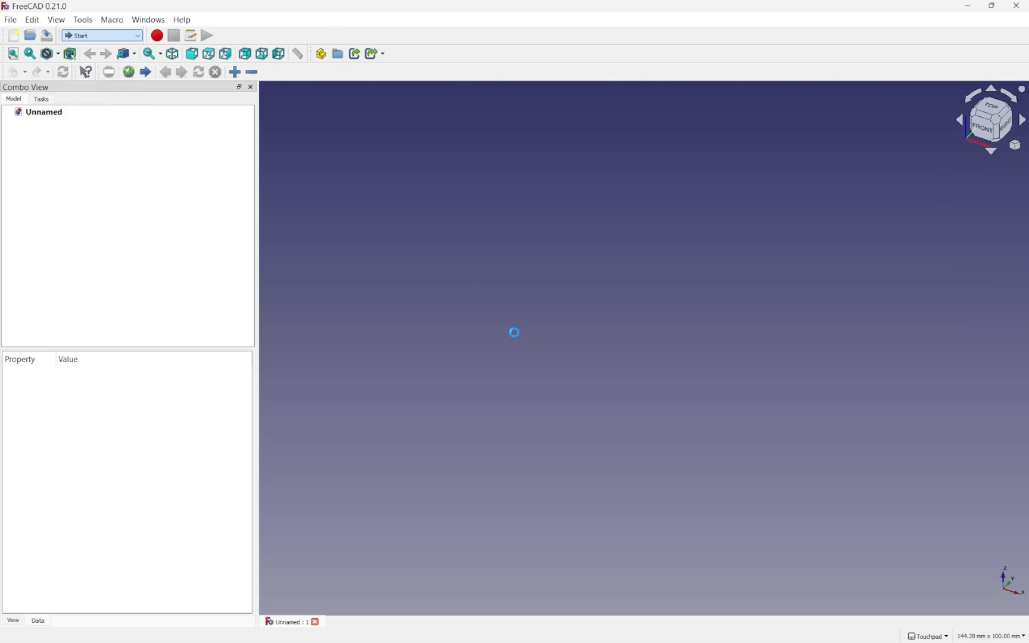
In Part Design, create a new body and start a sketch on the XY plane.
left_click(102, 36)
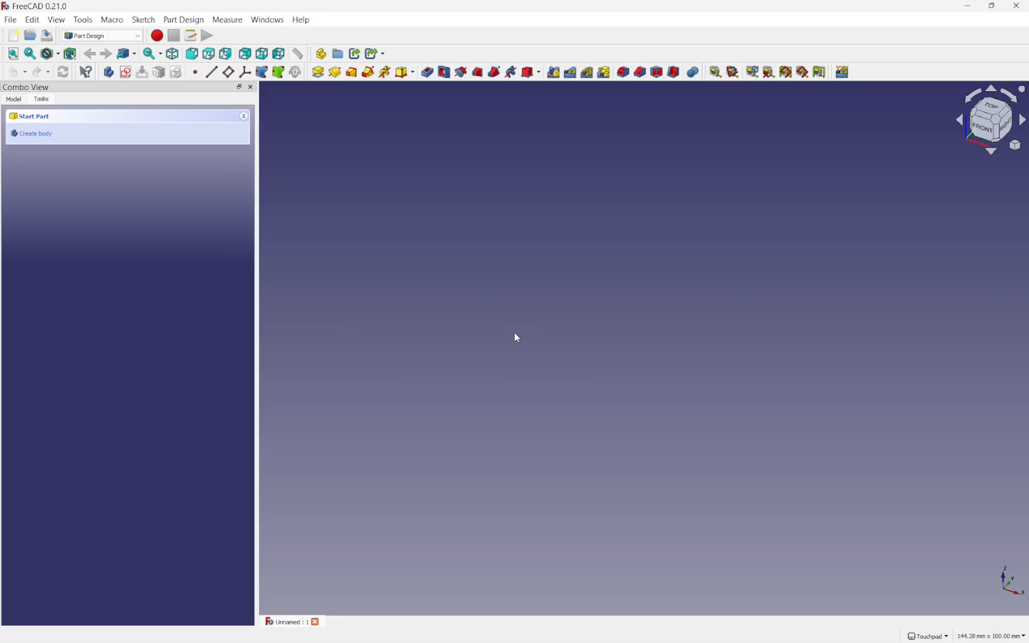
mouse_move(104, 87)
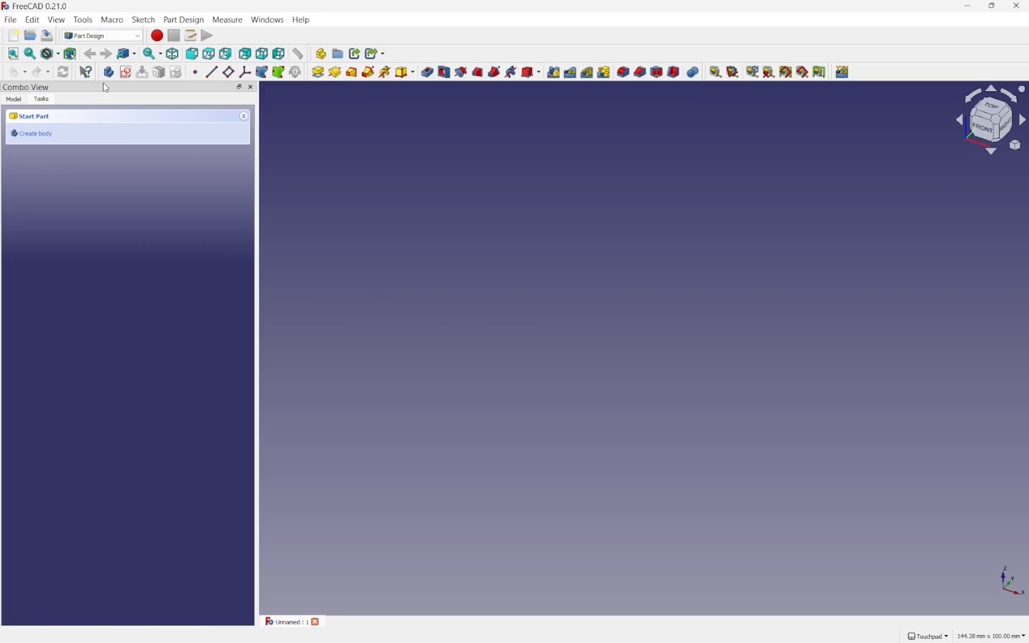
left_click(108, 73)
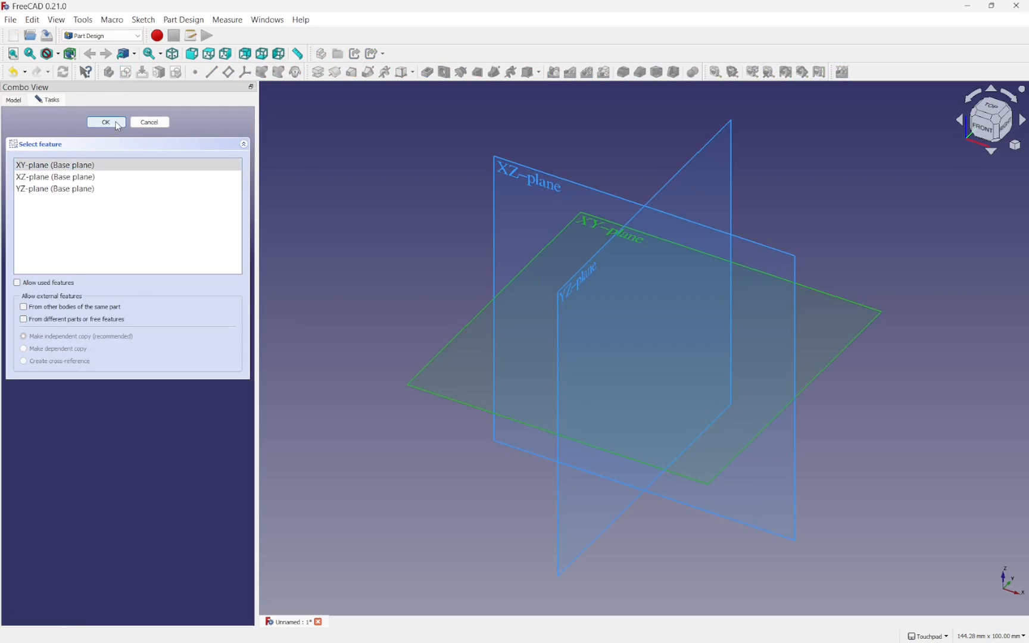
left_click(106, 122)
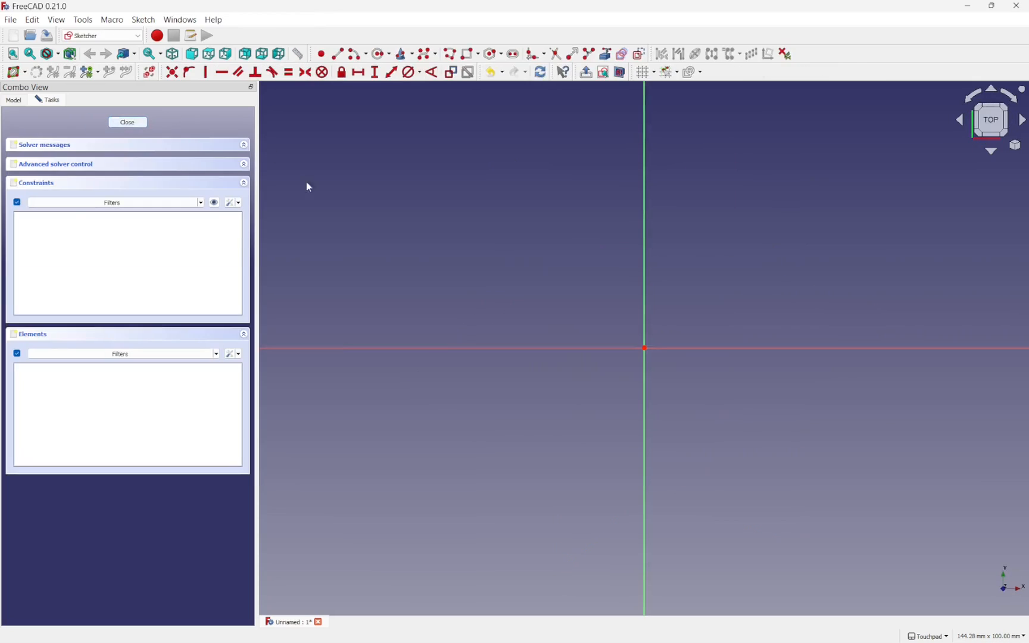
mouse_move(340, 249)
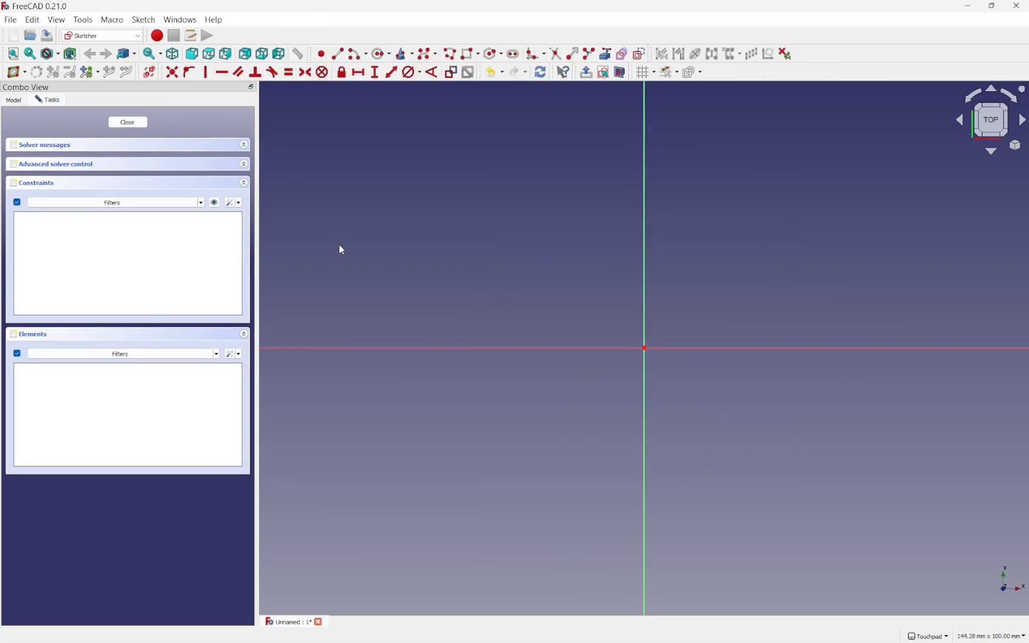
mouse_move(304, 126)
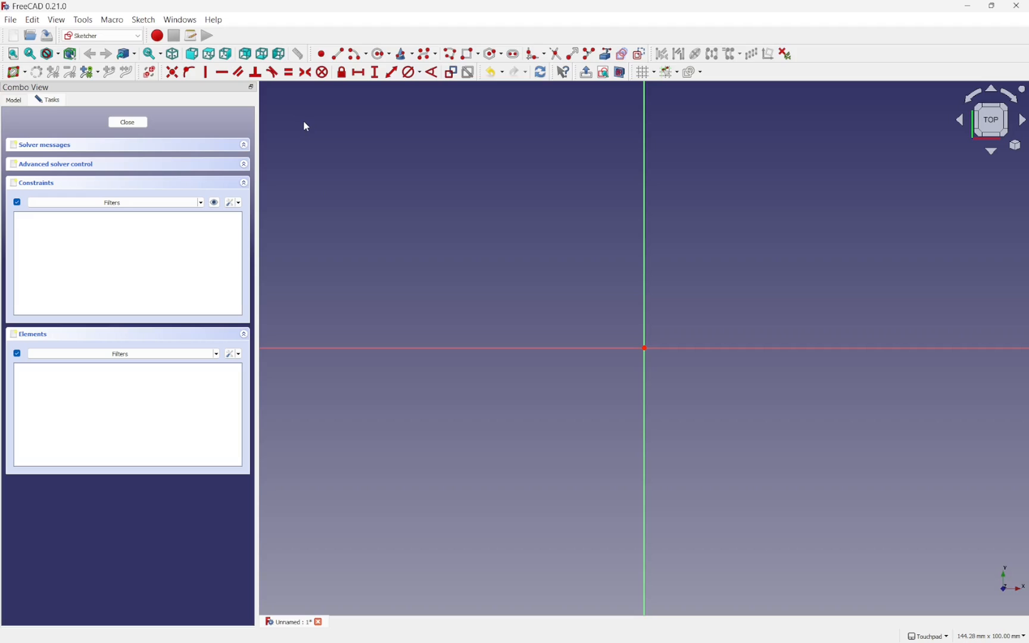
mouse_move(478, 288)
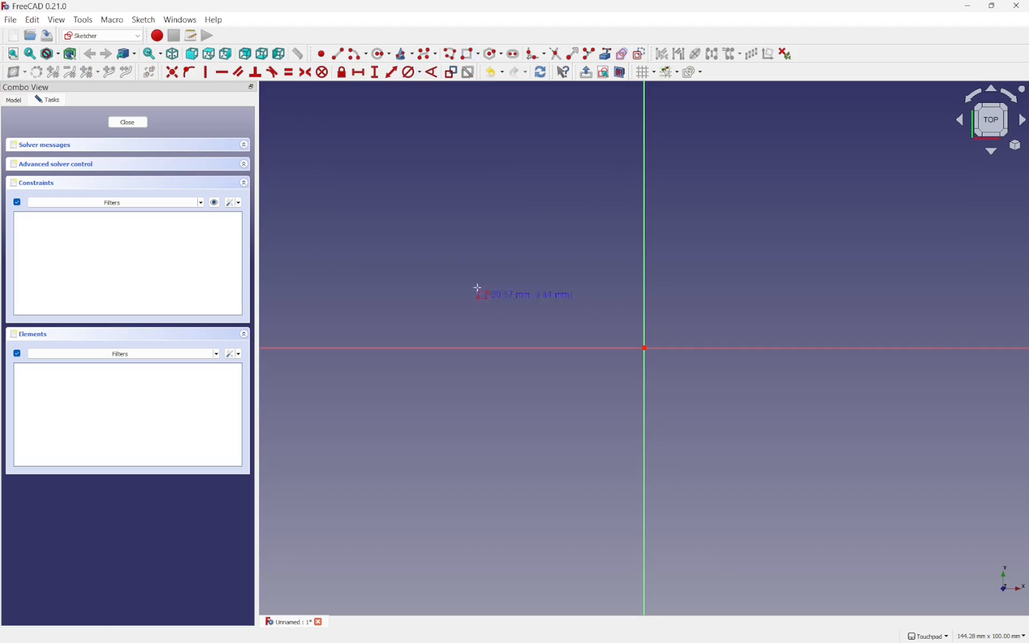
Draw a rectangle and constrain its sides equal so it becomes a centred square.
left_click(886, 524)
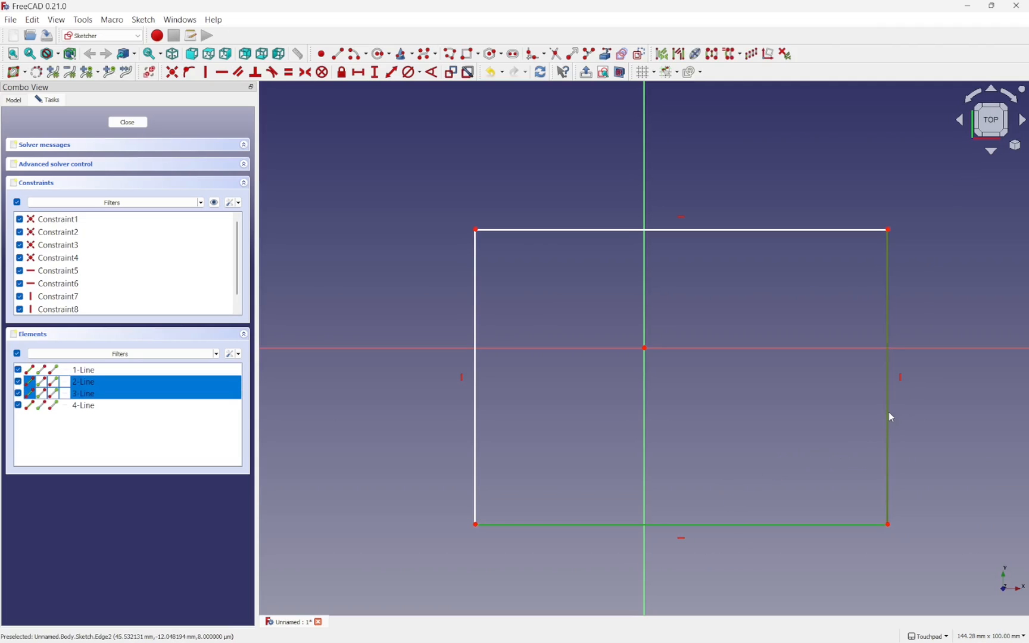
left_click(287, 73)
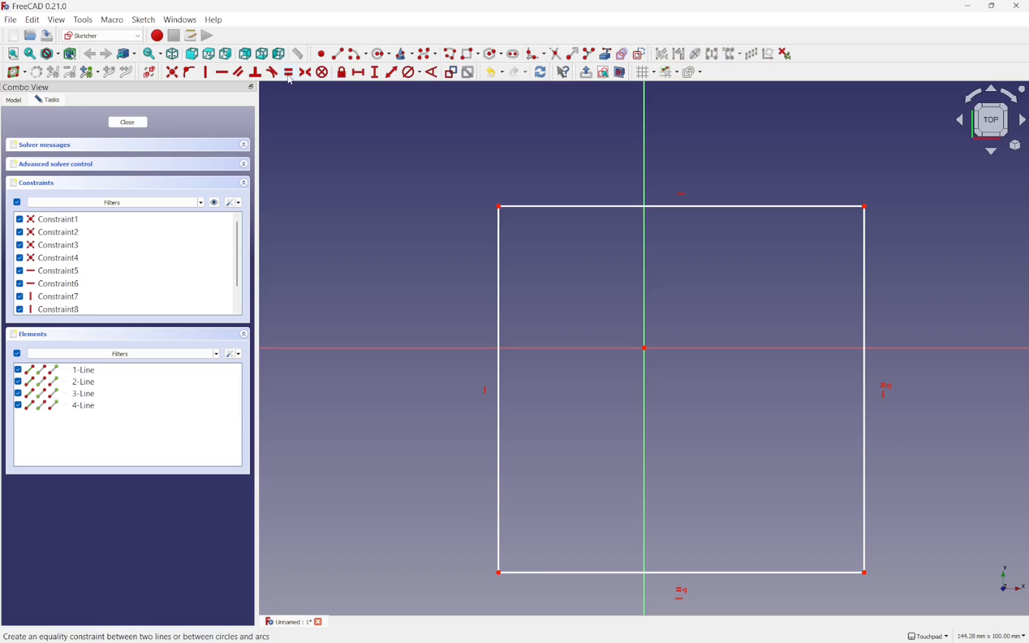
mouse_move(500, 208)
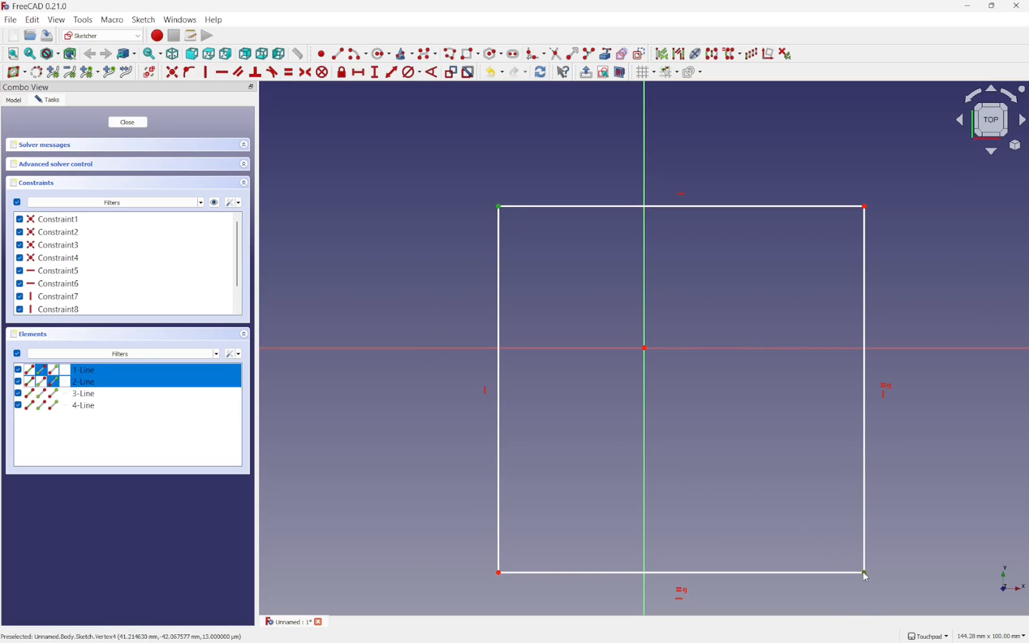
mouse_move(463, 120)
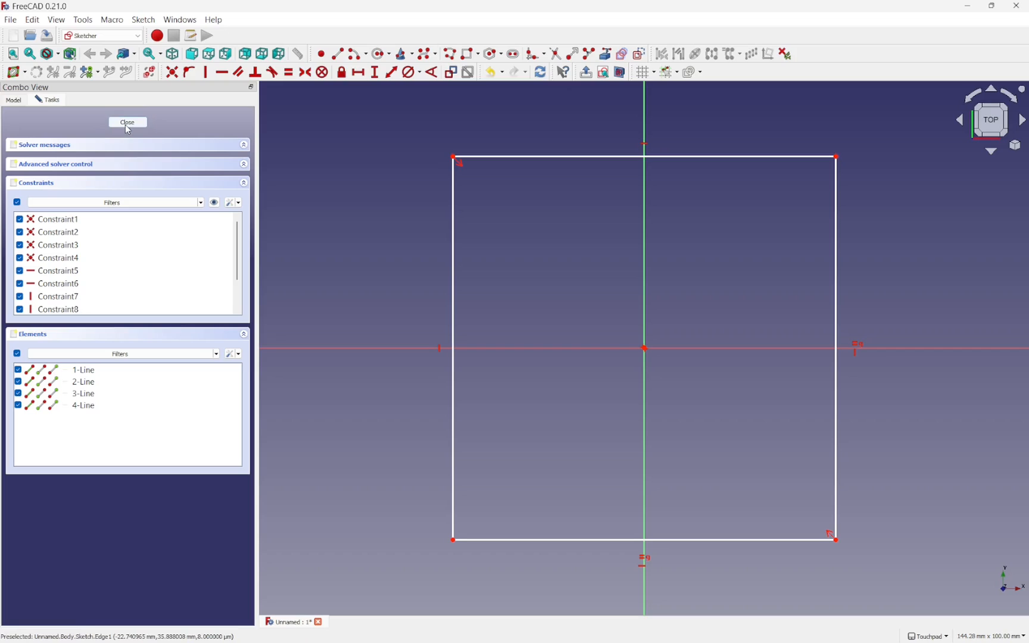
Pad the square sketch into a thin plate and select its top face.
left_click(128, 122)
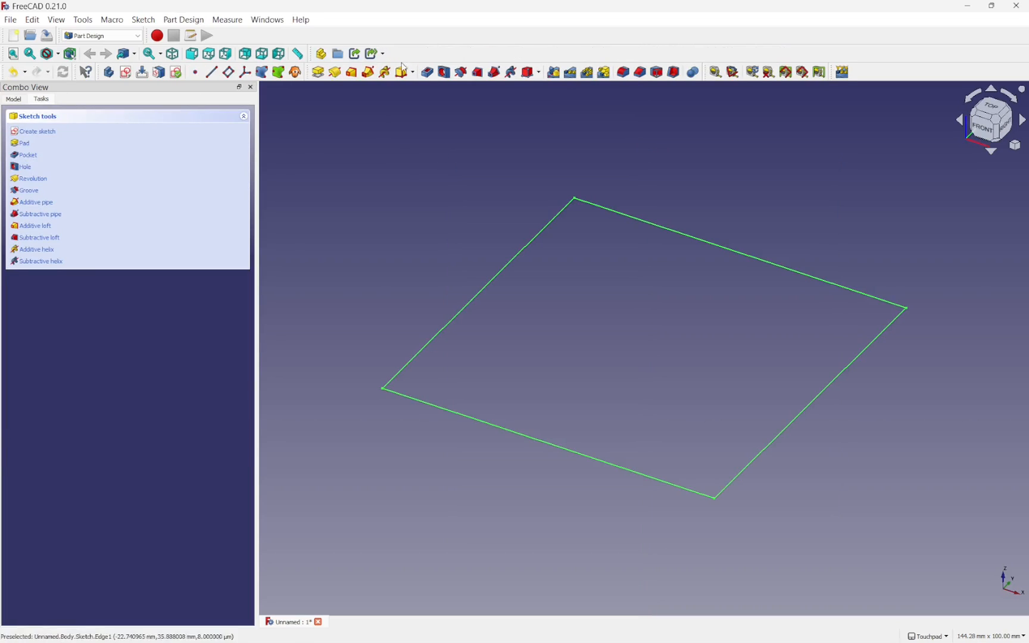
left_click(24, 143)
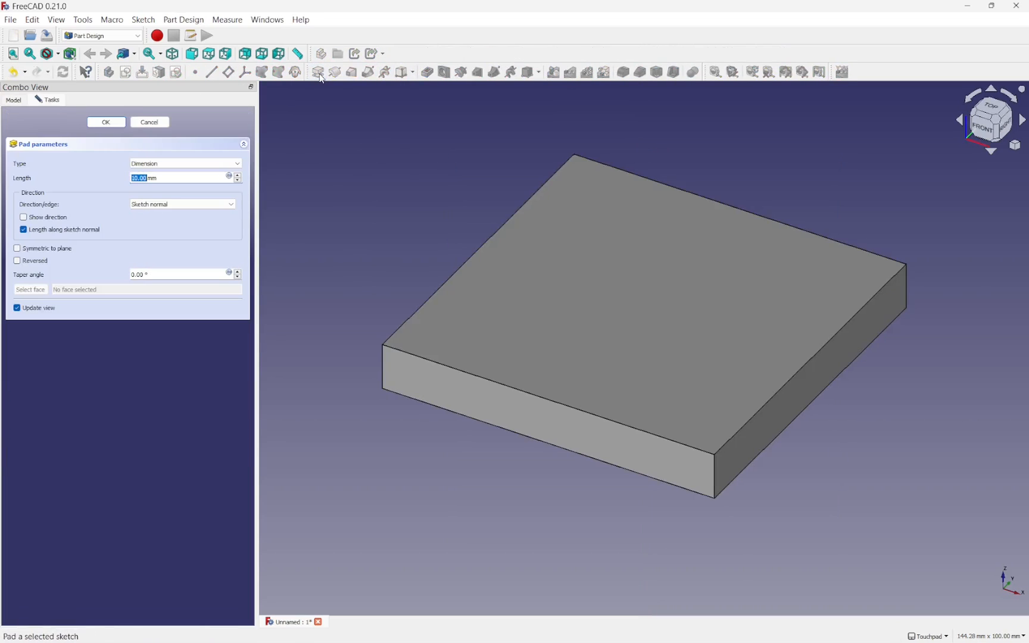
mouse_move(213, 194)
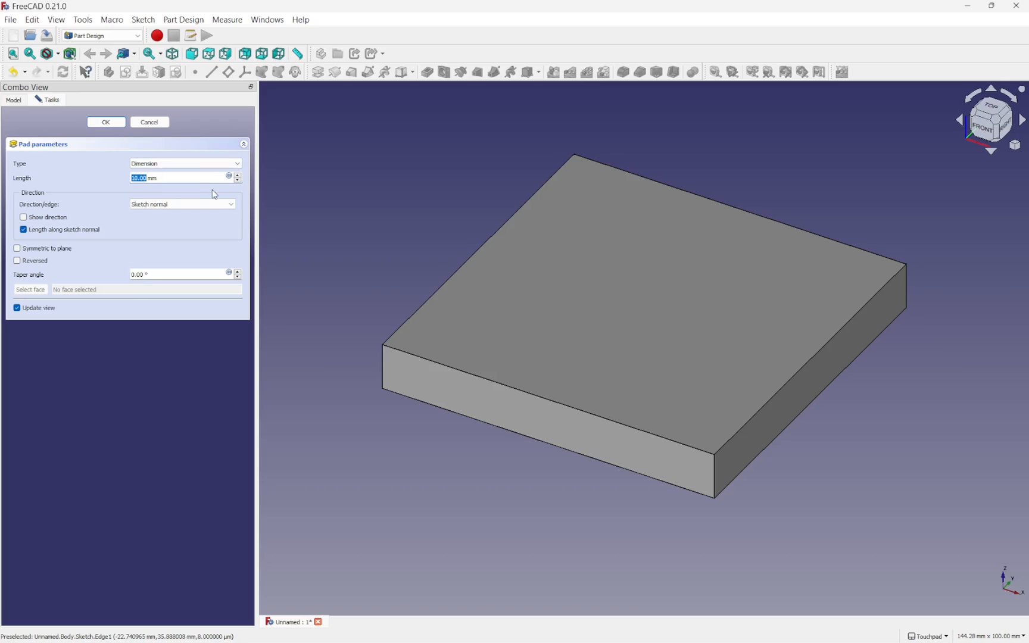
left_click(106, 122)
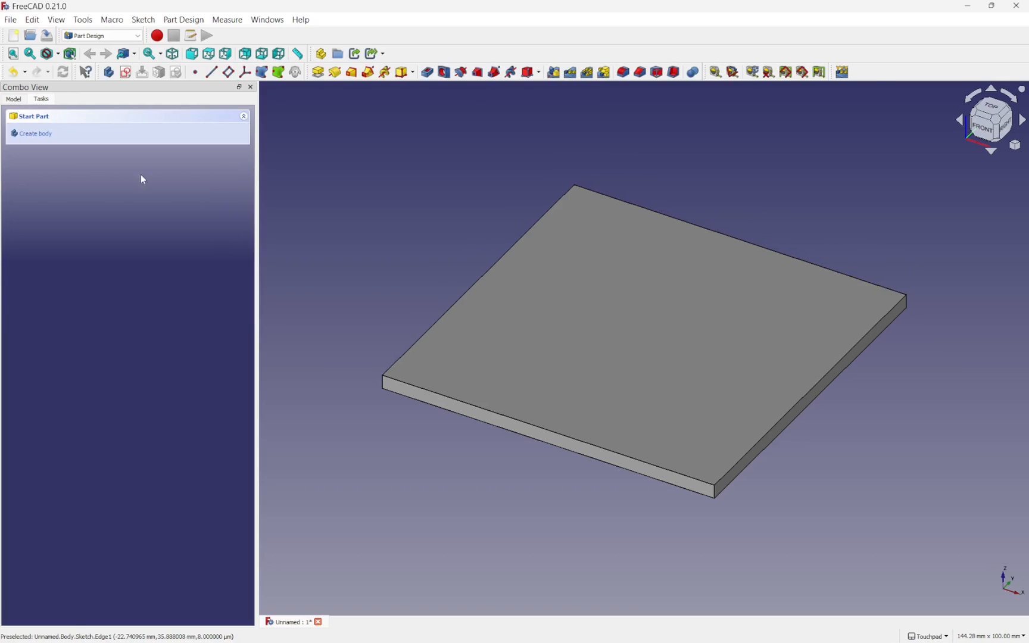
left_click(562, 310)
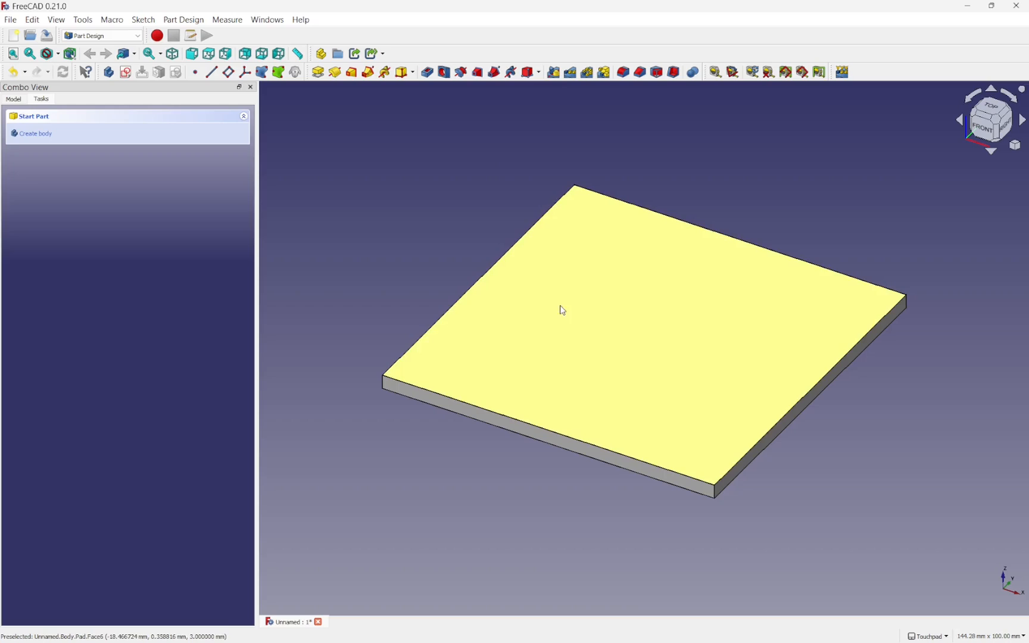
left_click(561, 310)
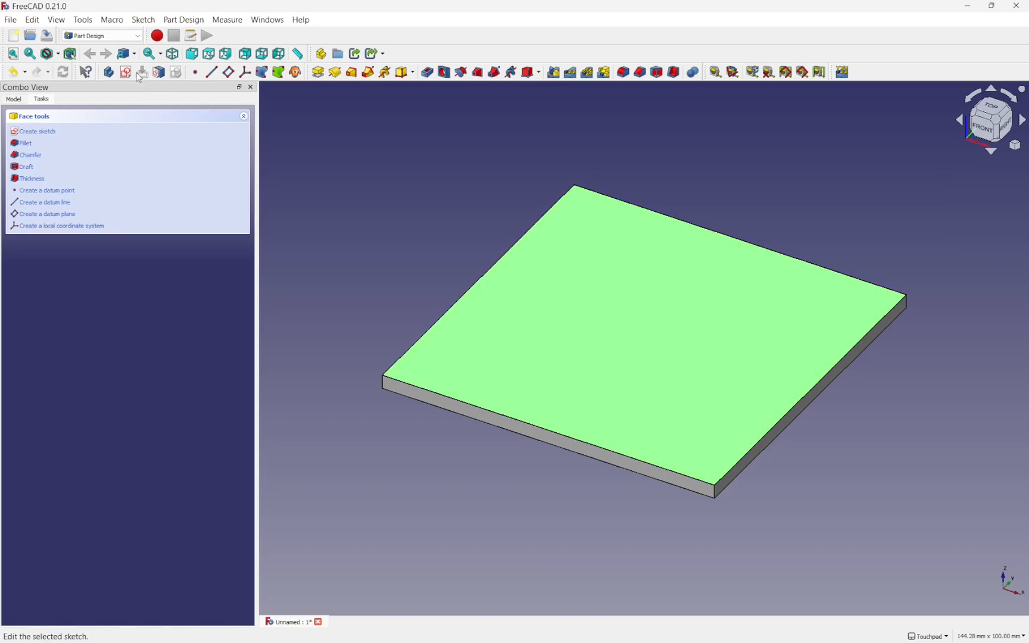
Sketch a single circle on the plate's top face, on the vertical axis.
left_click(37, 131)
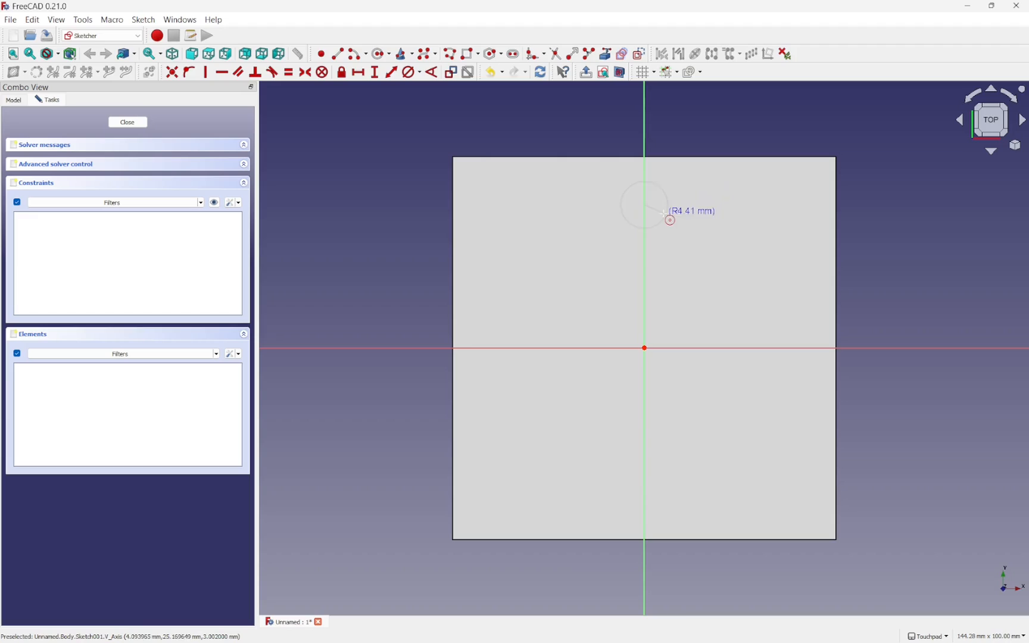
left_click(644, 204)
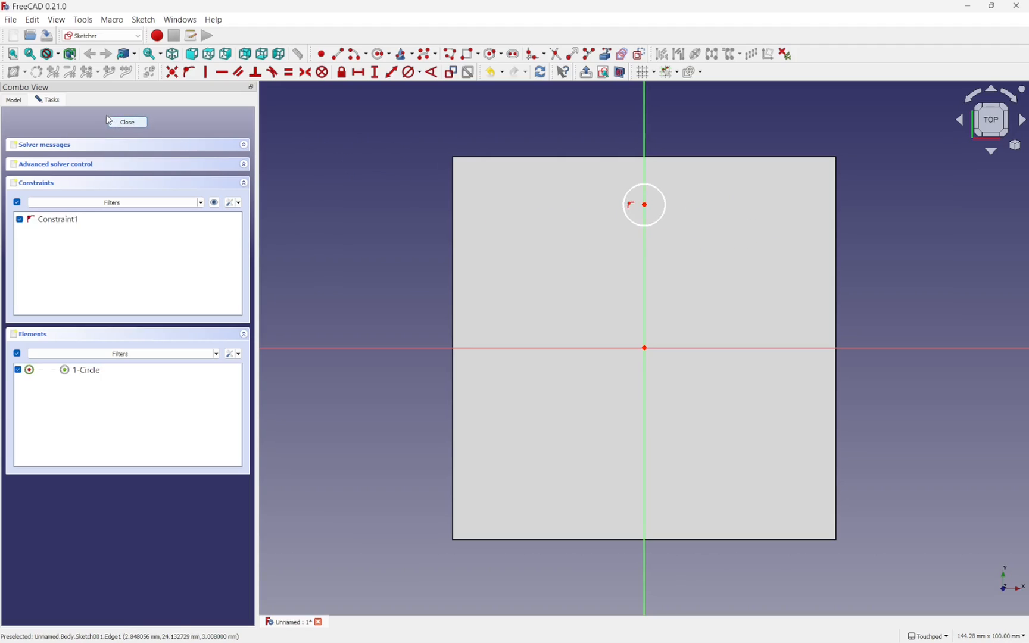
left_click(127, 121)
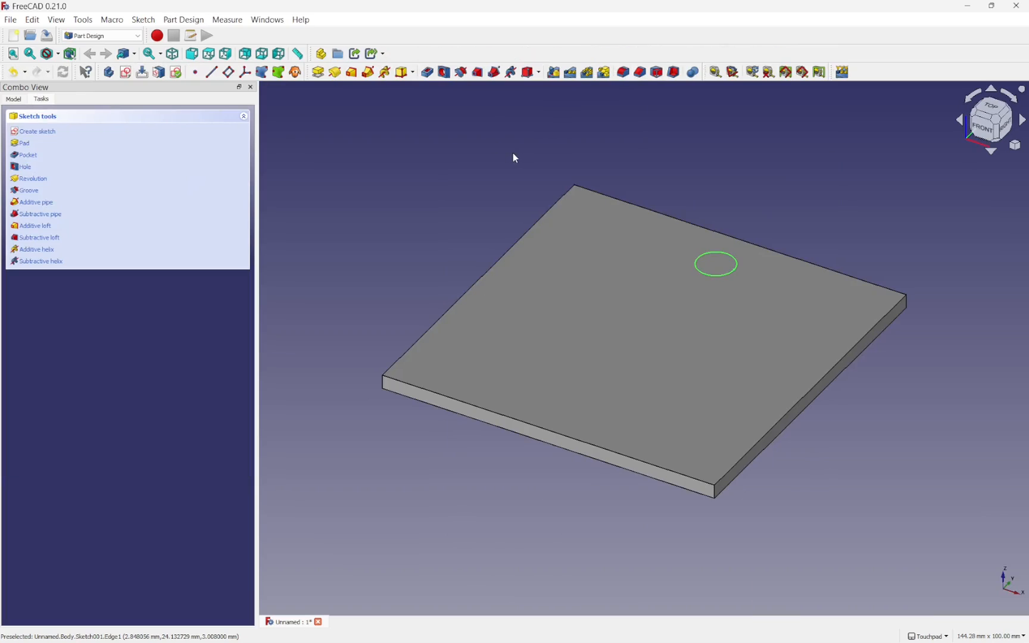
mouse_move(427, 73)
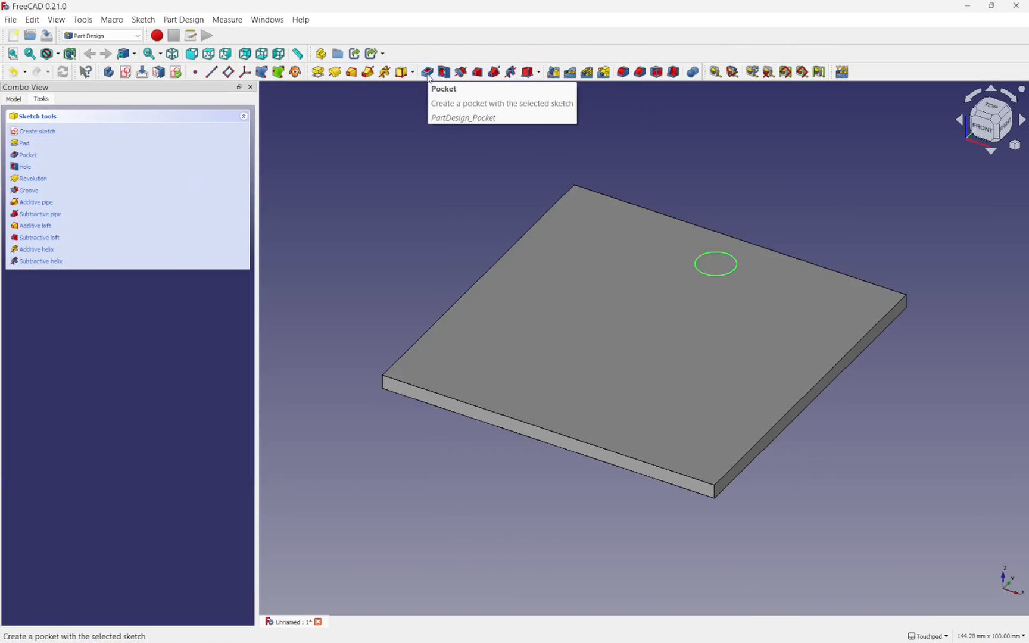
Pocket the circle through all, cutting a round hole in the plate.
left_click(426, 72)
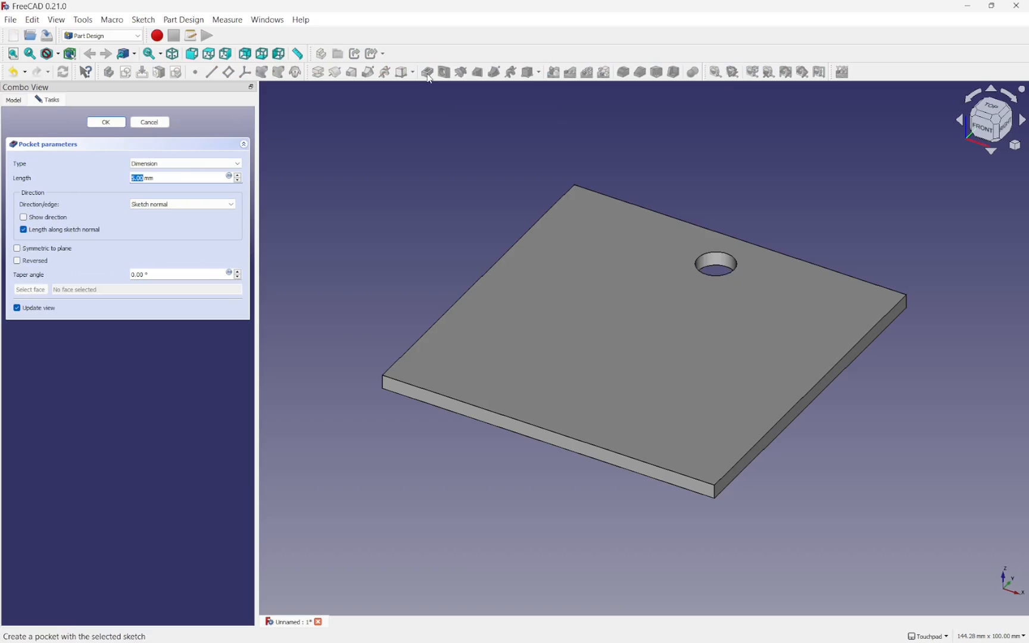
left_click(185, 164)
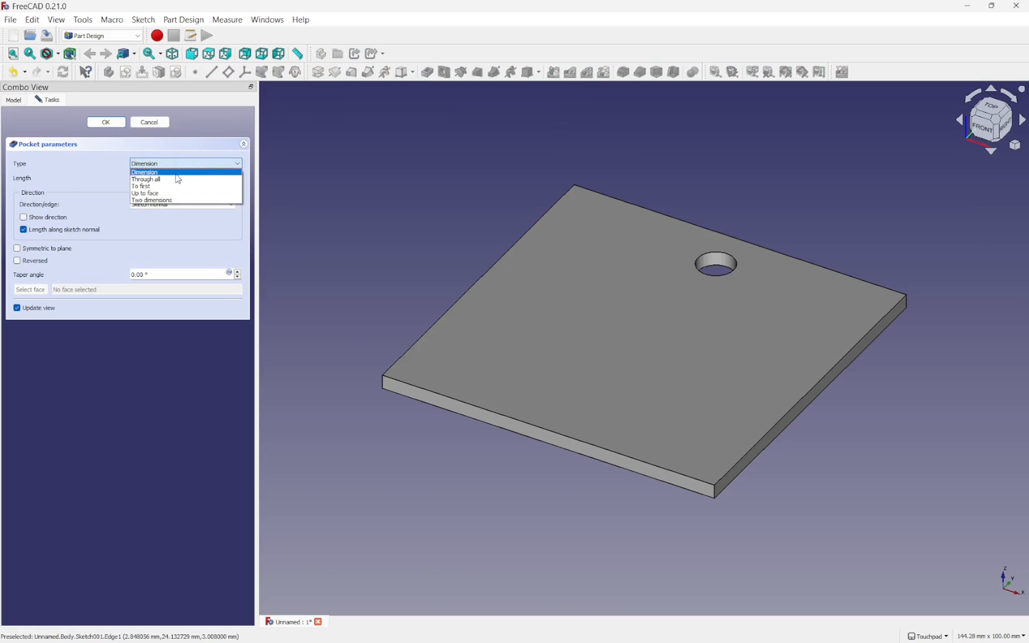
left_click(145, 179)
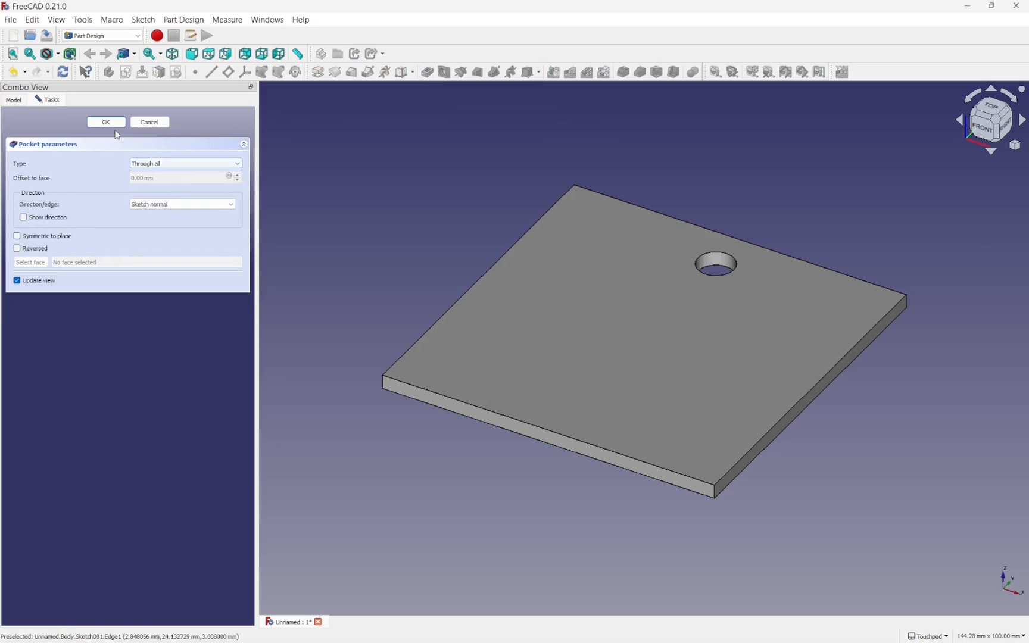
left_click(106, 122)
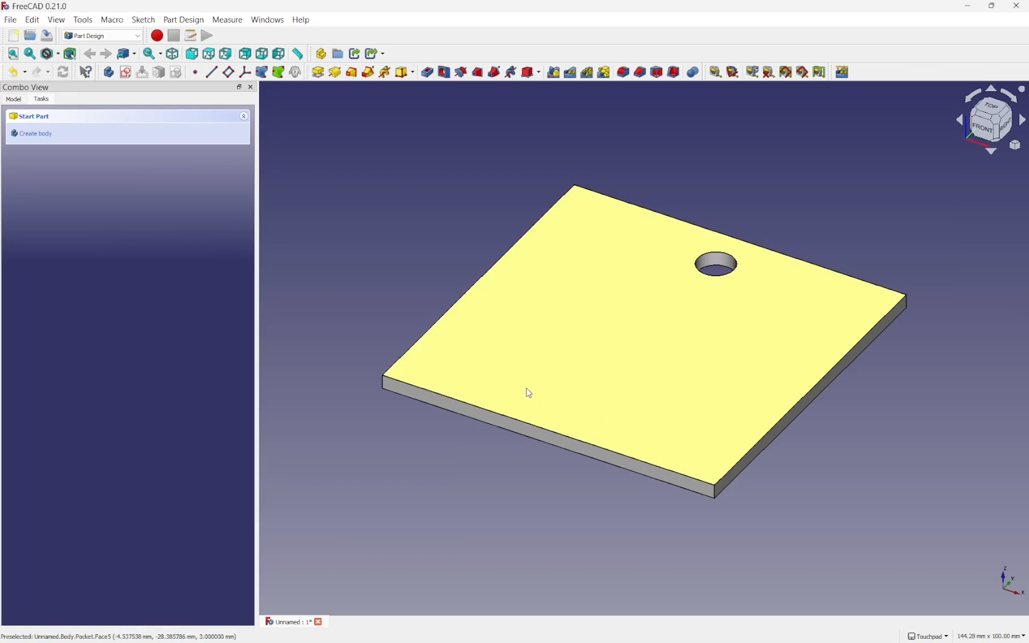
mouse_move(751, 285)
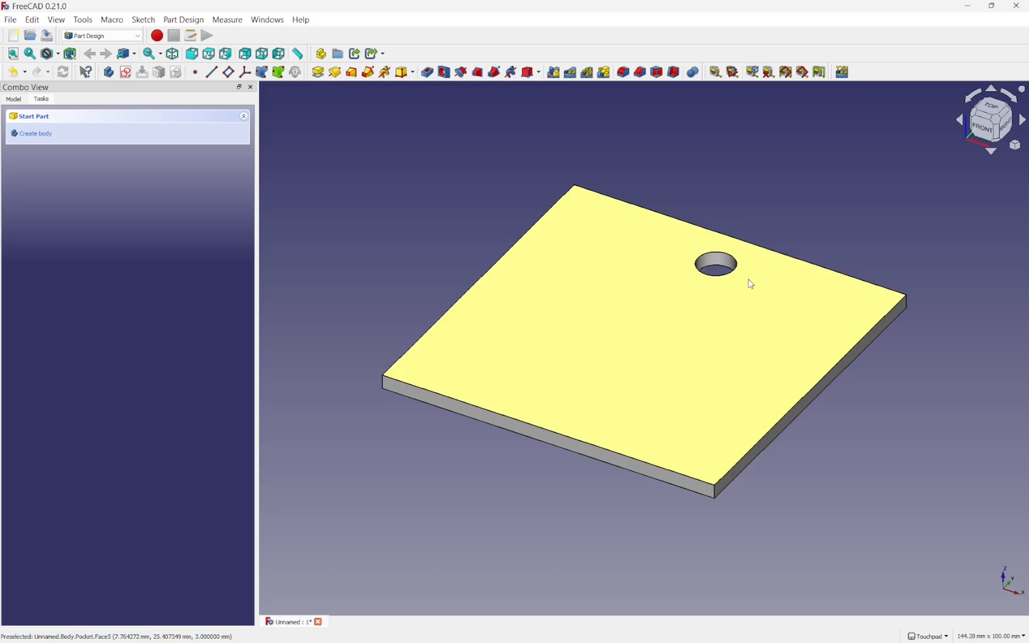
Select the Pocket feature in the model tree and browse the Part Design pattern commands.
left_click(12, 99)
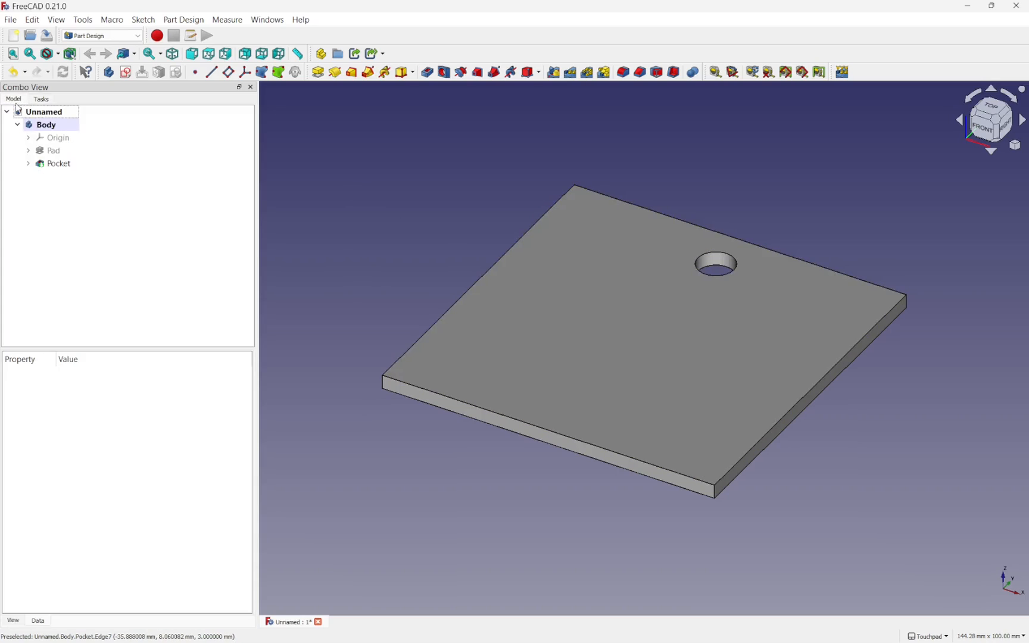
left_click(59, 164)
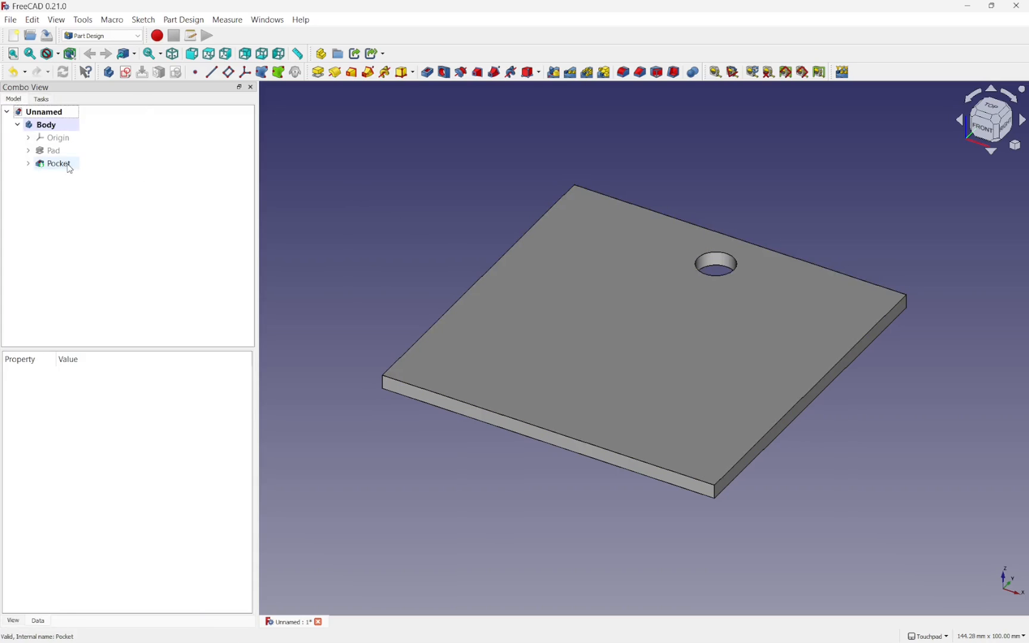
left_click(58, 163)
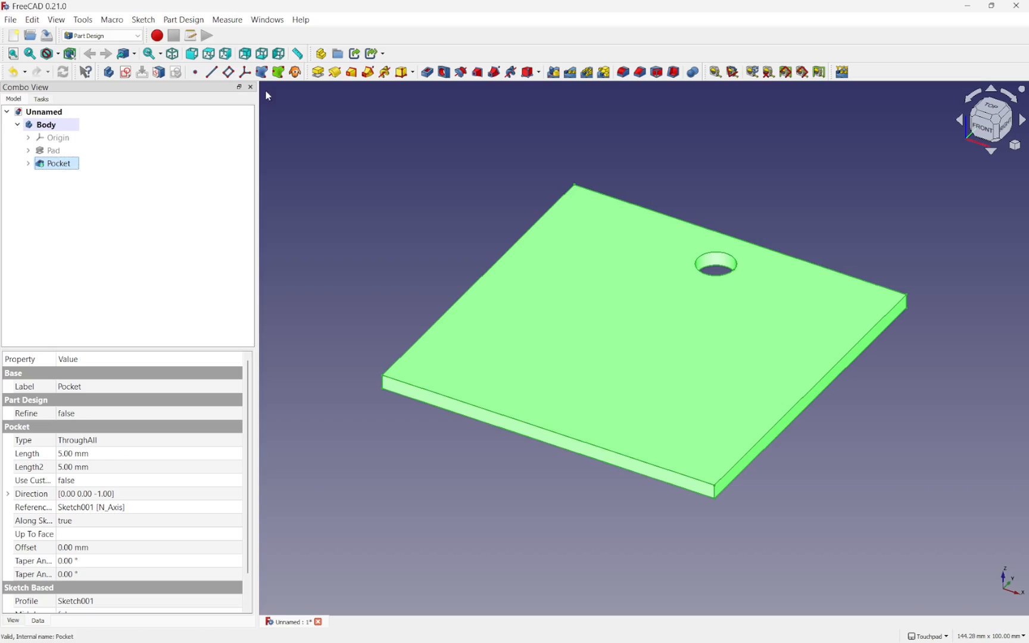
left_click(184, 19)
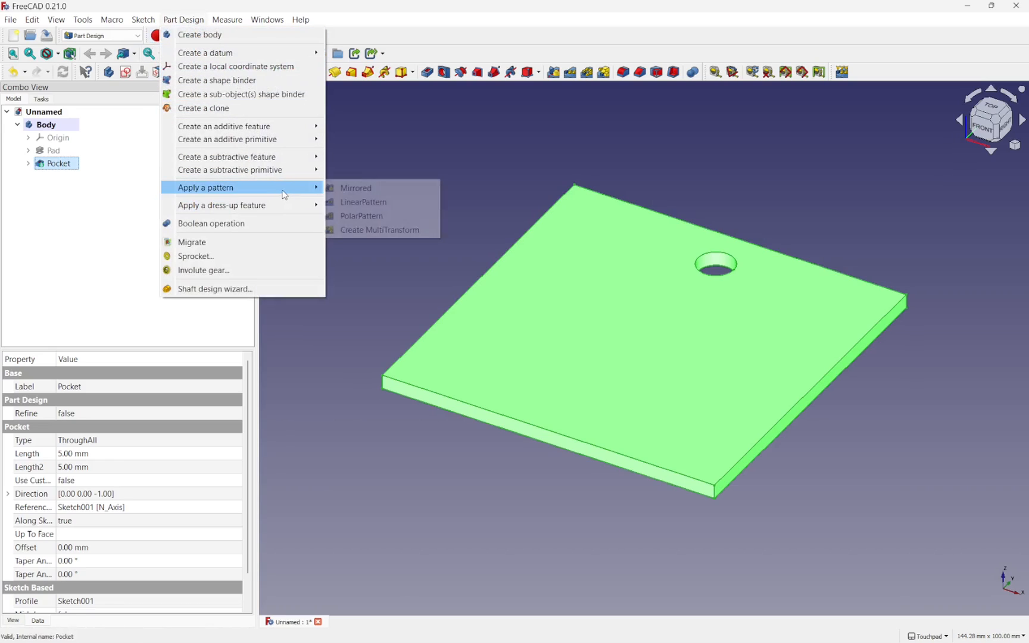
mouse_move(361, 216)
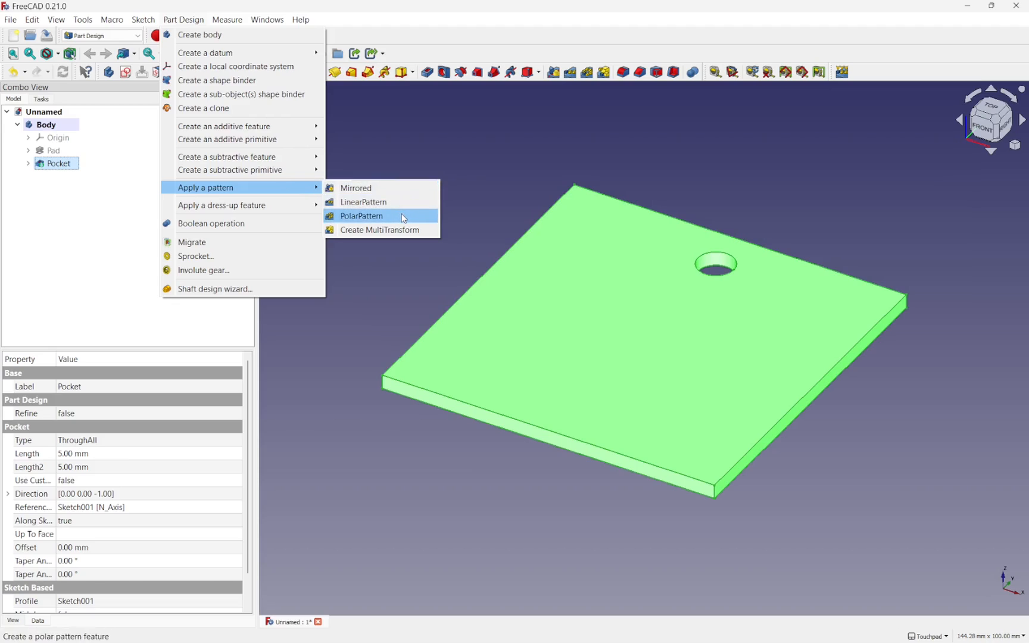
Apply a PolarPattern to the hole over 360° around the sketch axis, raising the occurrences.
left_click(362, 215)
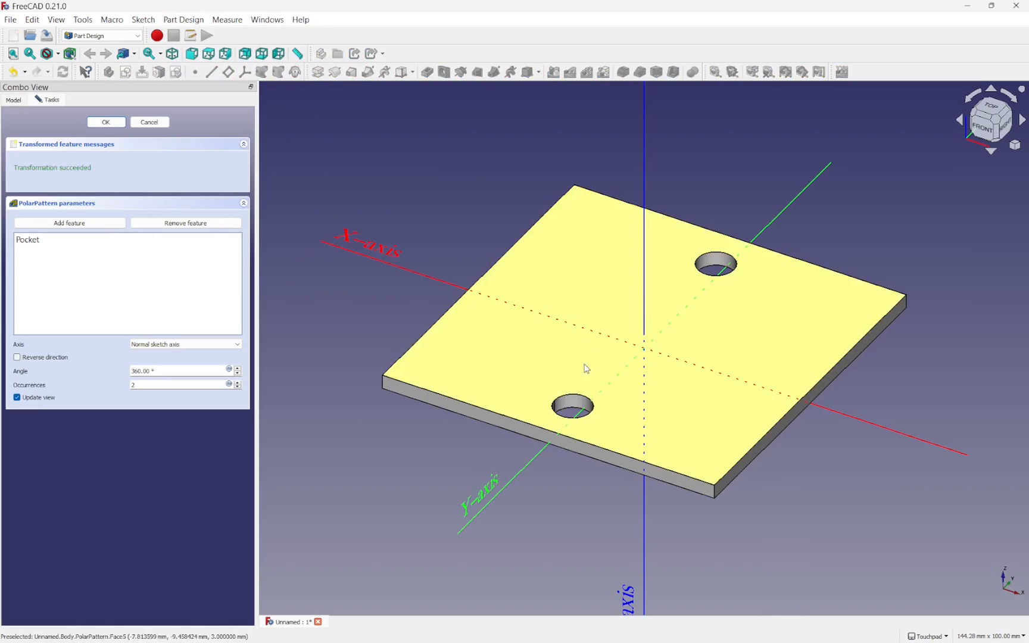
left_click(571, 405)
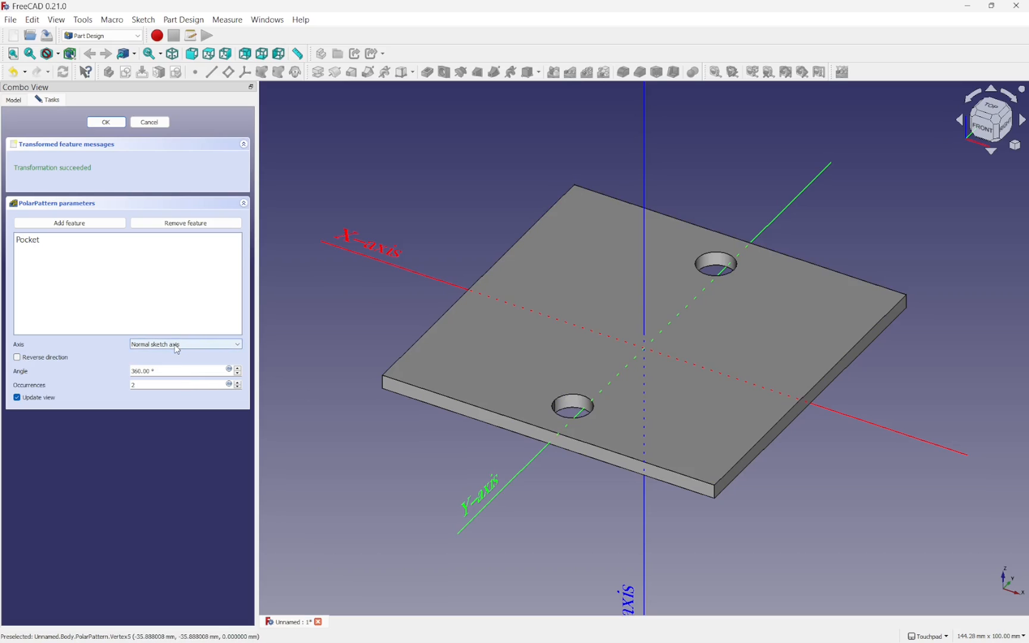
left_click(355, 260)
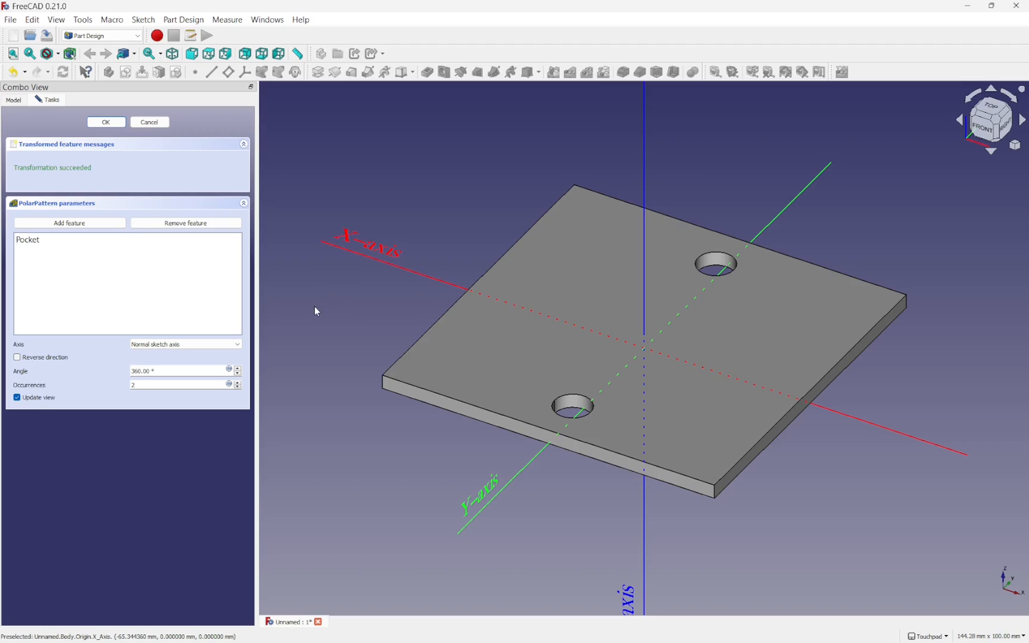
left_click(238, 381)
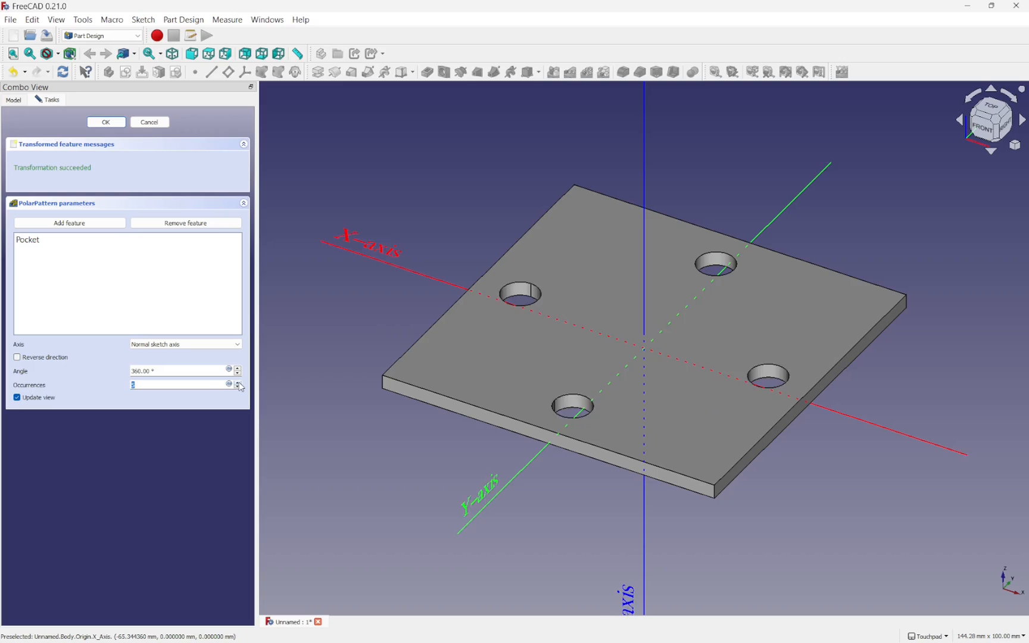
left_click(239, 382)
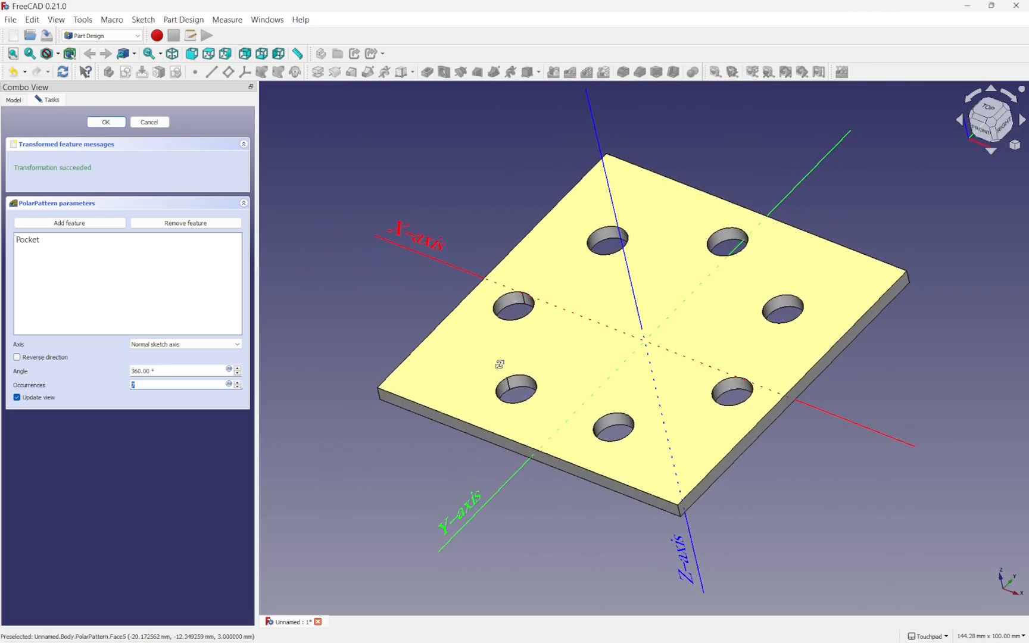
In the Part workbench, extrude the square sketch 3 mm into a solid plate.
left_click(149, 121)
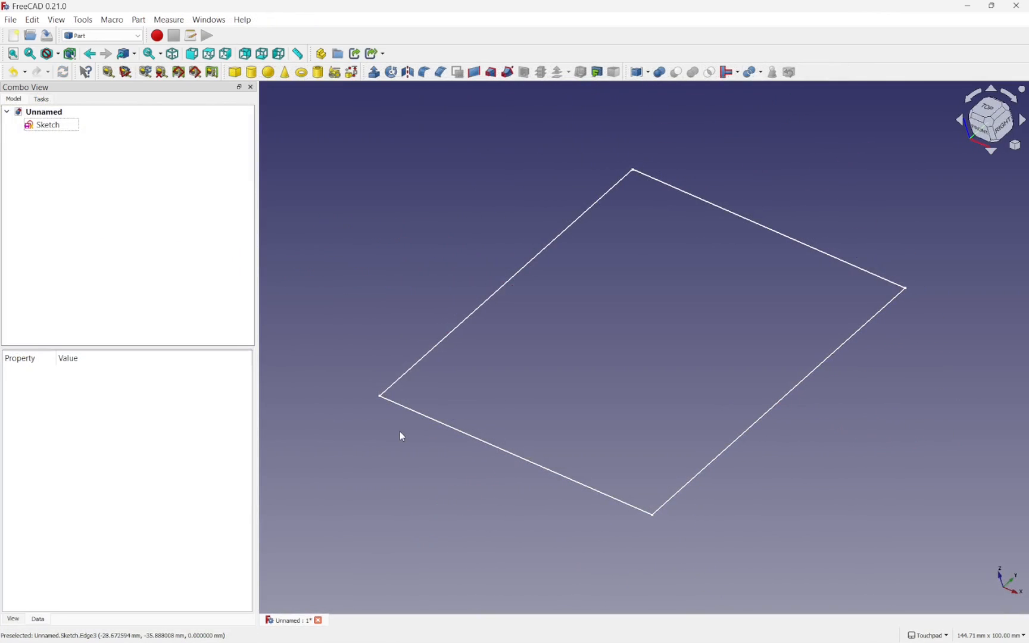
left_click(47, 125)
type("3")
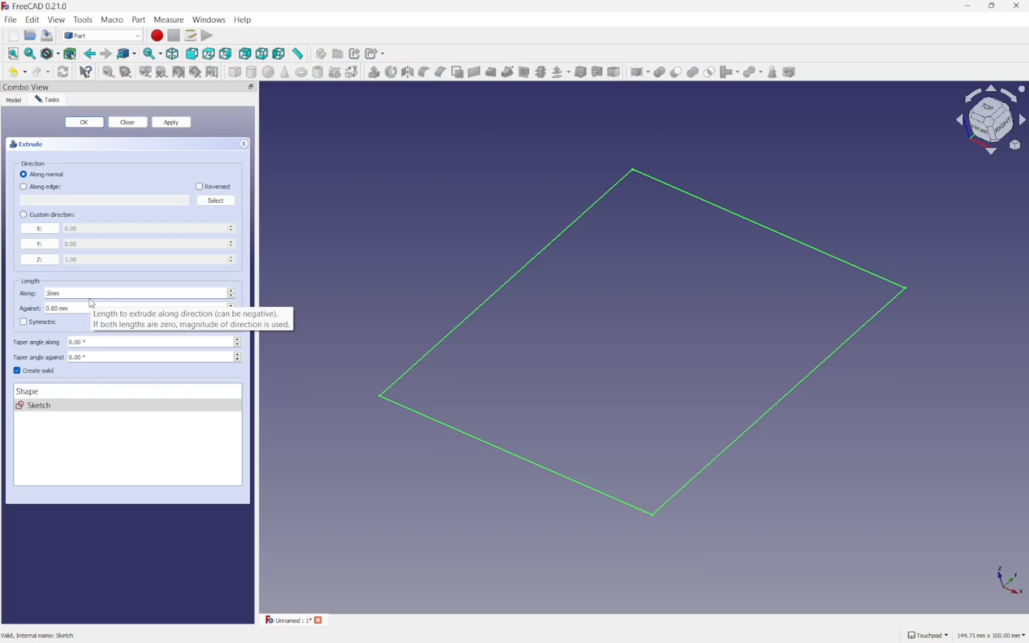
left_click(83, 121)
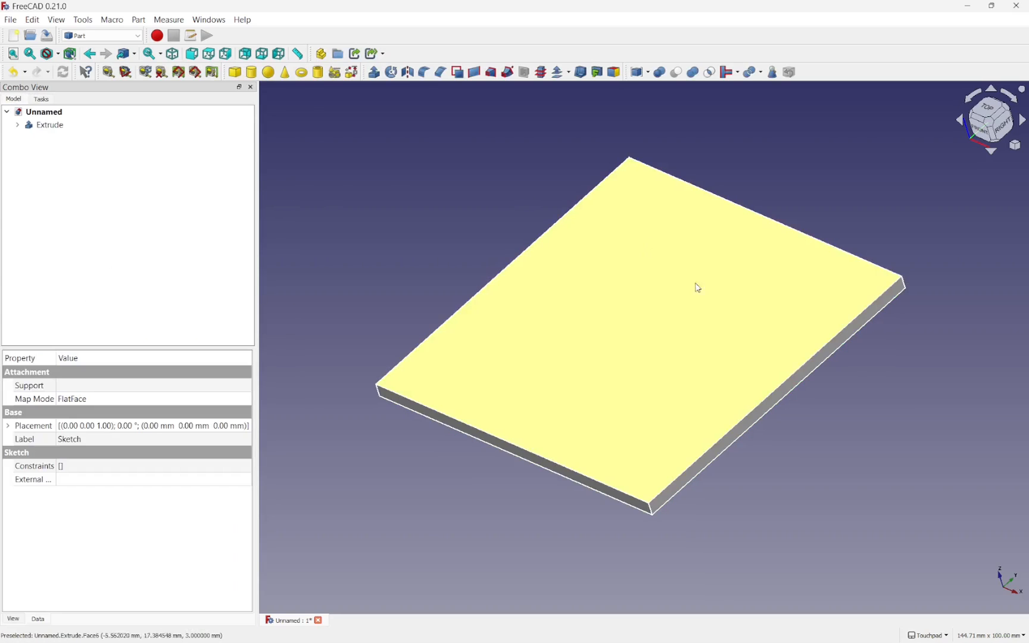
mouse_move(662, 277)
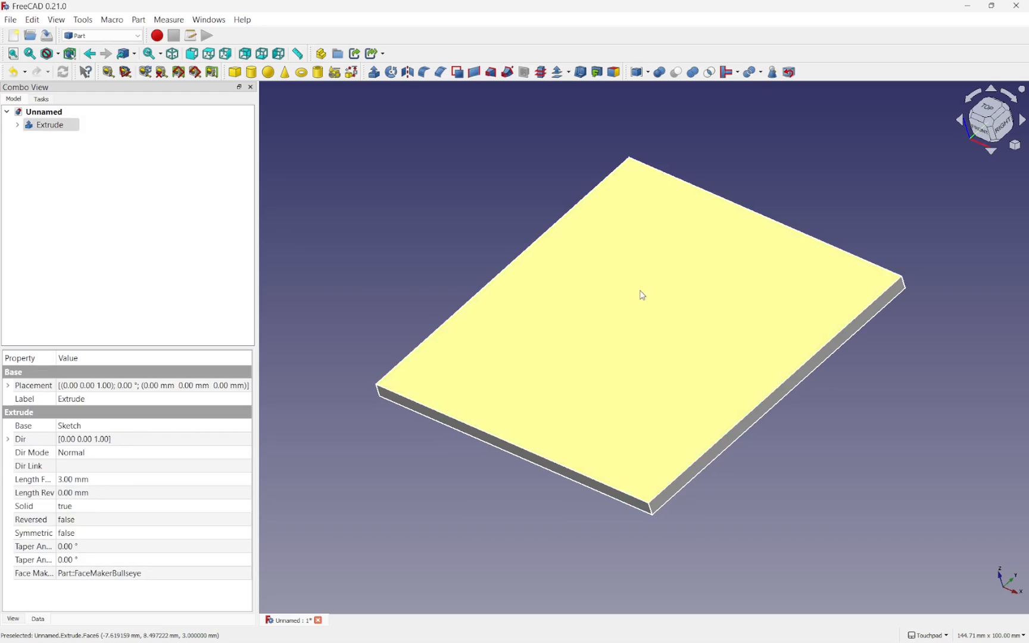
Attach a new sketch flat on the top face and draw a small circle on the Y axis.
left_click(100, 36)
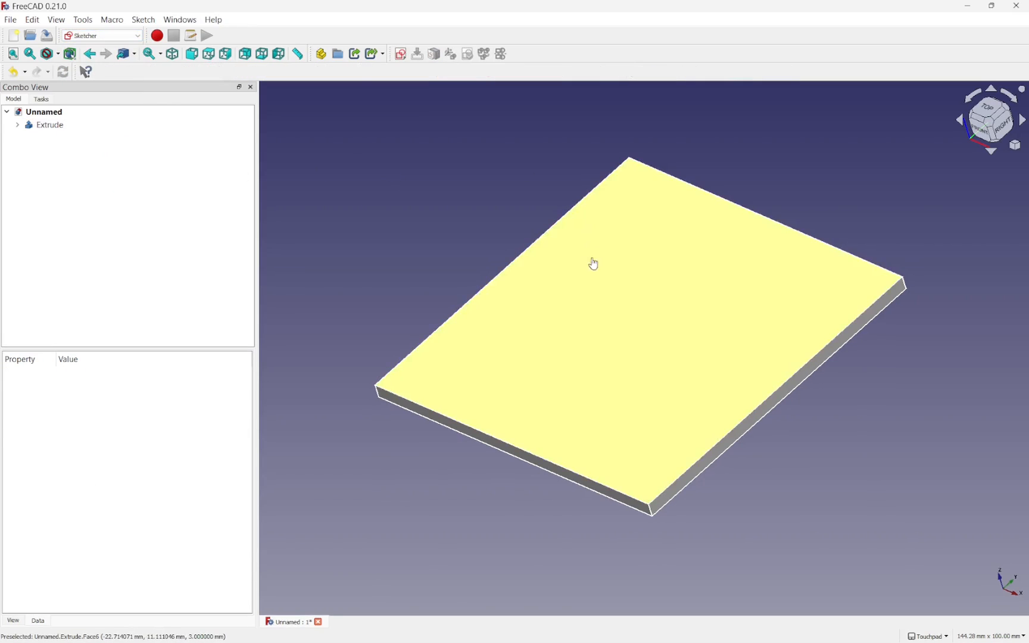
left_click(401, 54)
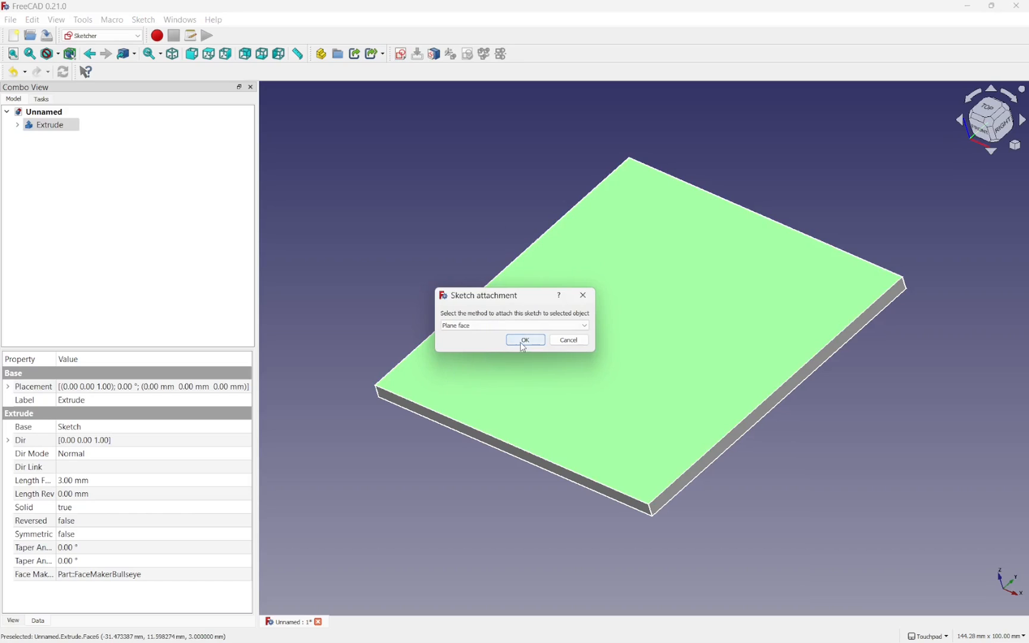
left_click(524, 340)
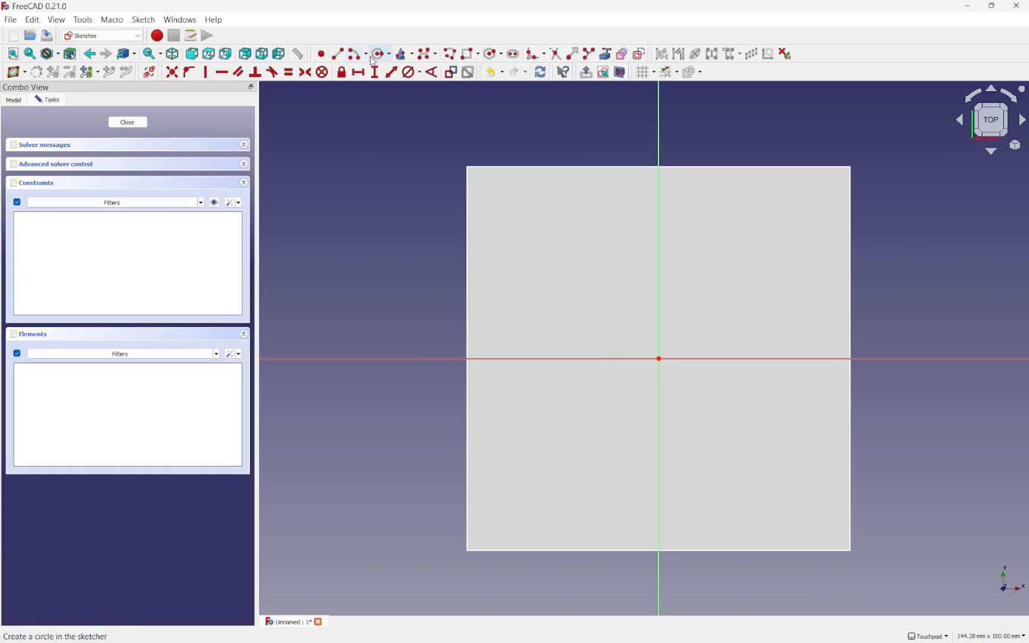
mouse_move(658, 219)
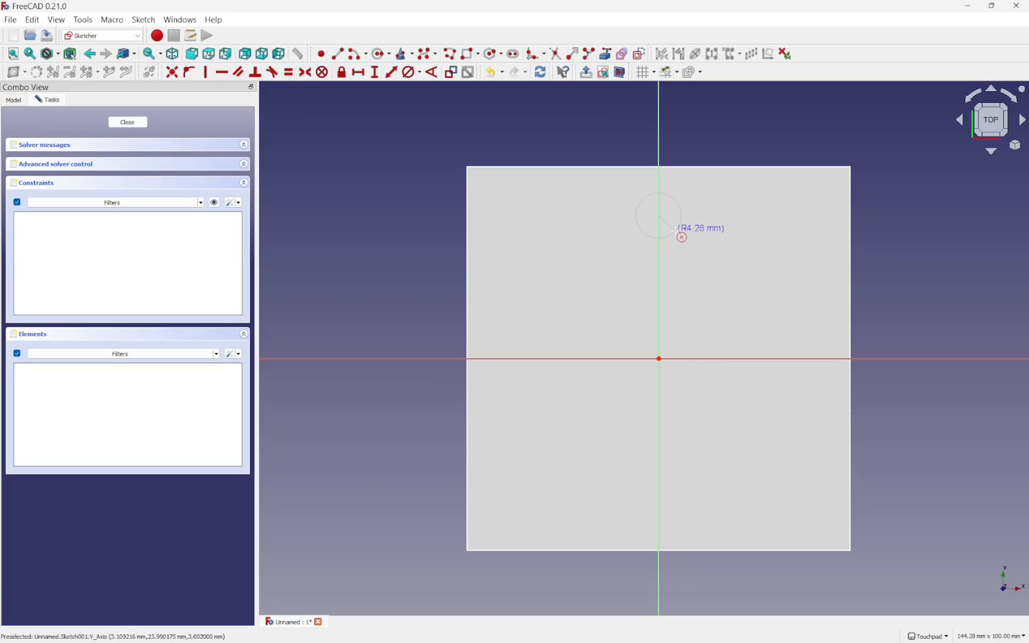
mouse_move(687, 233)
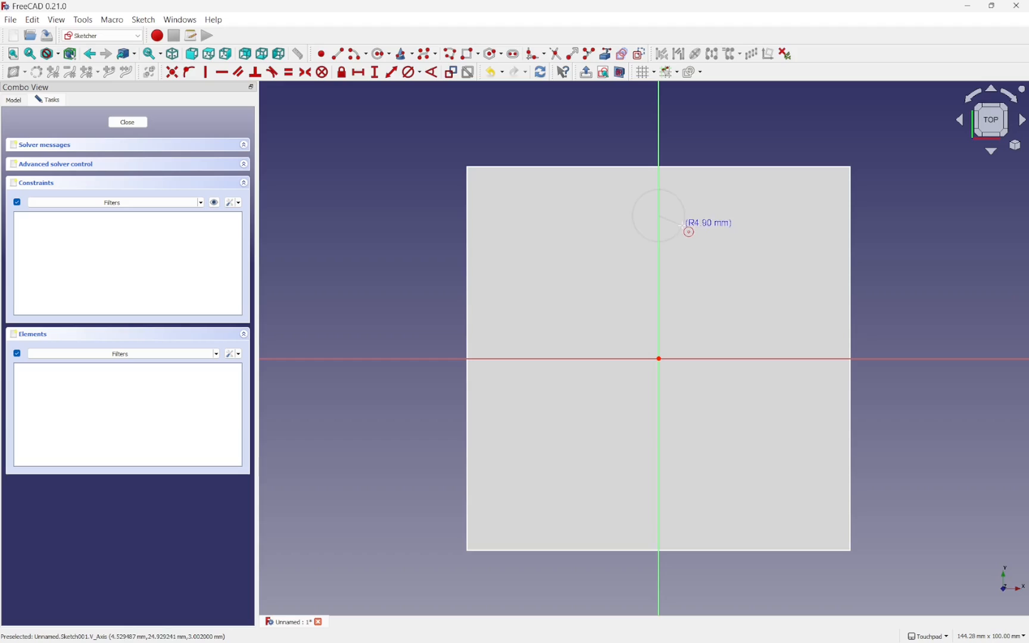
left_click(659, 216)
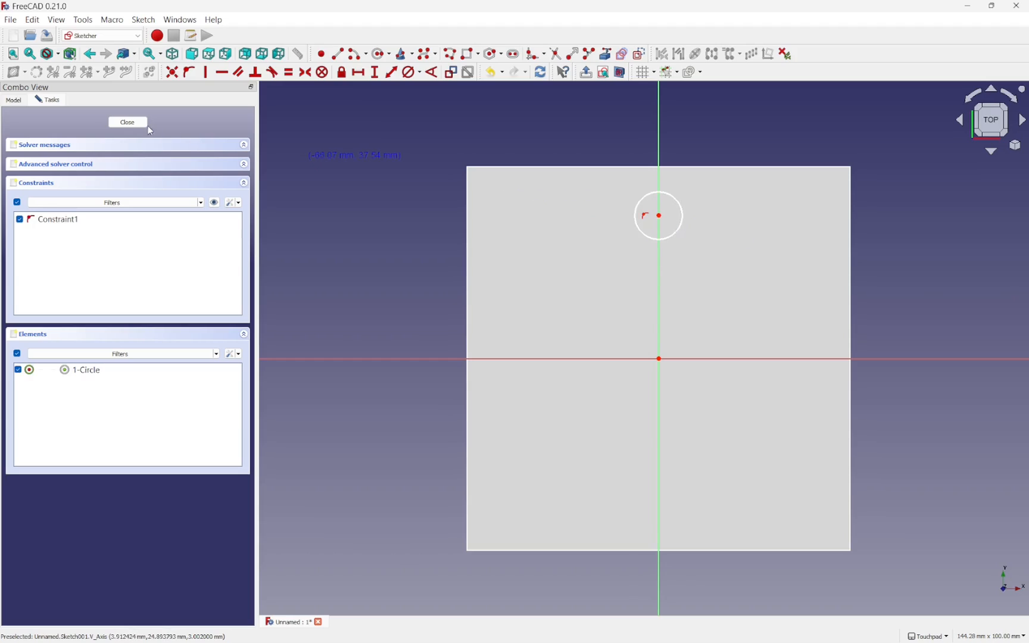
left_click(127, 122)
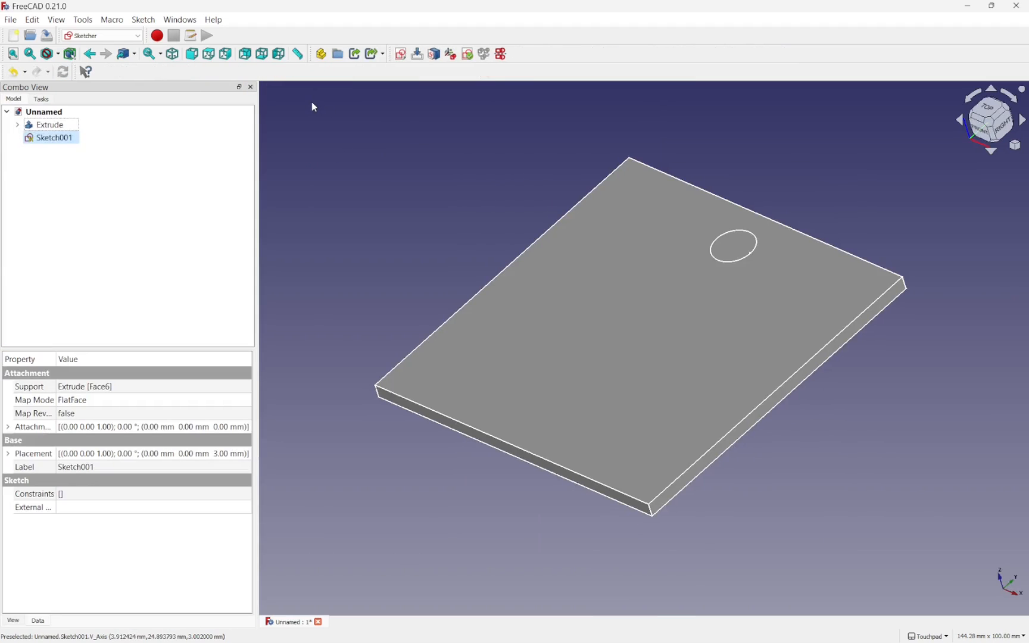
Extrude the circle sketch -10.00 mm into a cylinder passing down through the plate.
left_click(55, 138)
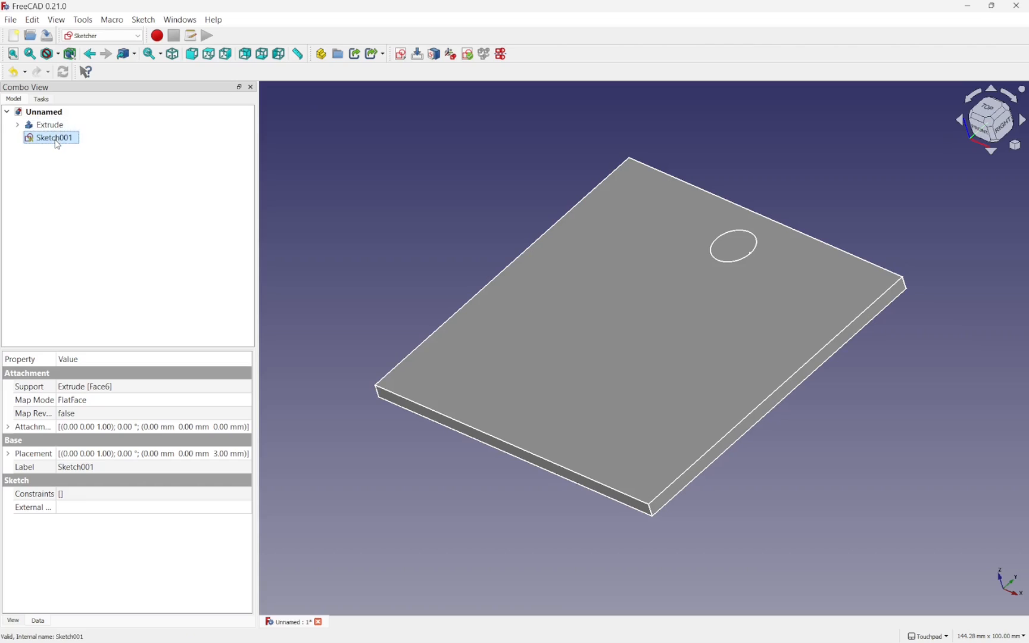
left_click(137, 36)
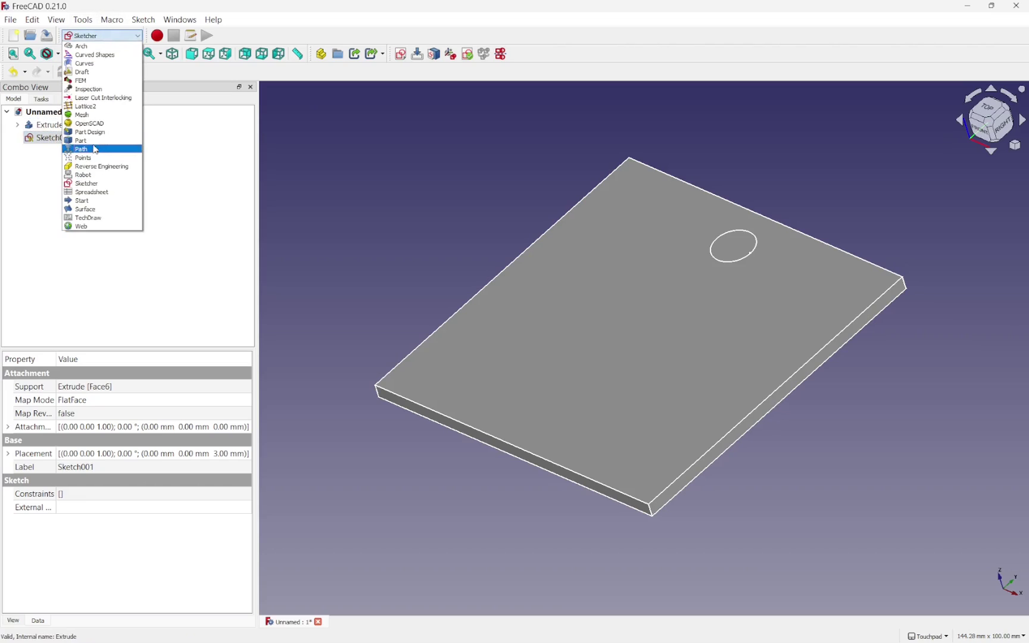
left_click(80, 140)
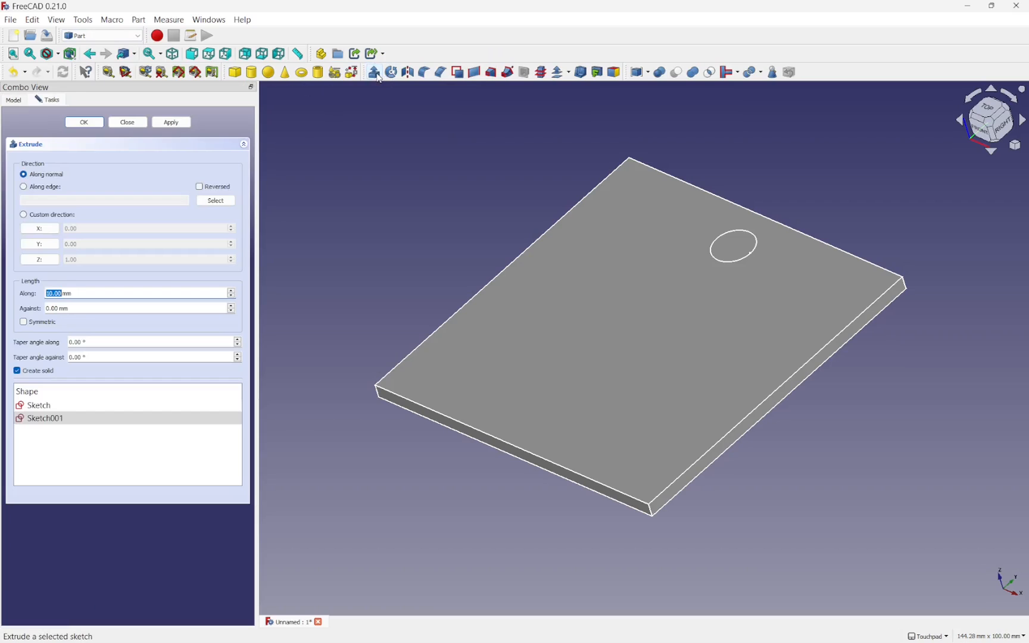
mouse_move(52, 308)
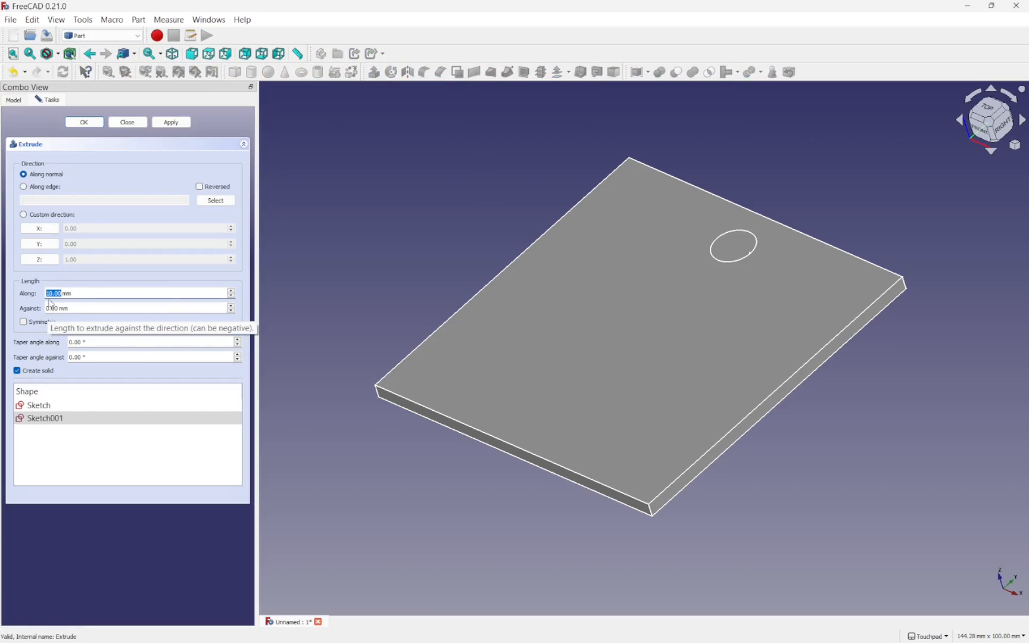
mouse_move(143, 288)
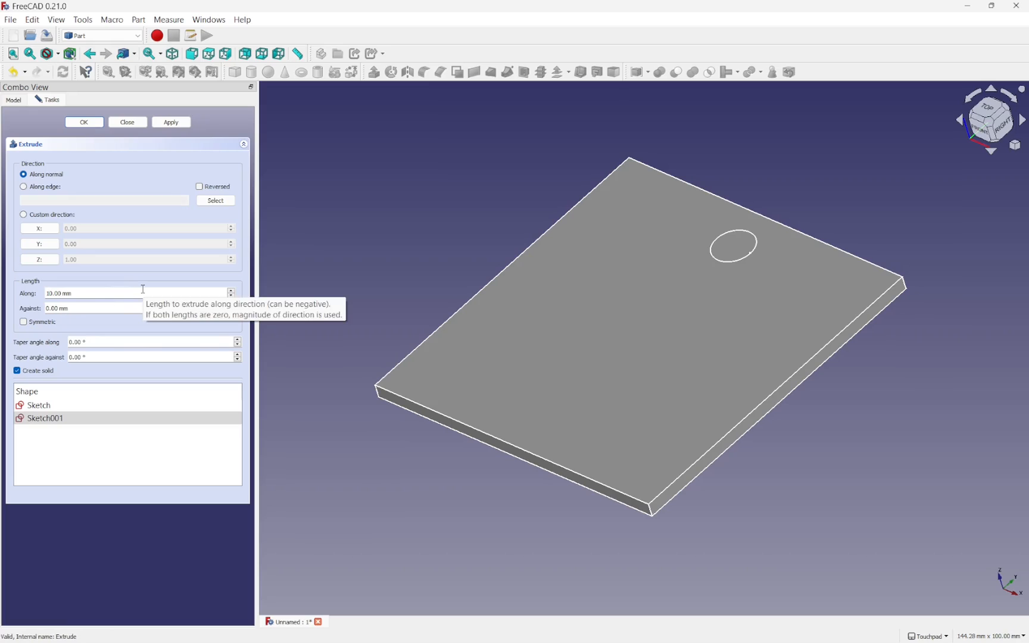
type("-10.00 mm")
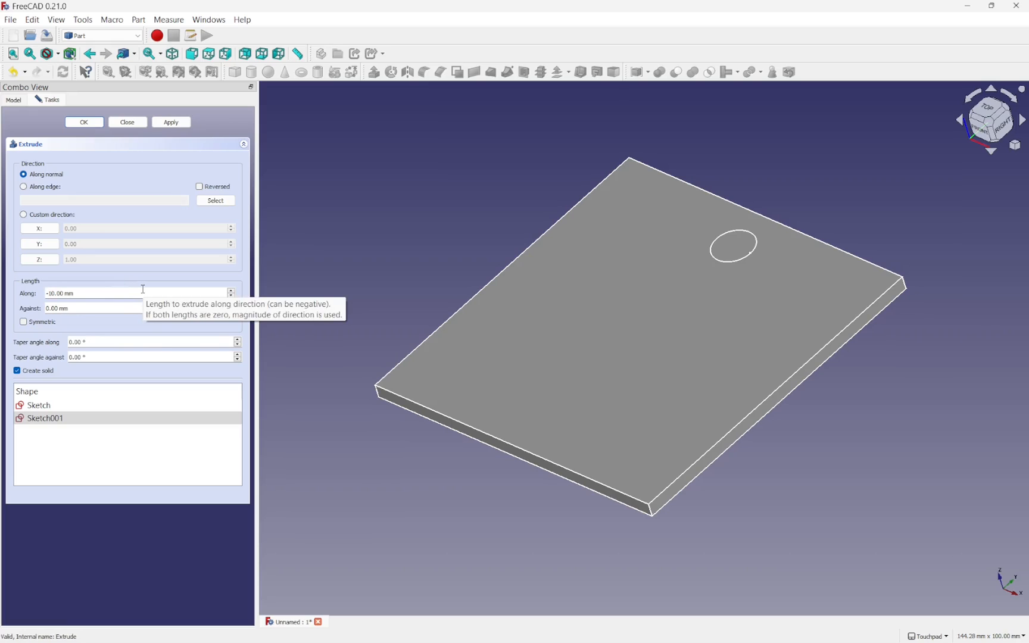
left_click(83, 121)
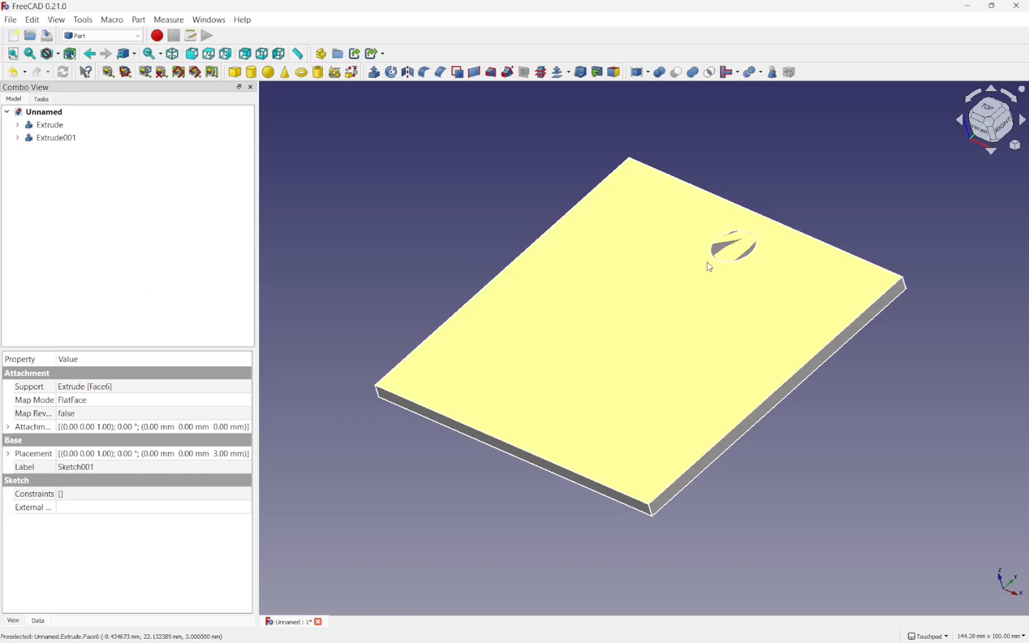
mouse_move(665, 236)
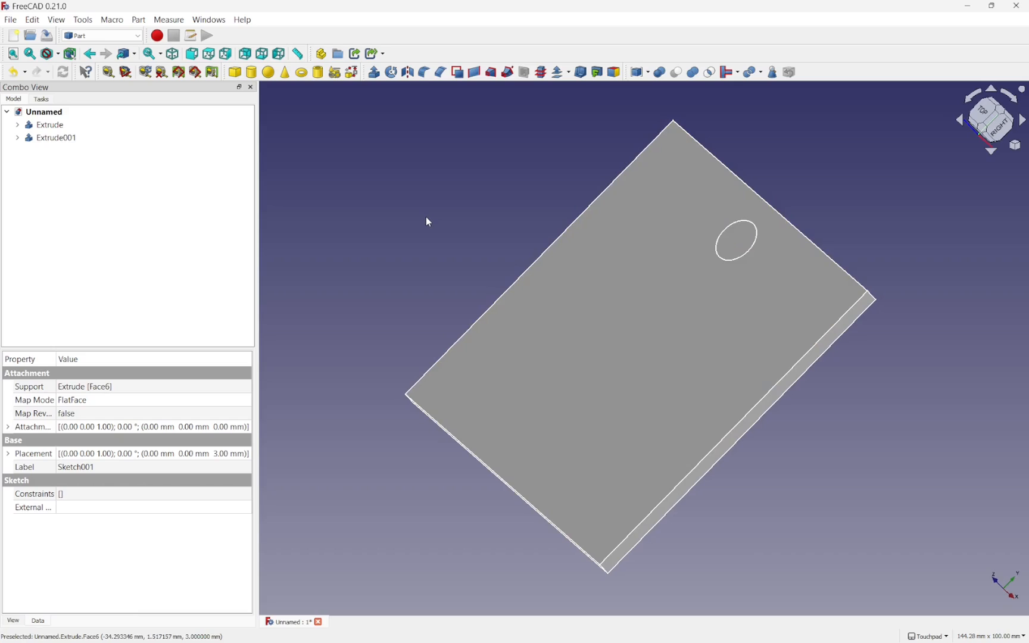
mouse_move(341, 226)
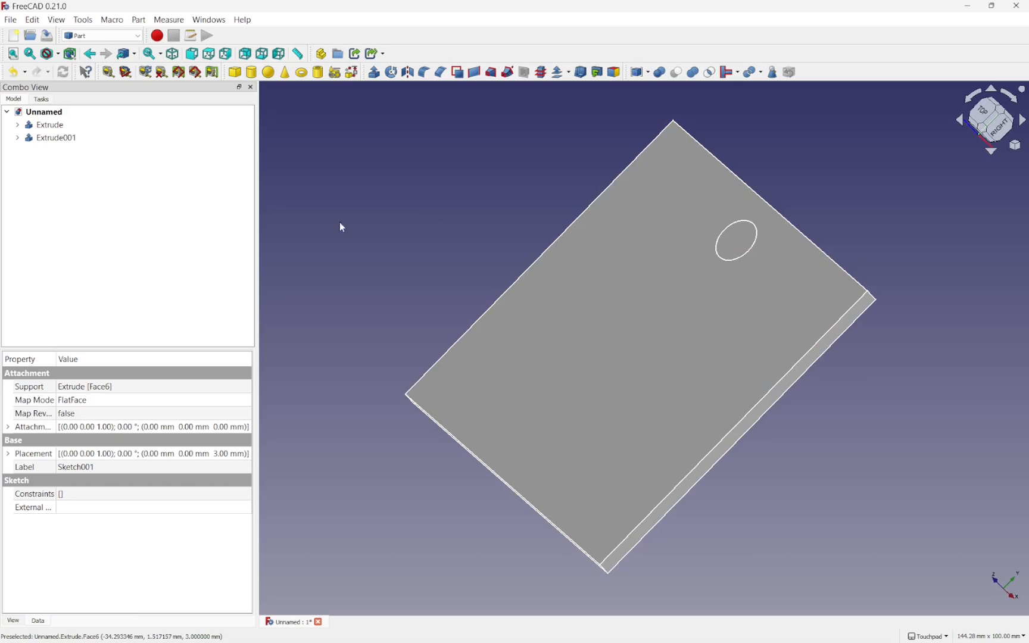
Switch to the Draft workbench and start a polar array of the cylinder Extrude001.
left_click(99, 35)
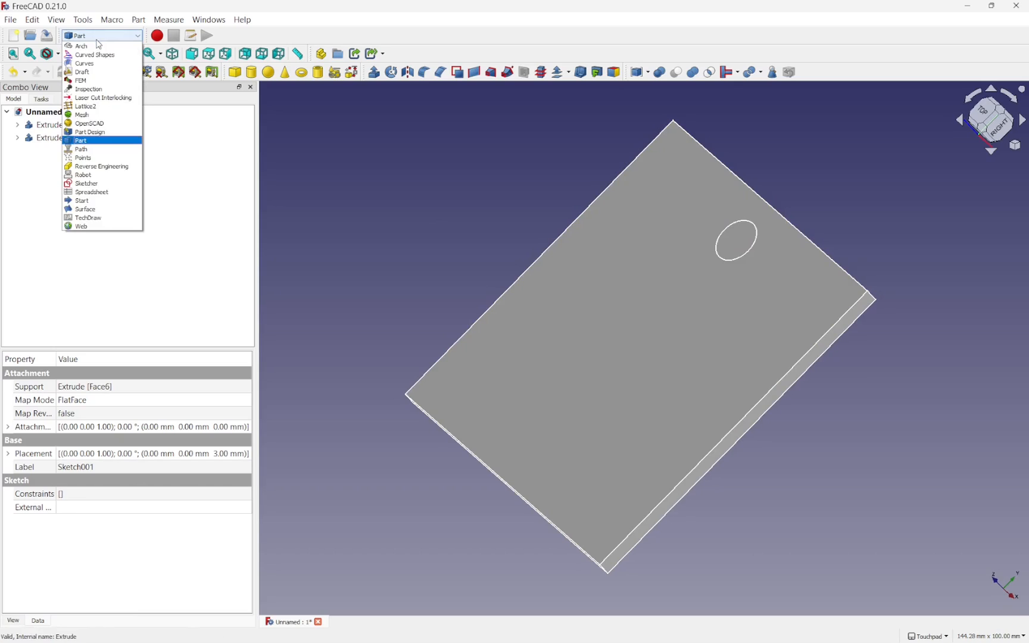
mouse_move(91, 72)
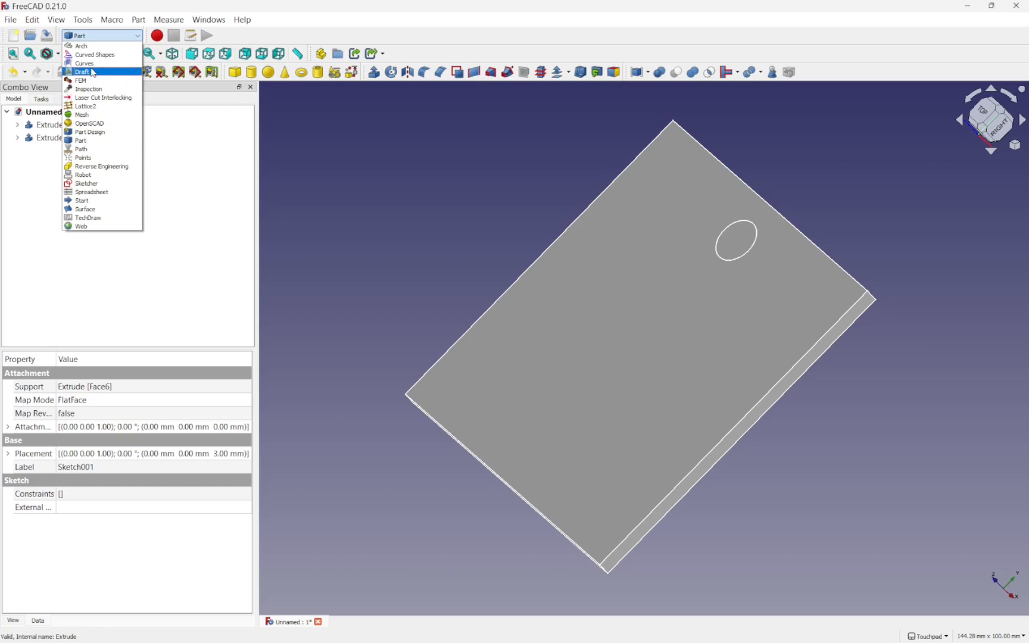
left_click(82, 71)
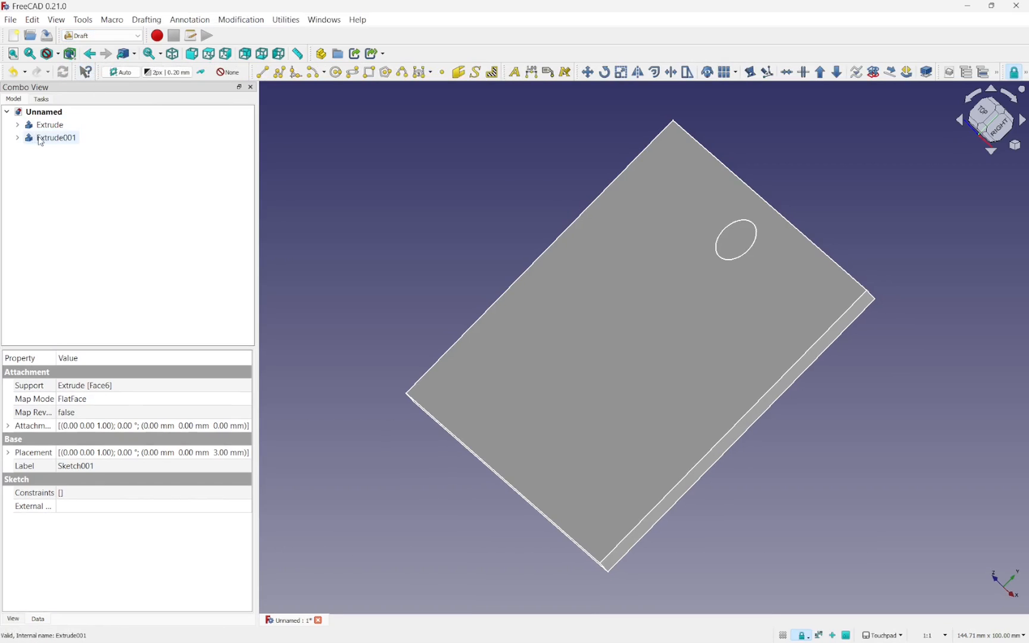
left_click(56, 137)
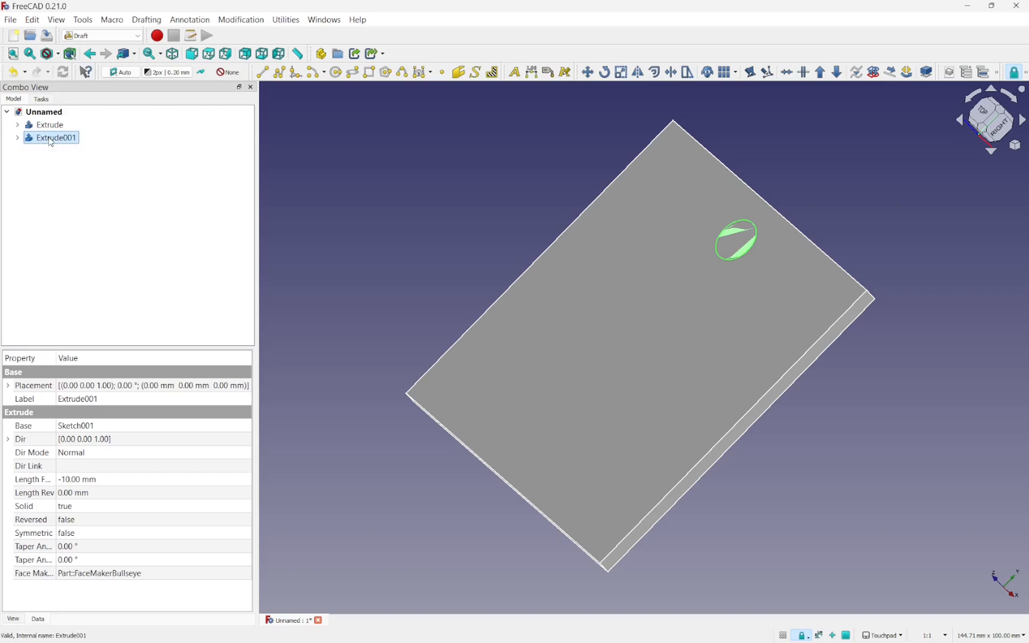
left_click(241, 19)
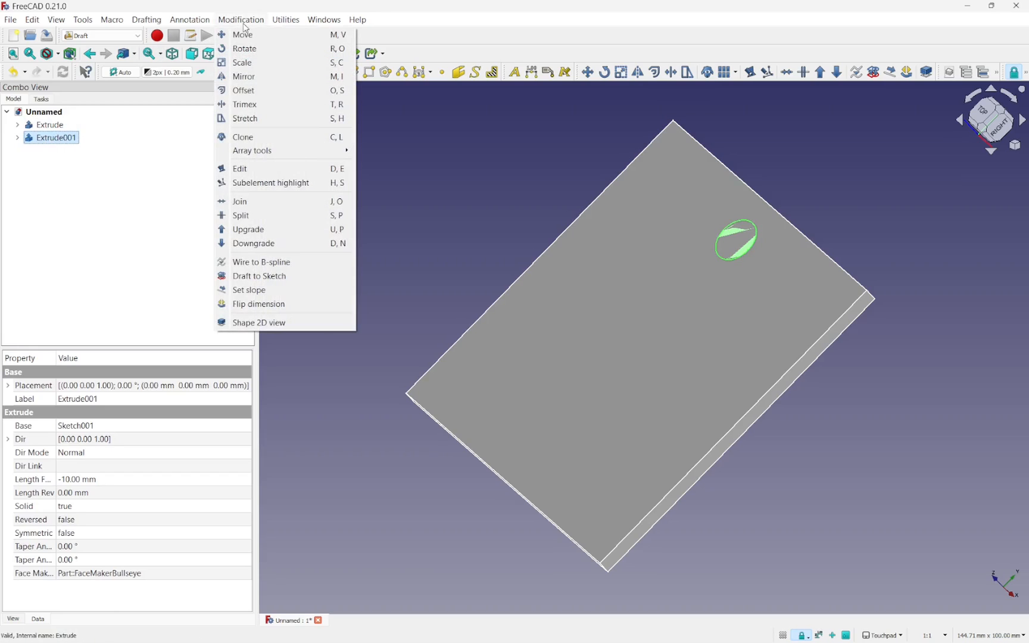
mouse_move(253, 150)
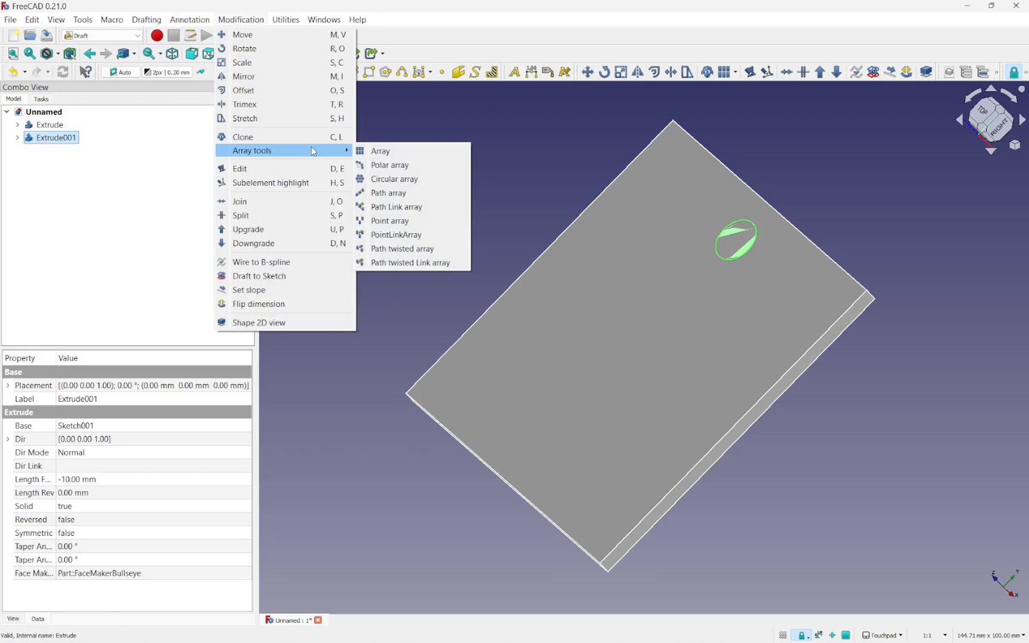
left_click(390, 165)
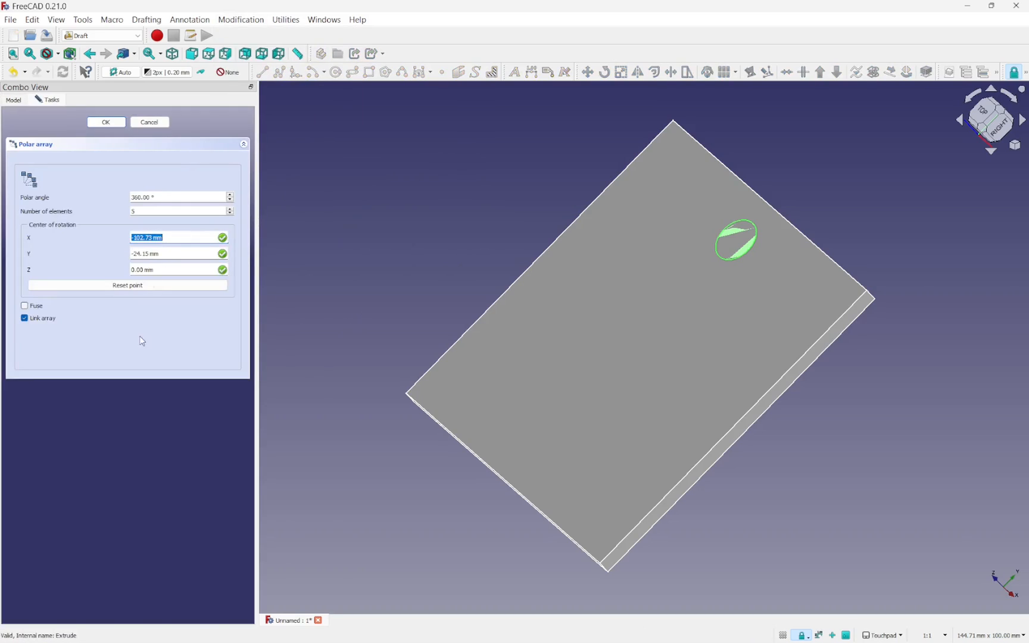
Place the rotation centre on the plate, producing a misplaced array, then undo it.
left_click(445, 220)
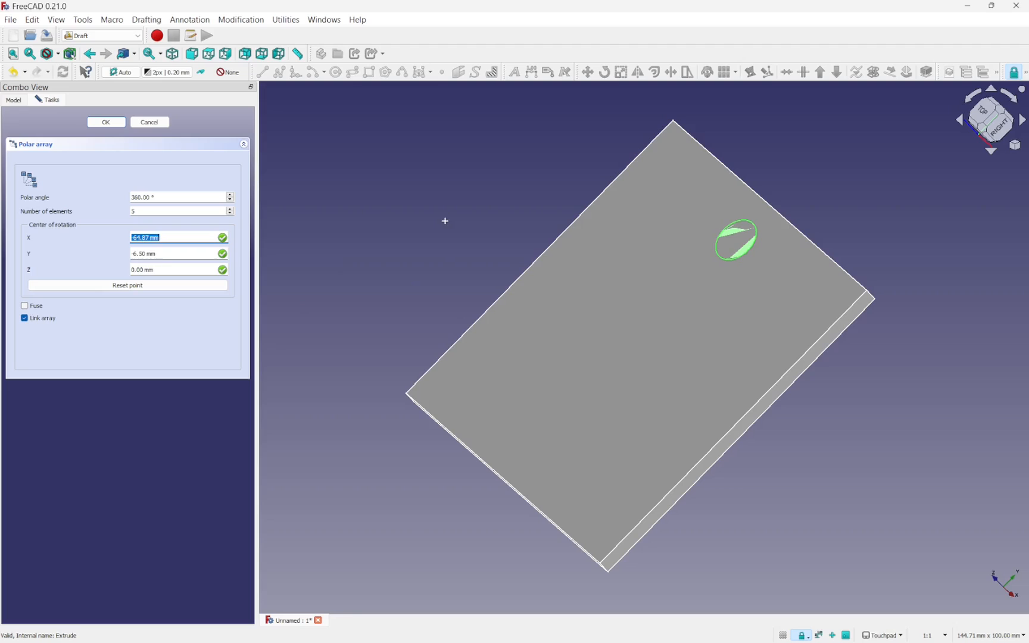
left_click(684, 292)
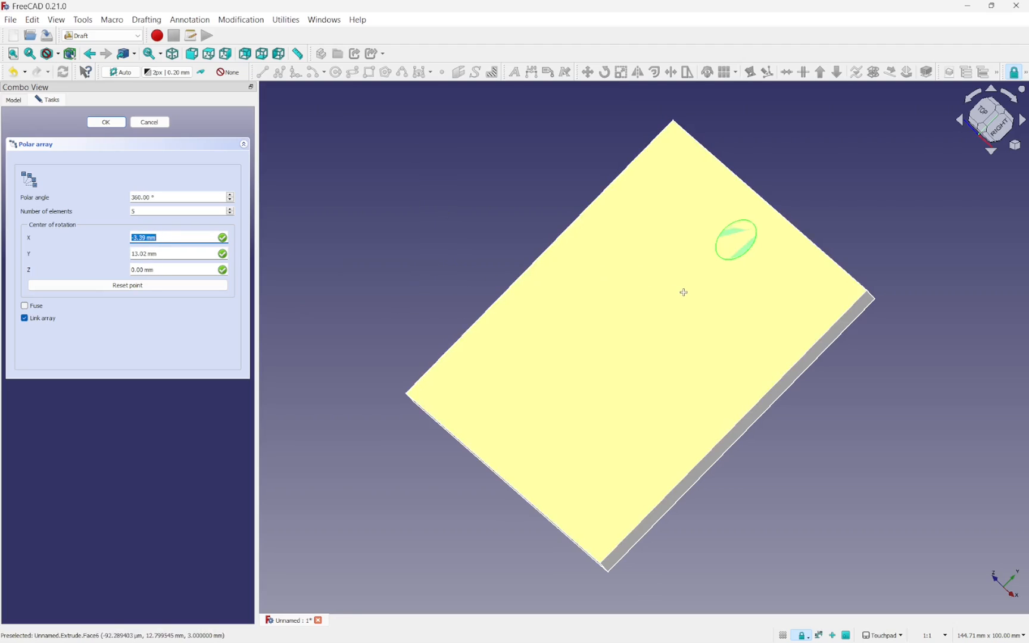
left_click(106, 122)
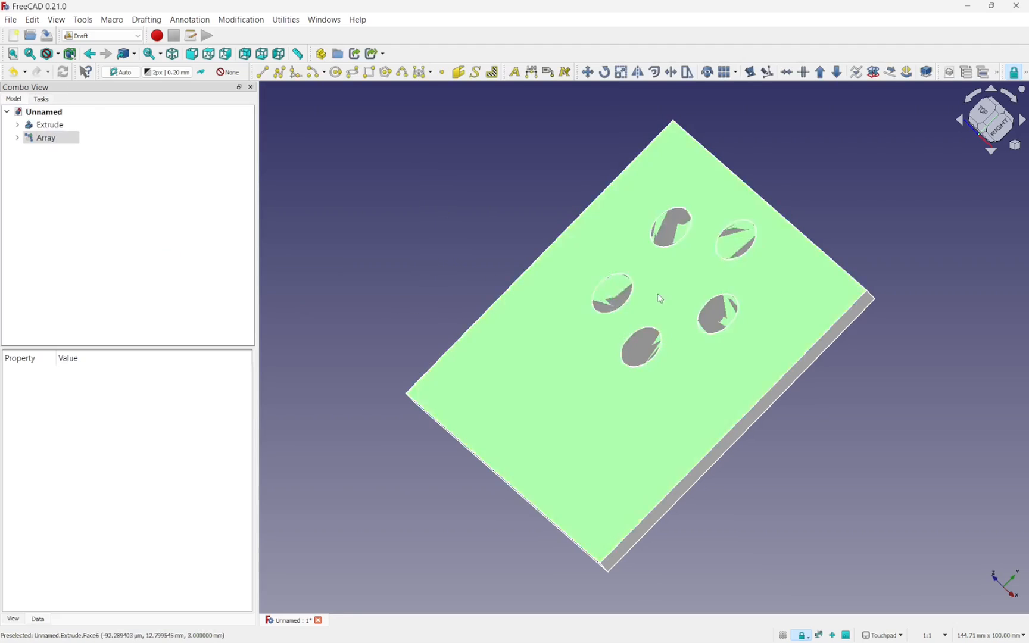
left_click(49, 126)
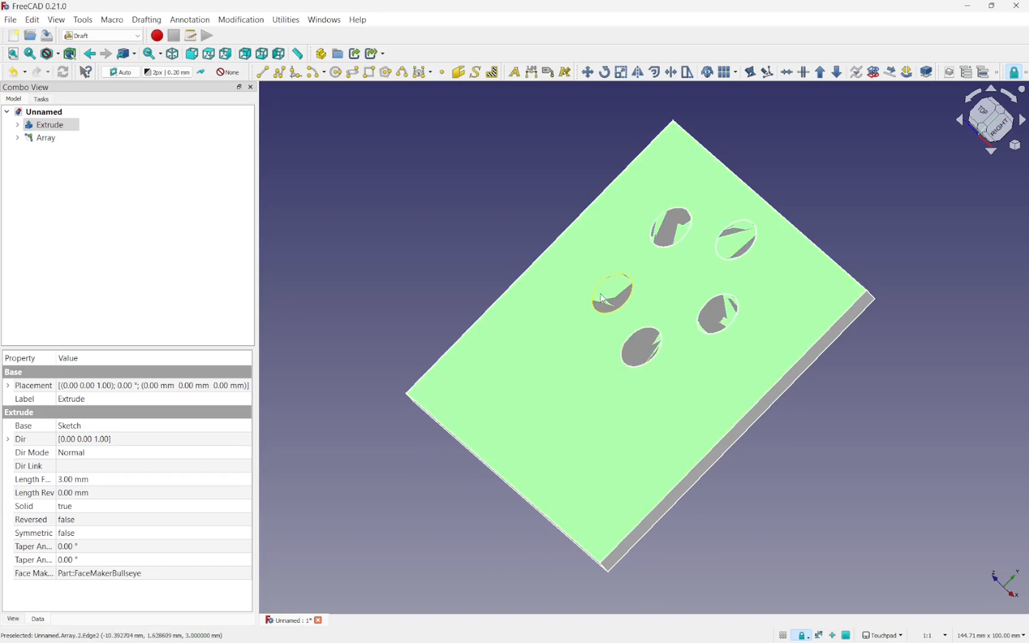
left_click(687, 249)
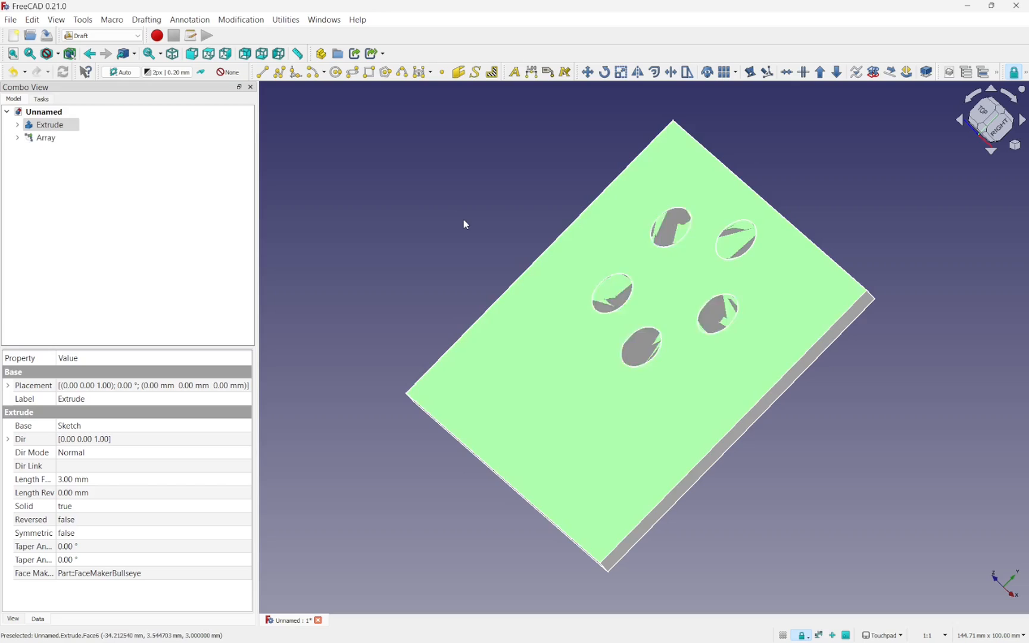
left_click(53, 137)
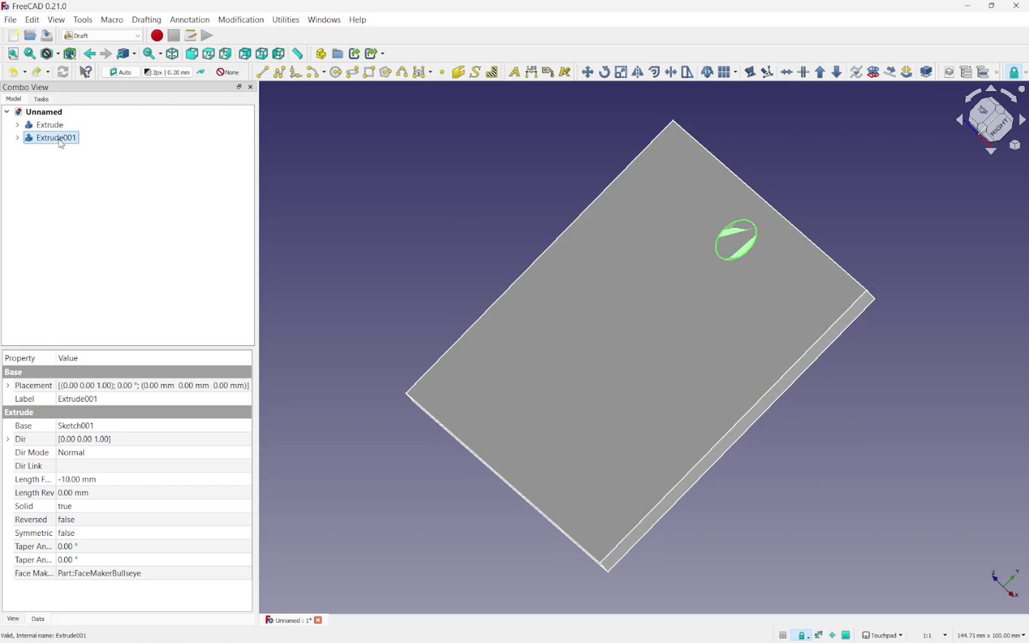
Create a five-count polar array of the cylinder with the centre reset to the origin.
left_click(240, 19)
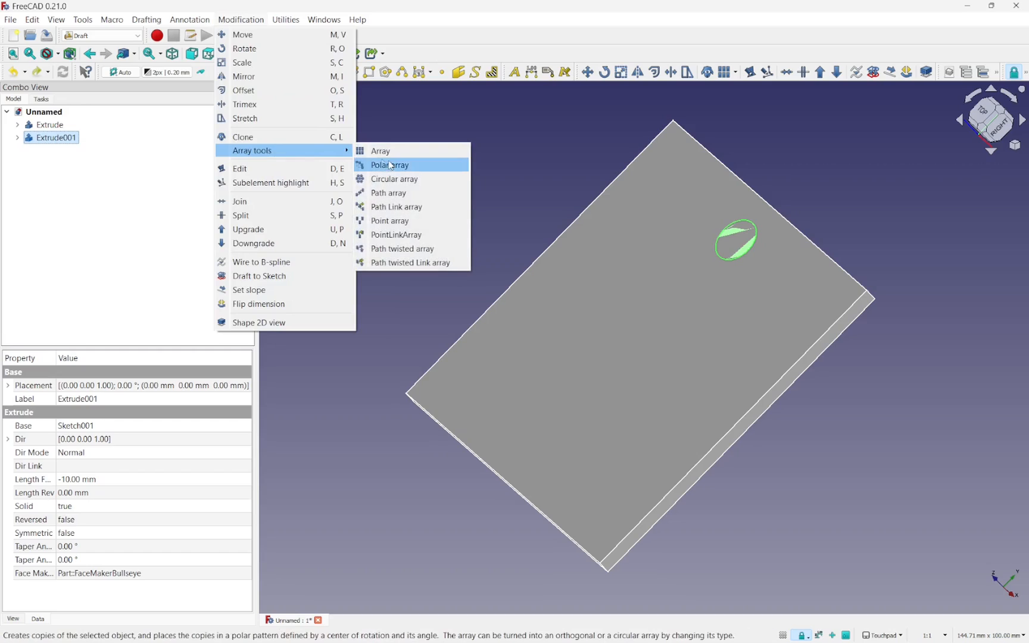
left_click(388, 165)
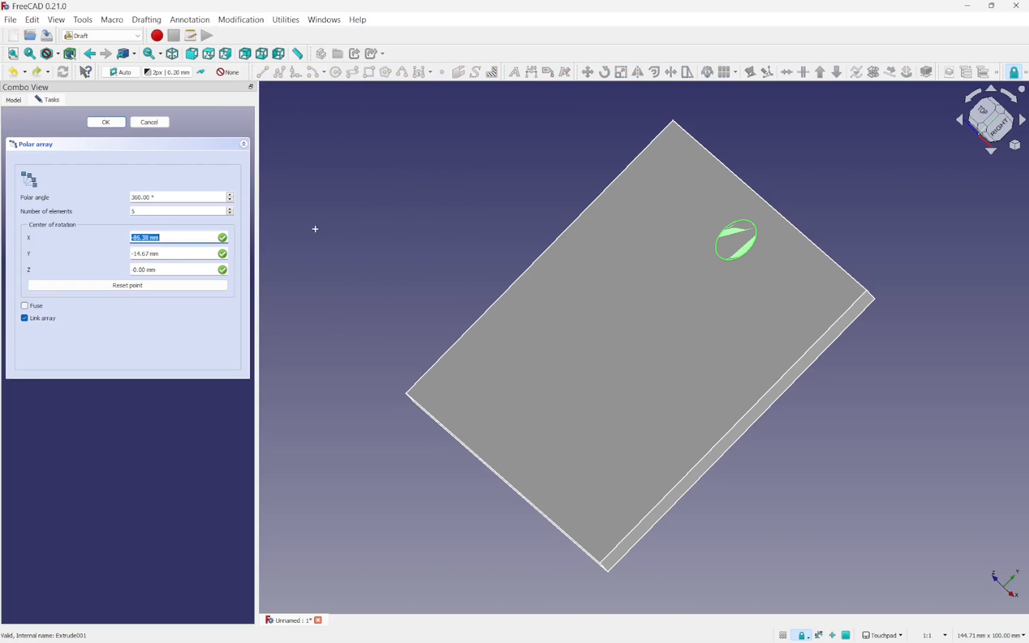
left_click(126, 285)
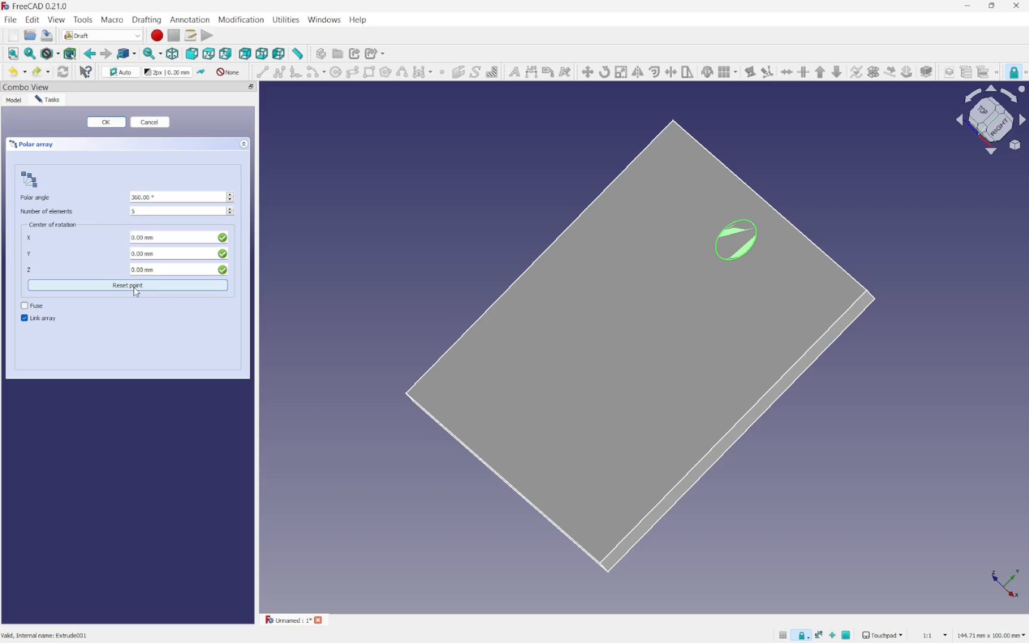
mouse_move(60, 214)
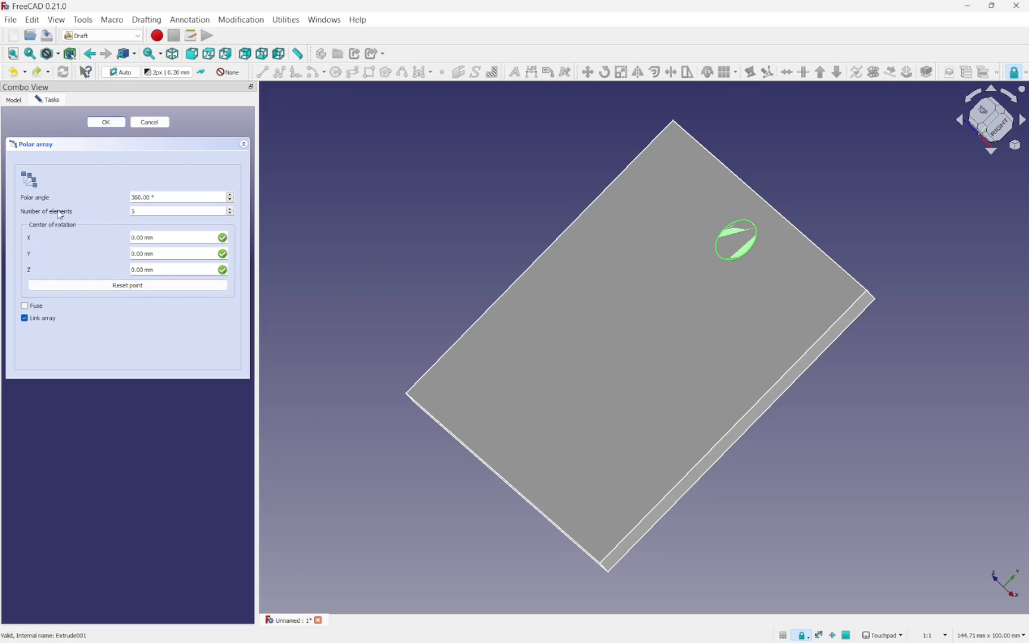
left_click(106, 121)
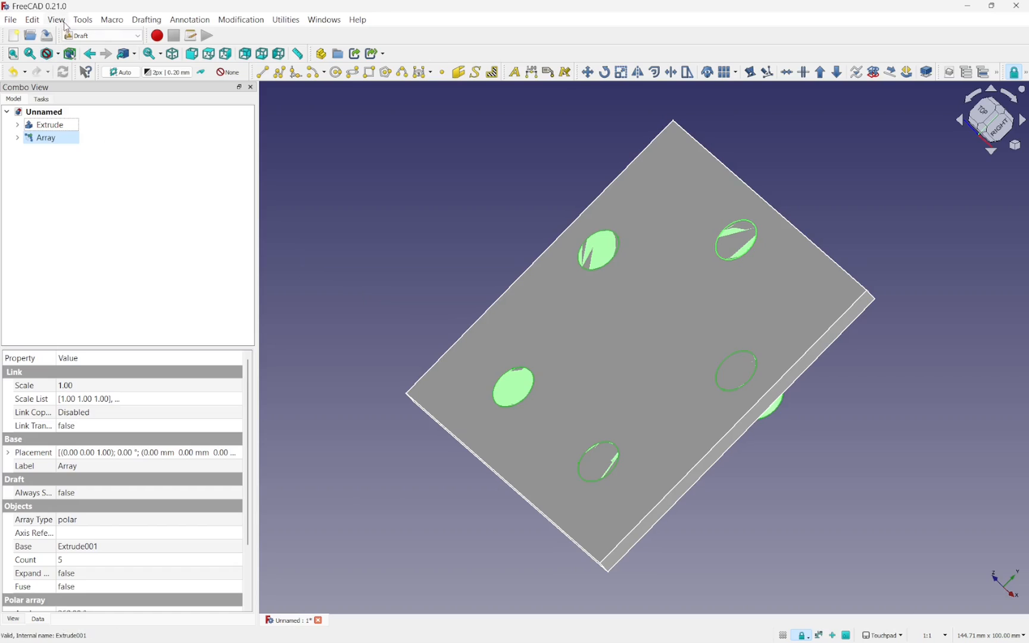
Return to the Part workbench from the workbench dropdown.
left_click(56, 20)
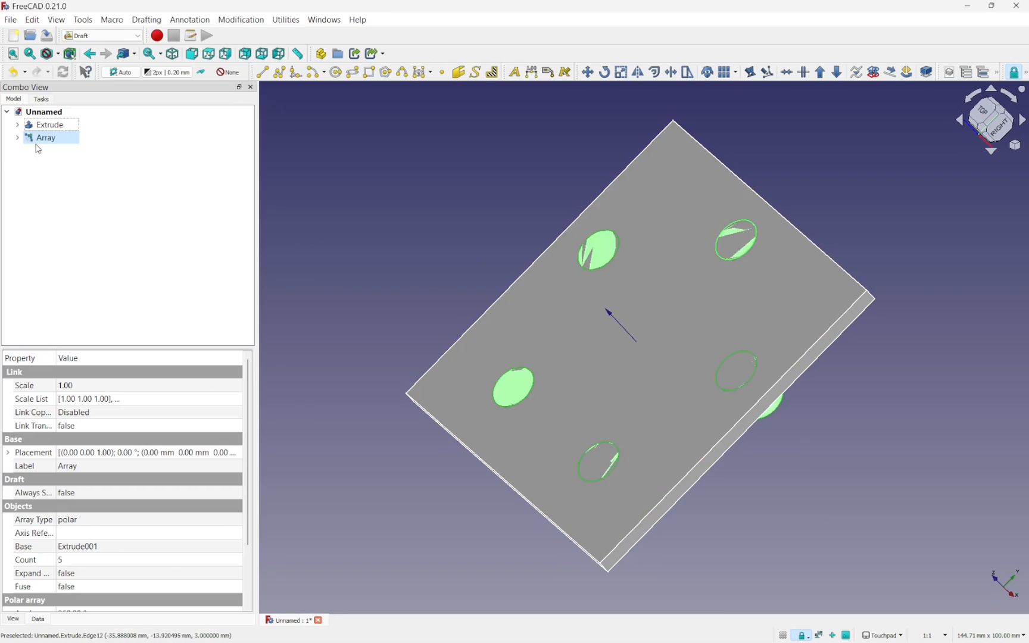
left_click(99, 36)
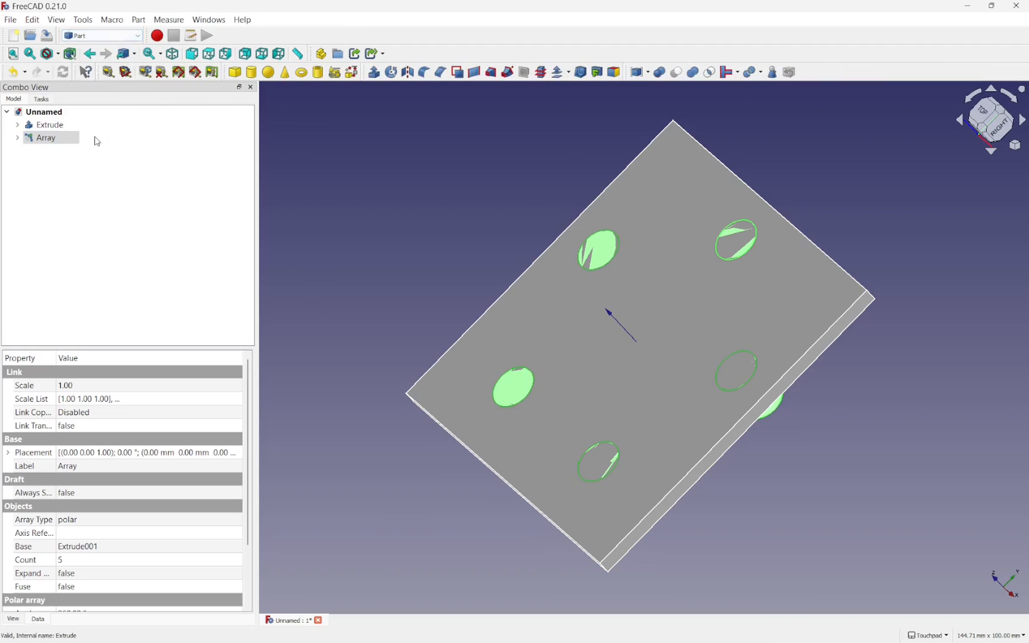
Cut the Array from the plate Extrude with Part Cut, leaving five holes, then clear the selection.
left_click(50, 125)
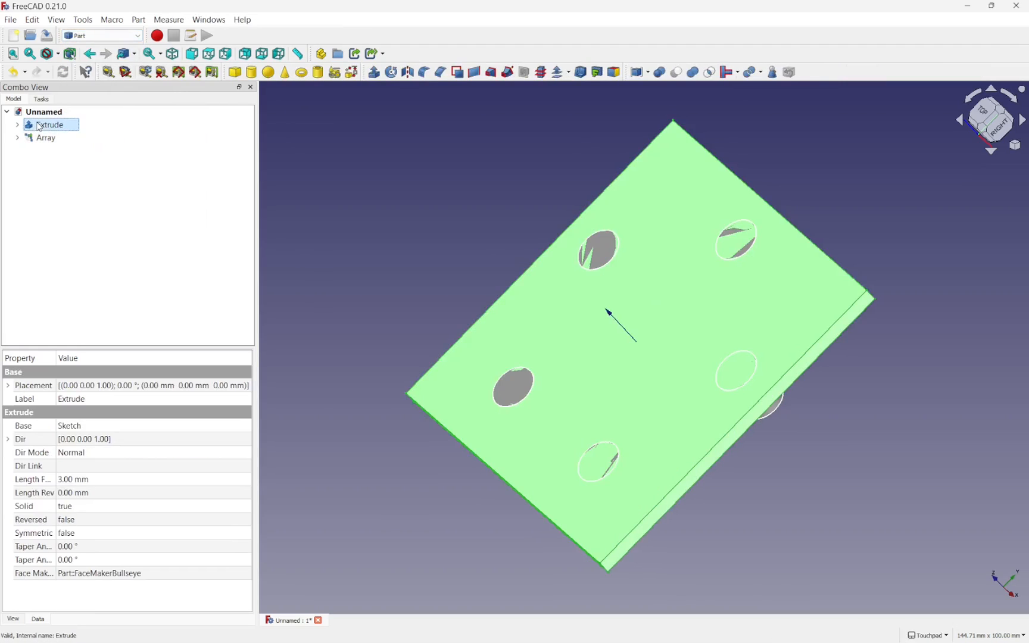
left_click(47, 138)
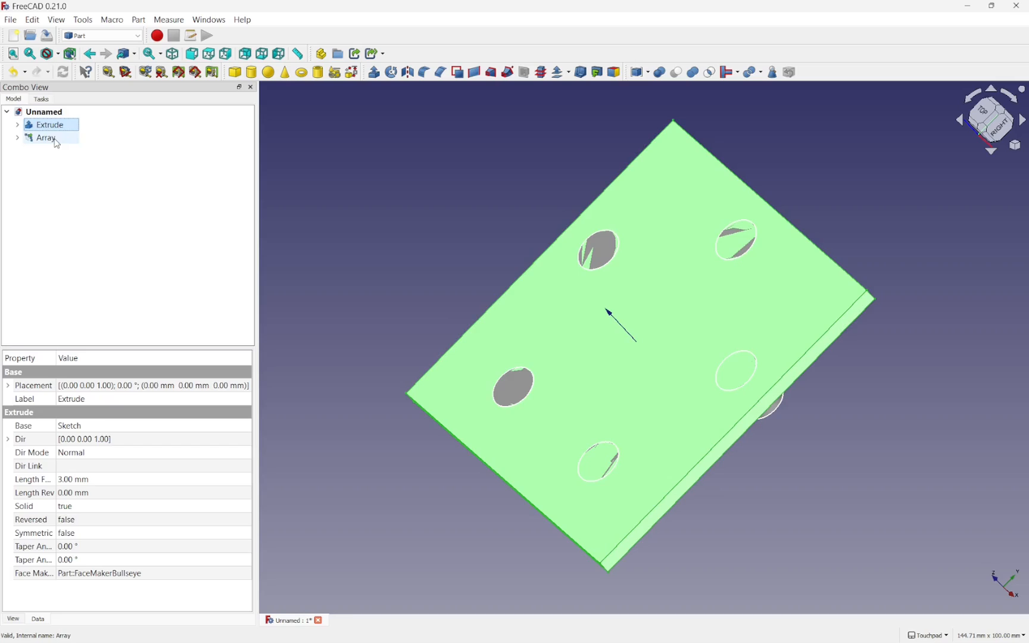
left_click(47, 139)
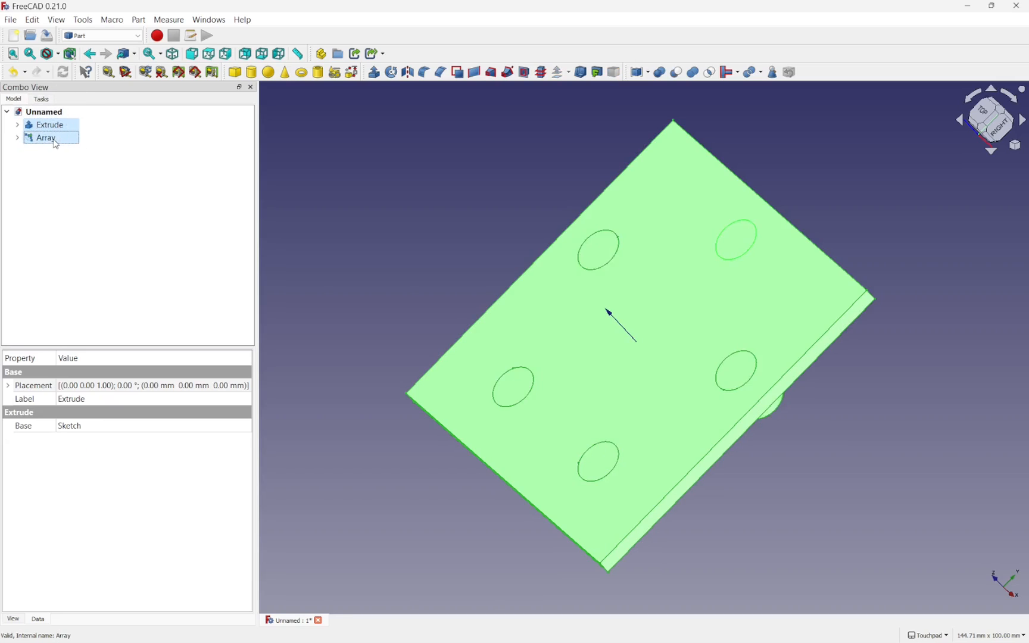
mouse_move(674, 73)
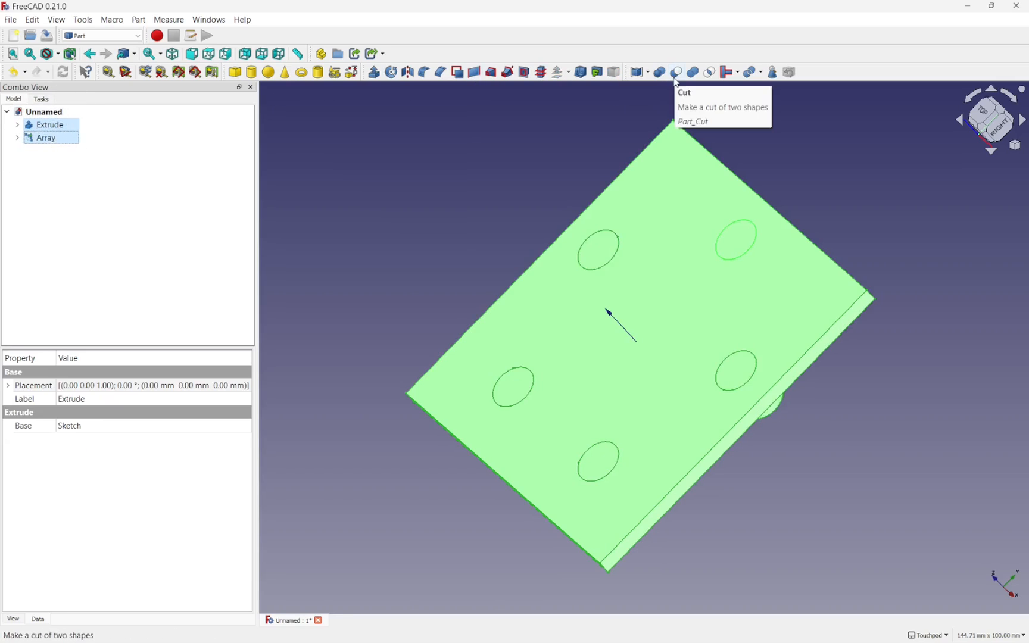
left_click(659, 73)
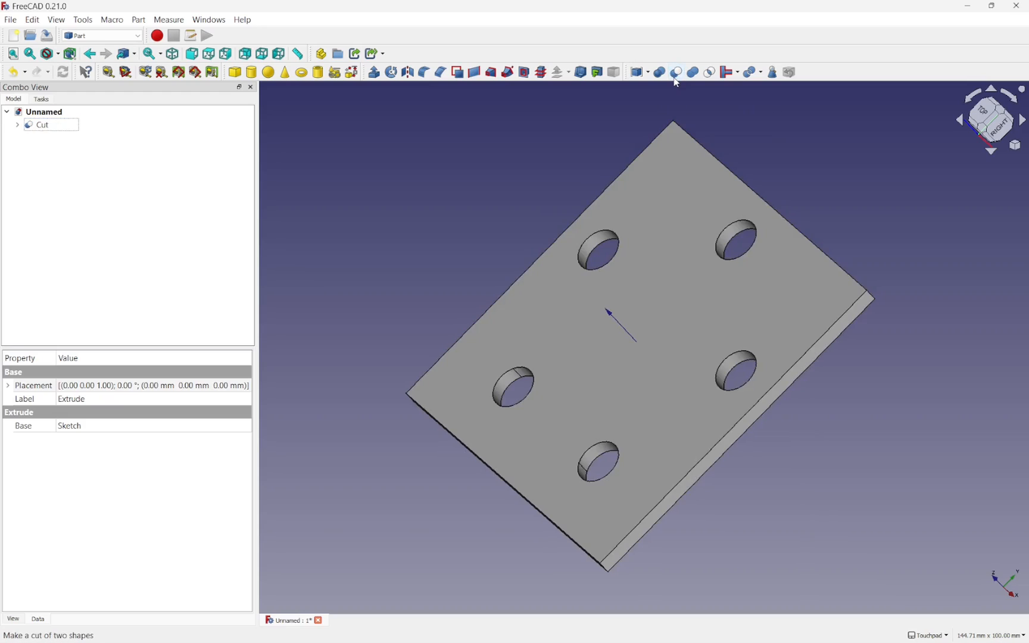
mouse_move(685, 398)
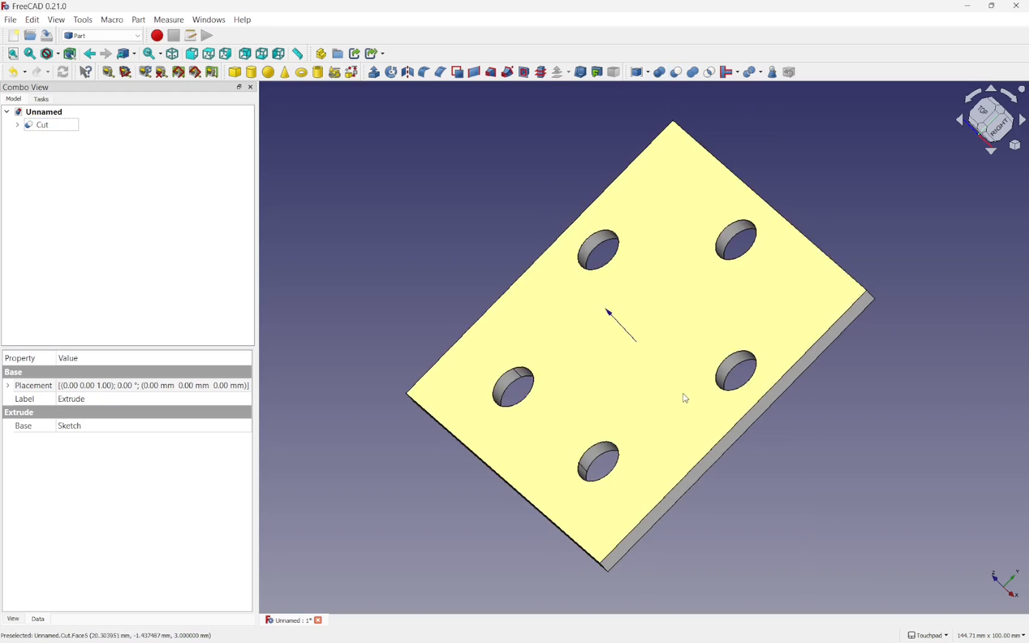
left_click(44, 112)
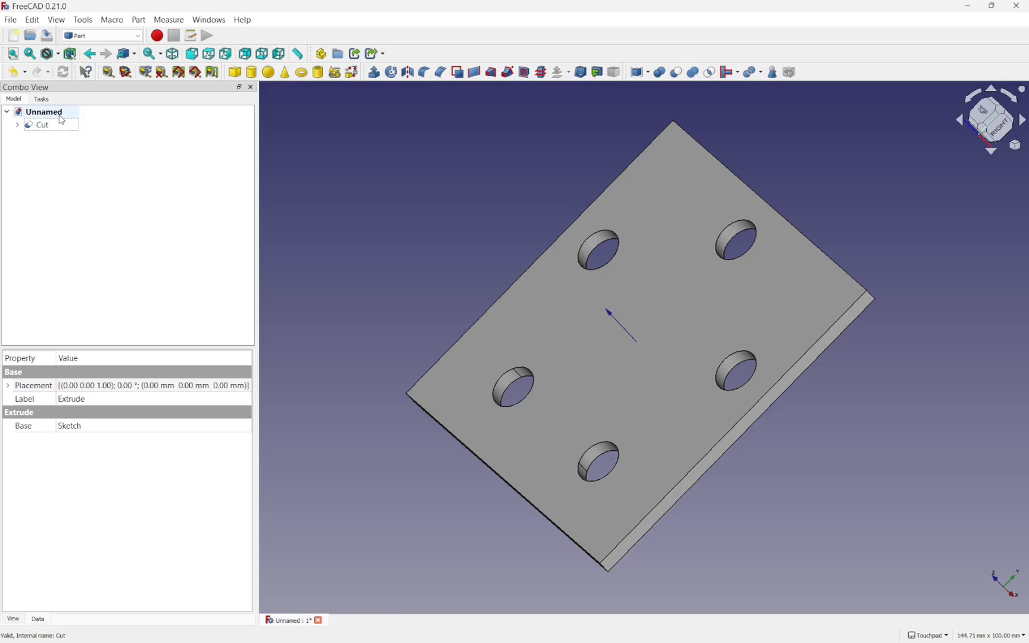
left_click(16, 125)
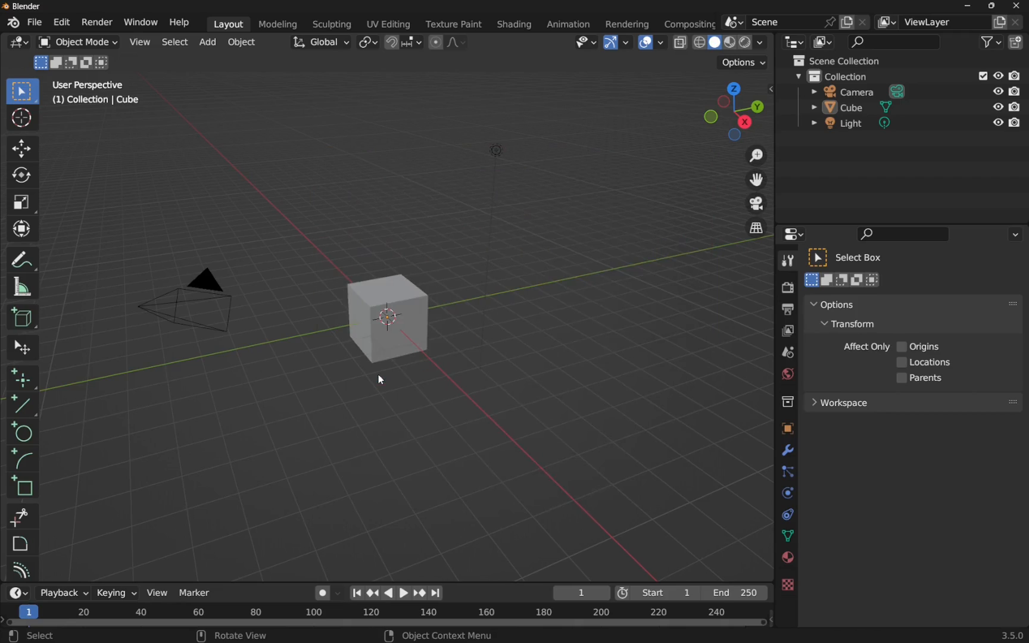
Delete the default cube and browse the Add menu for mesh primitives.
left_click(387, 351)
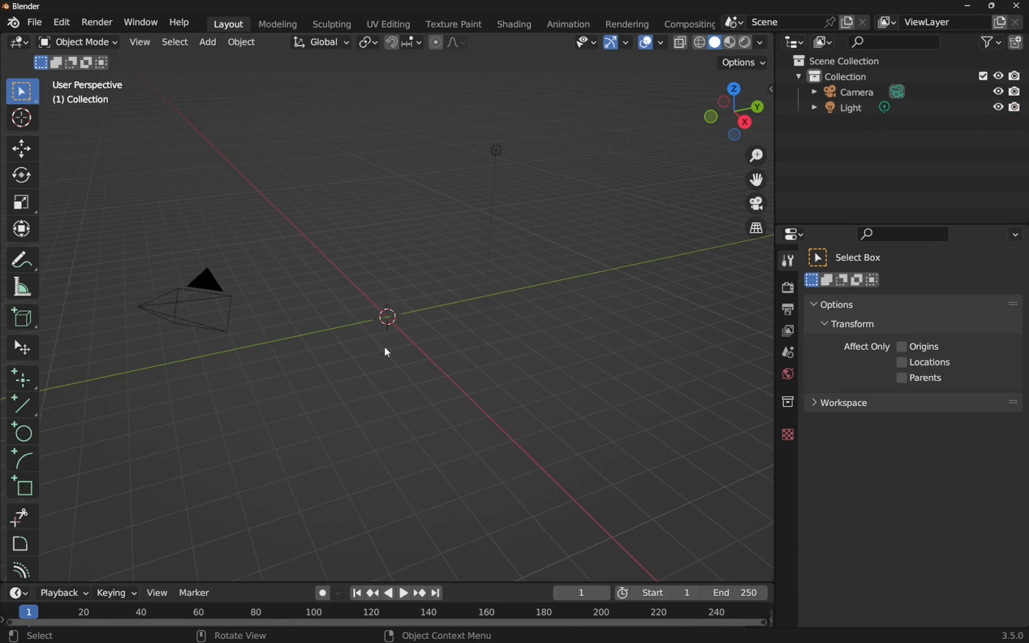
mouse_move(207, 42)
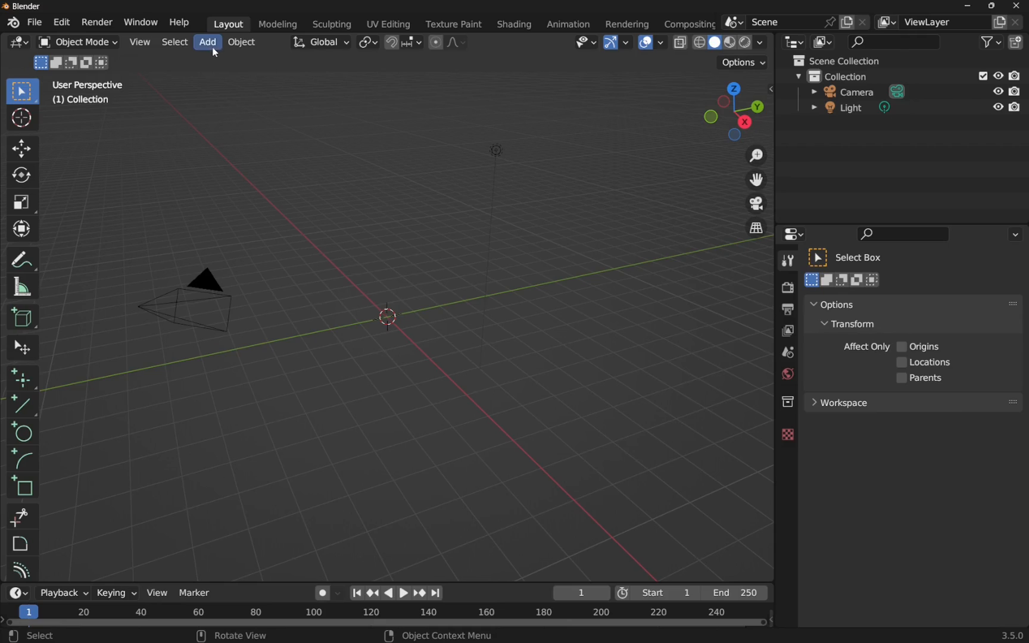
left_click(208, 41)
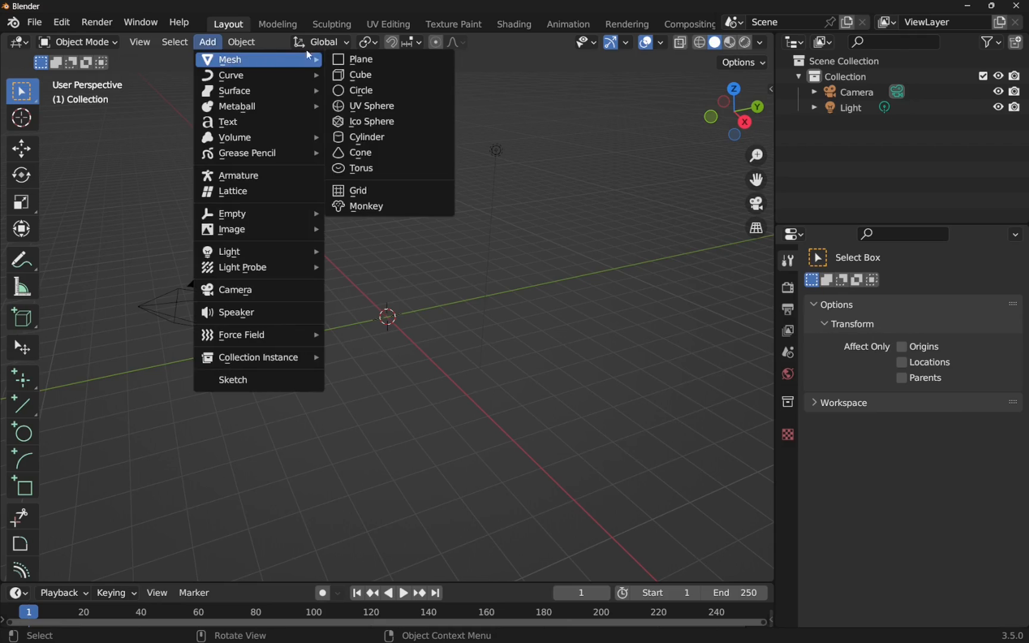
Add a Plane mesh and set its Size to 10 mm in the Add Plane panel.
left_click(361, 59)
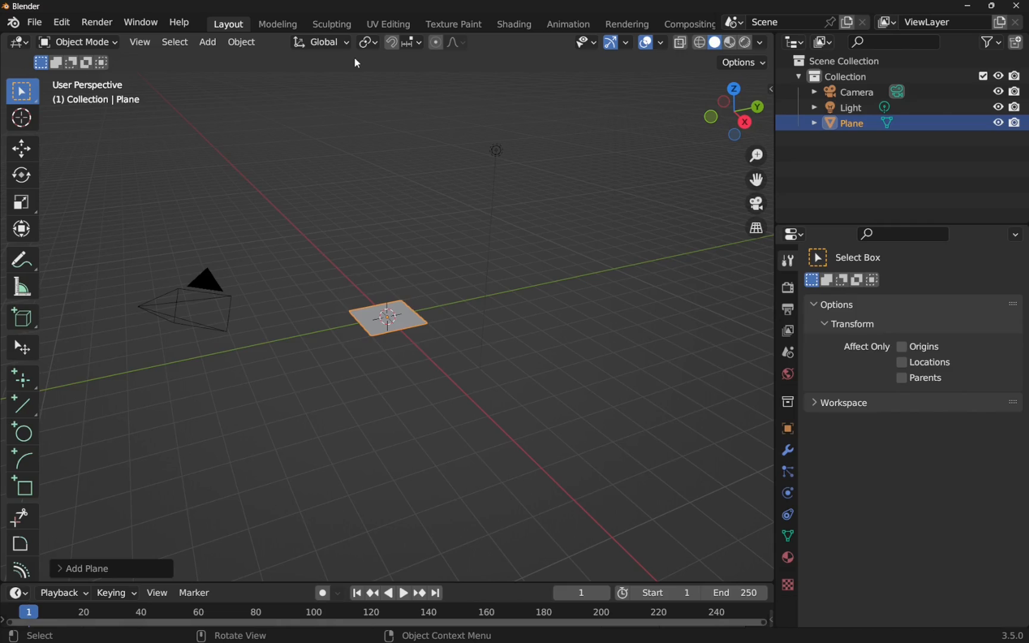
left_click(81, 568)
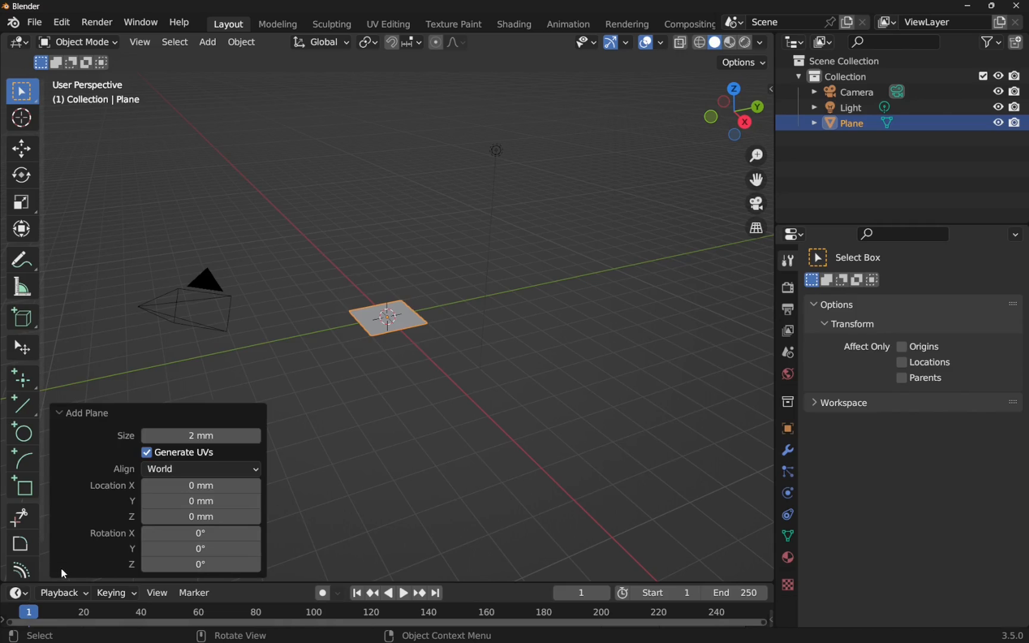
double_click(201, 435)
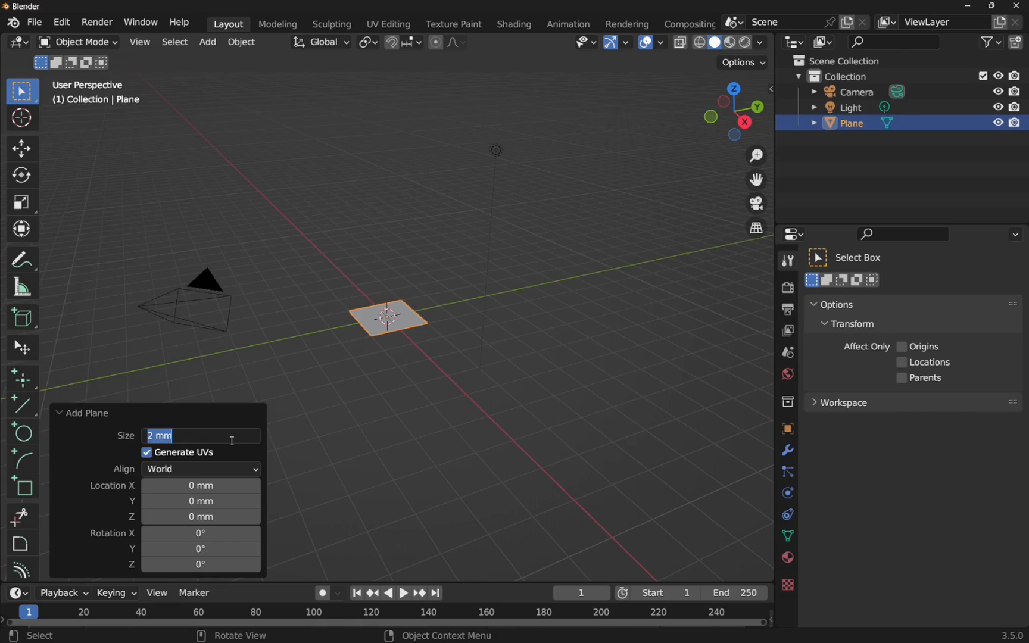
type("10 mm")
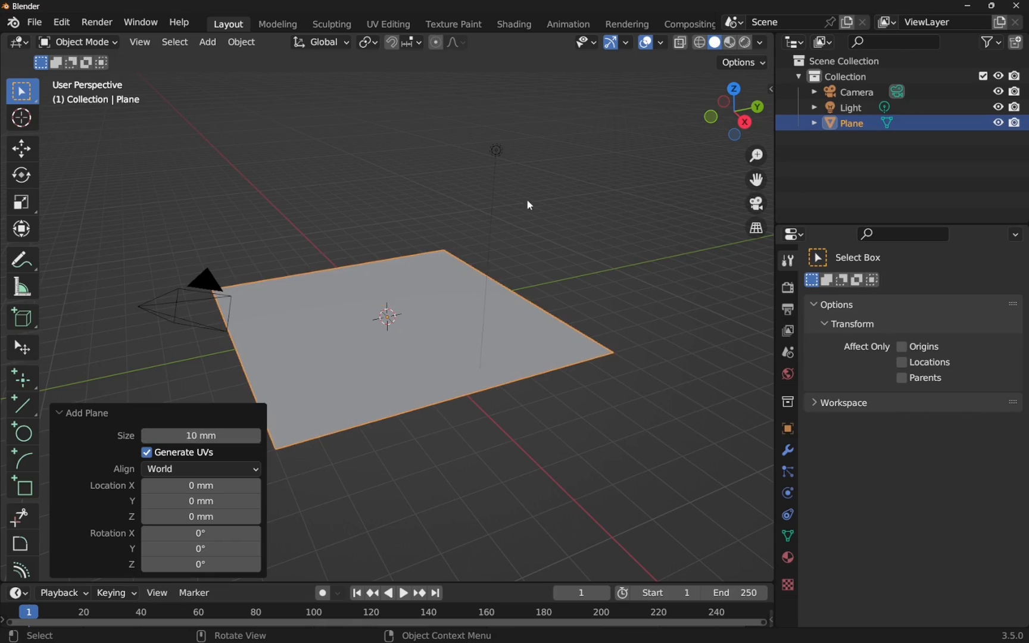
left_click(508, 221)
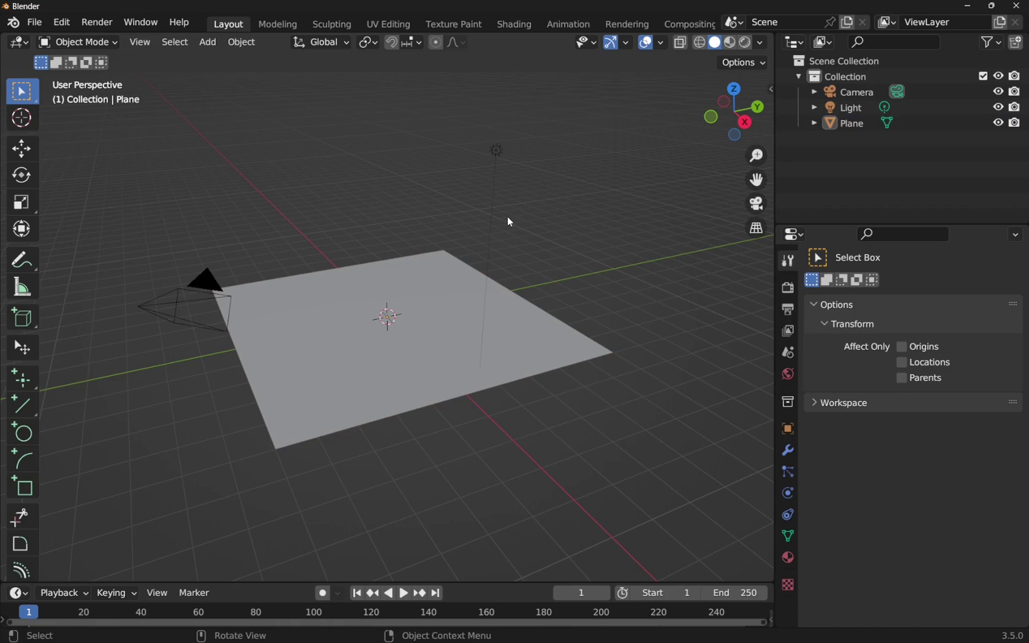
left_click(852, 123)
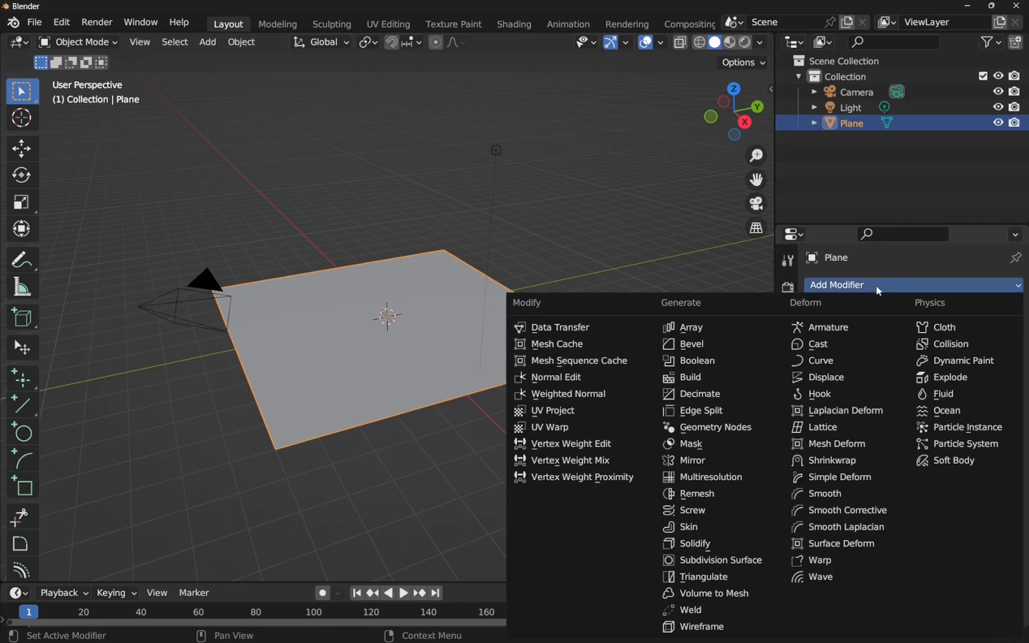
Give the plane a Solidify modifier, thickness first 3 mm then 1 mm.
left_click(694, 543)
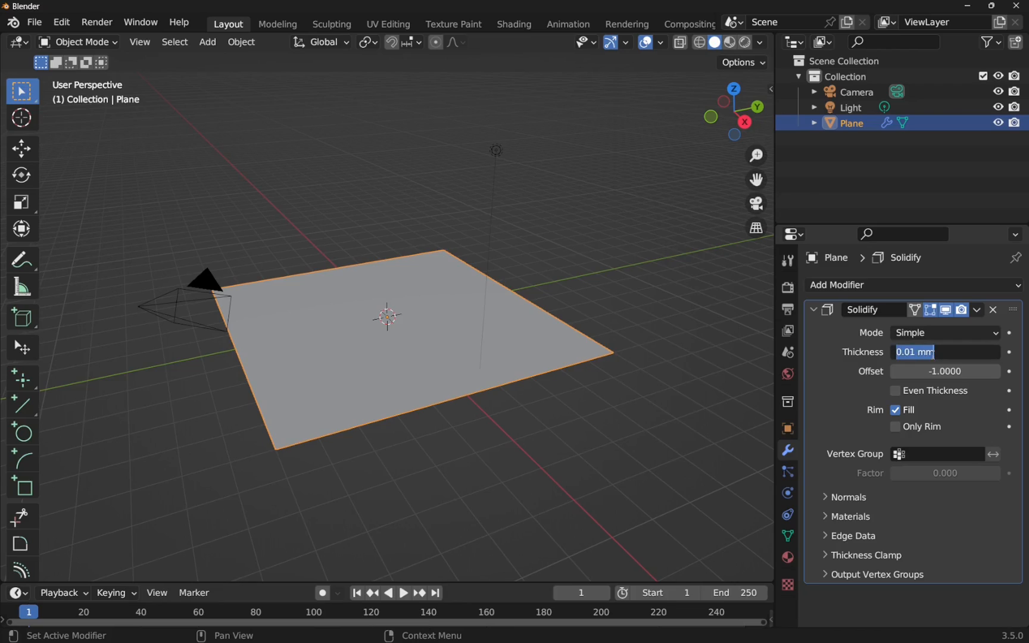
type("3 mm")
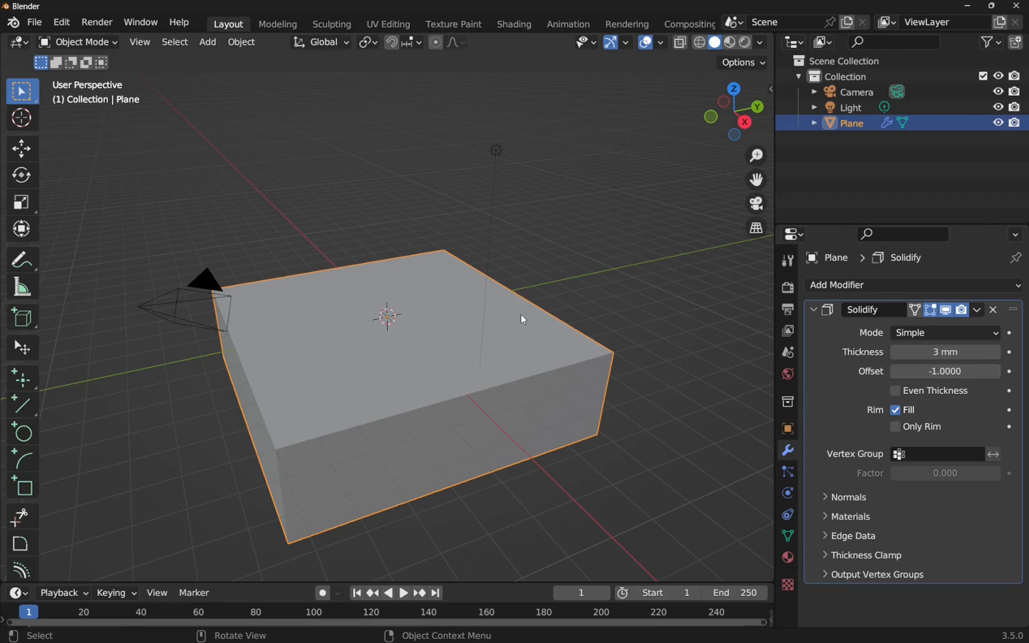
double_click(945, 351)
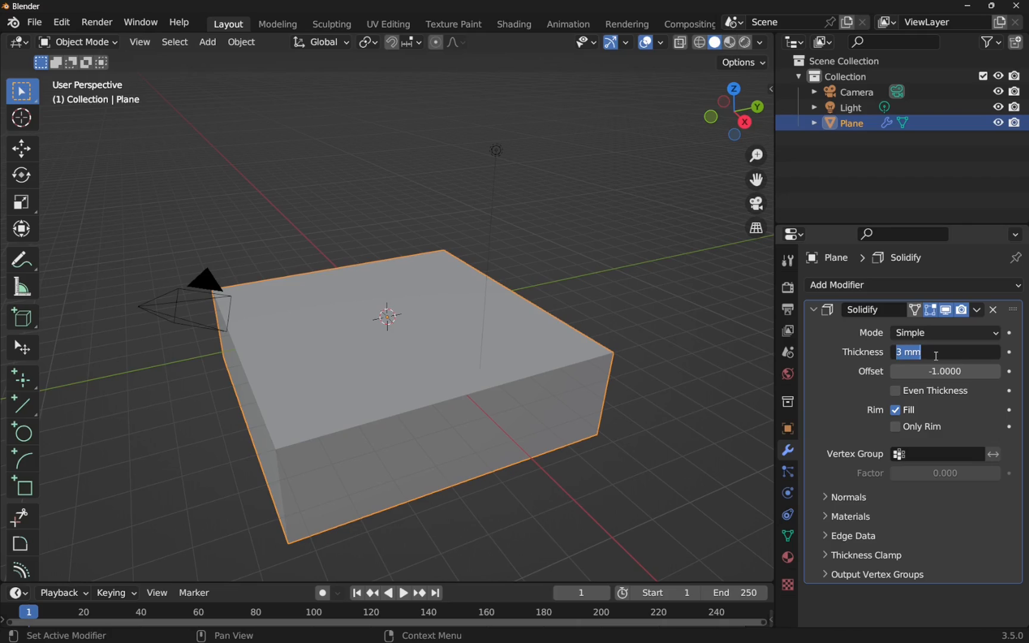
type("1")
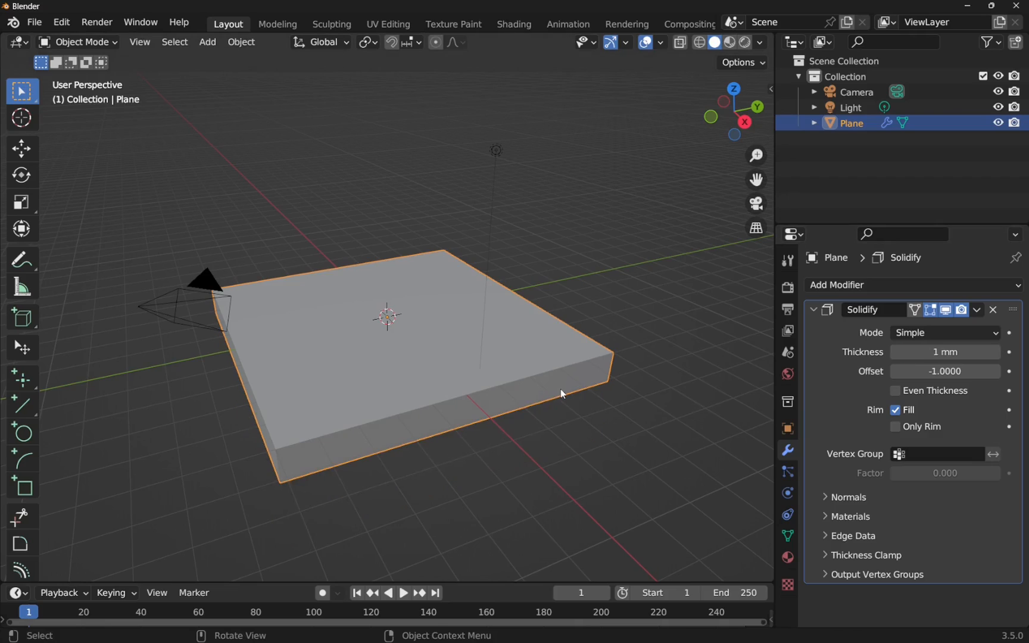
mouse_move(474, 439)
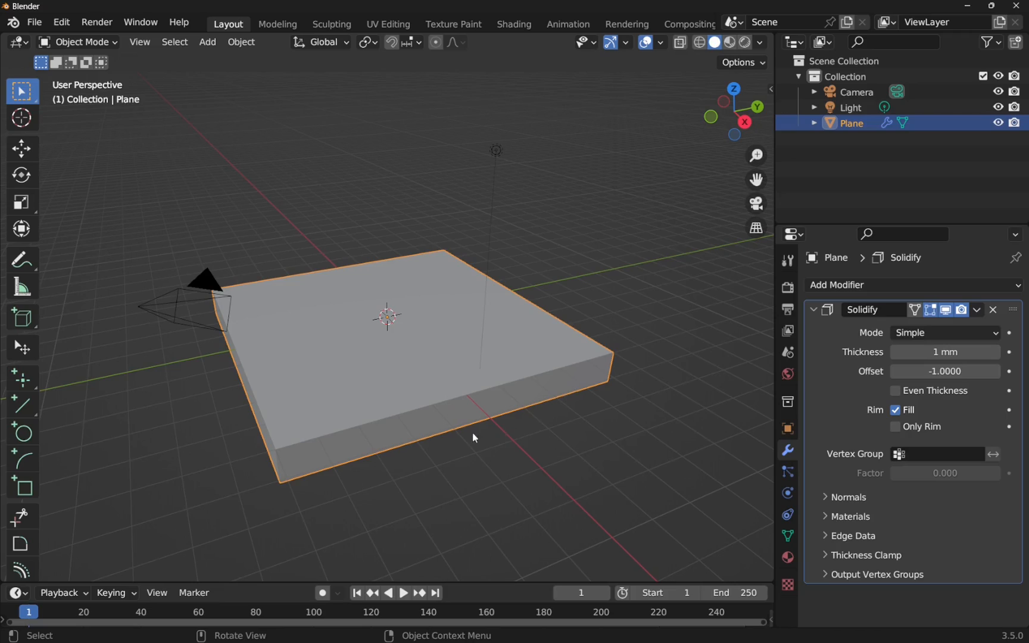
mouse_move(584, 298)
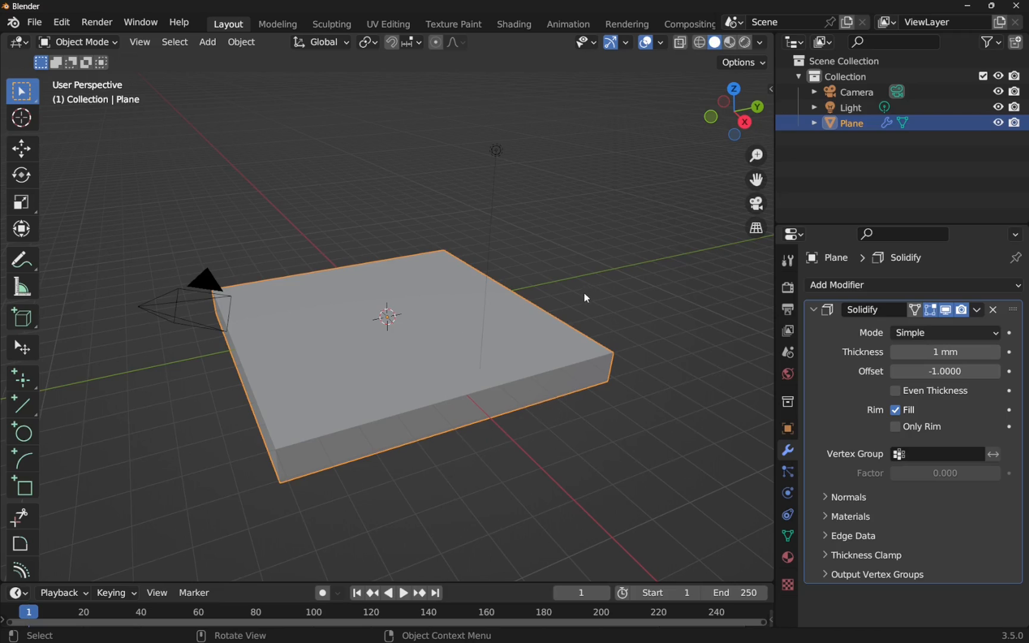
left_click(236, 59)
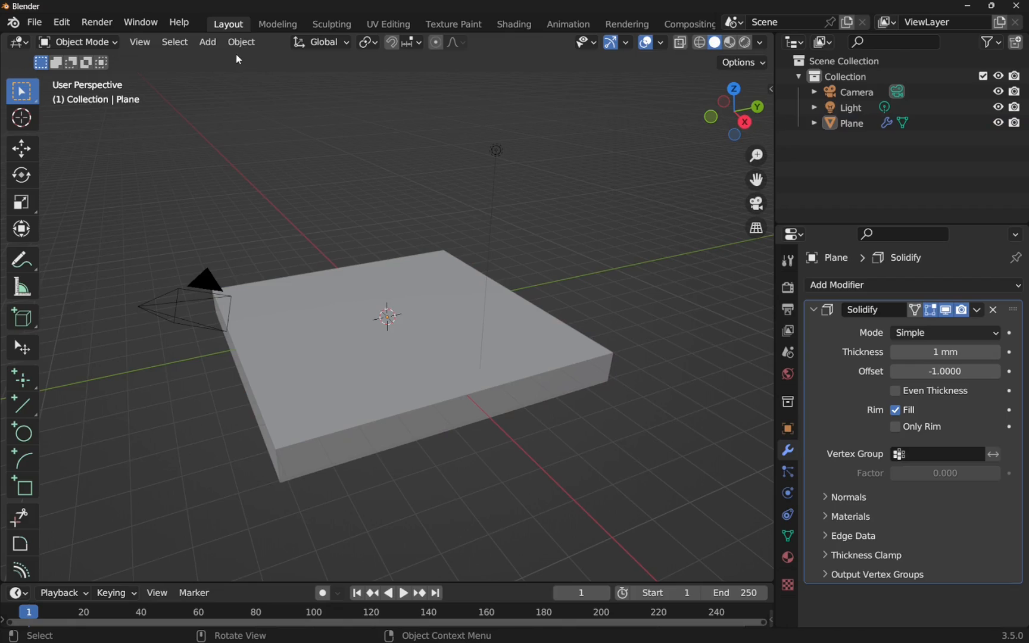
Add a Cylinder mesh, keeping Radius 1 mm and Depth 2 mm.
left_click(207, 41)
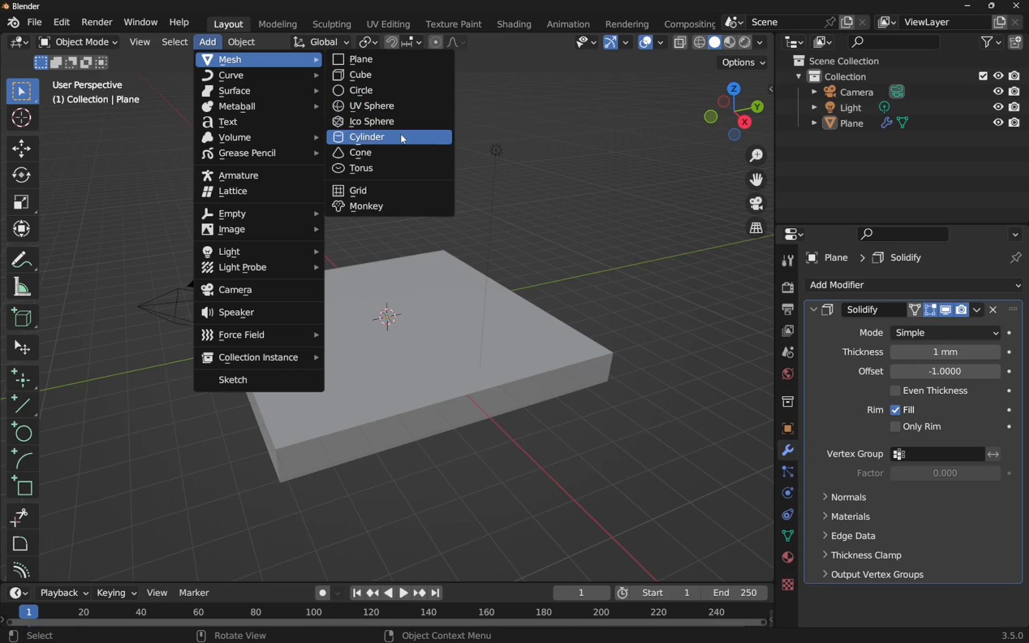
left_click(366, 137)
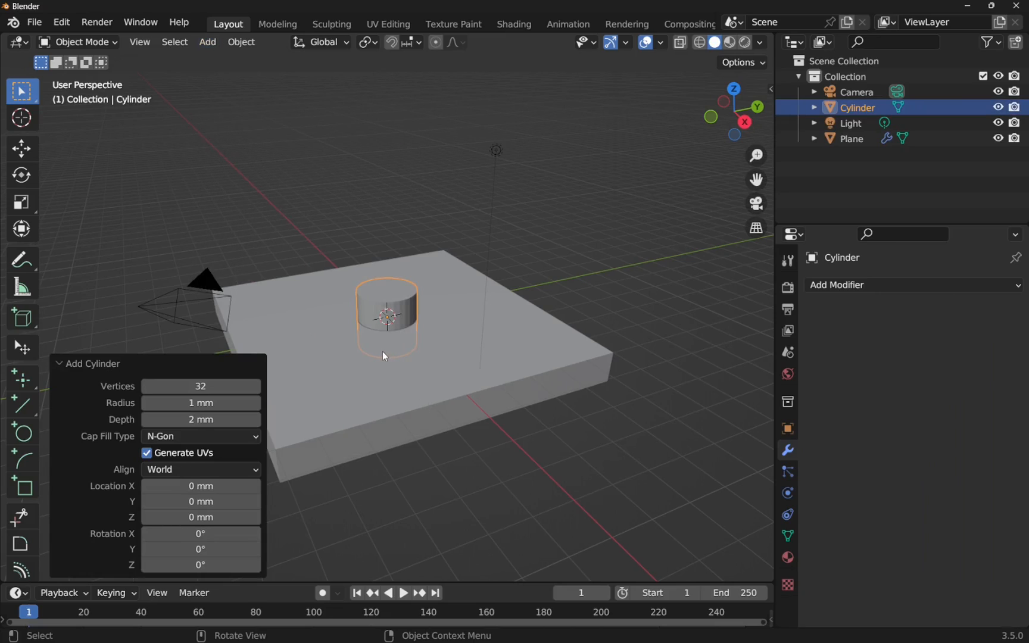
mouse_move(200, 419)
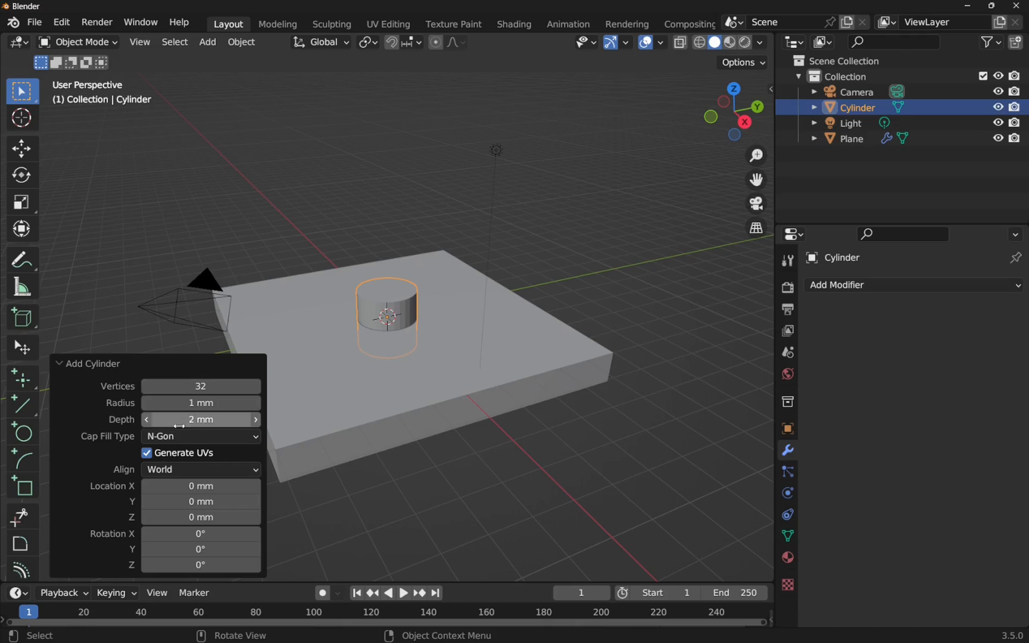
mouse_move(448, 481)
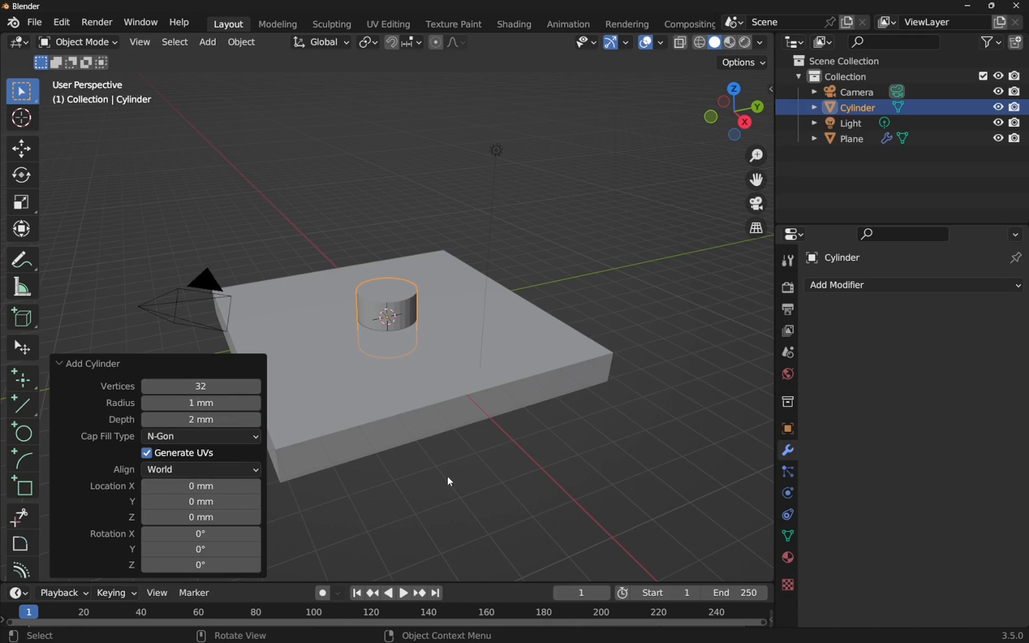
left_click(449, 480)
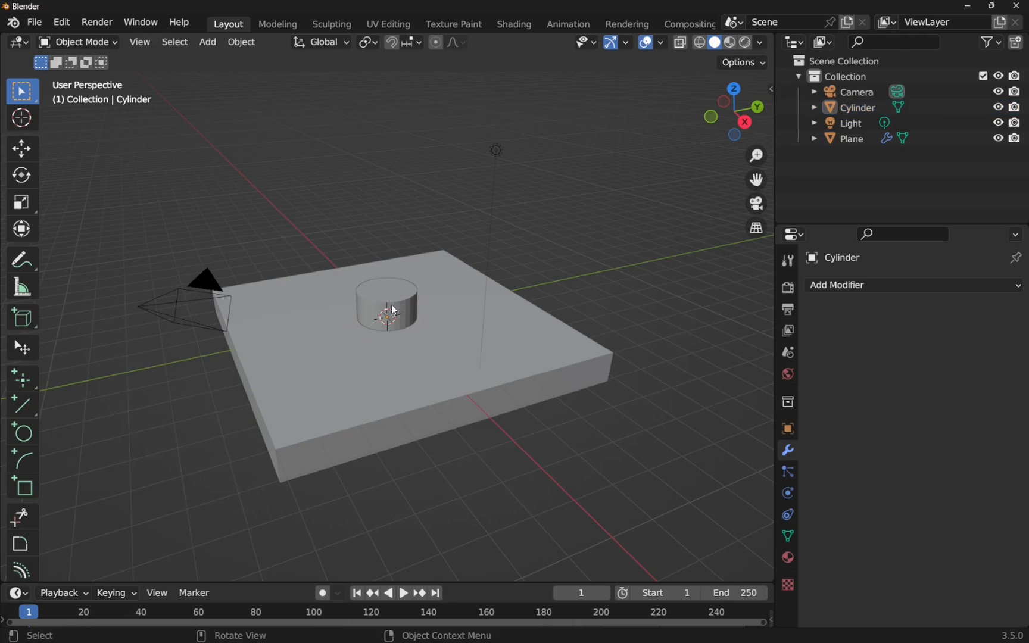
mouse_move(536, 319)
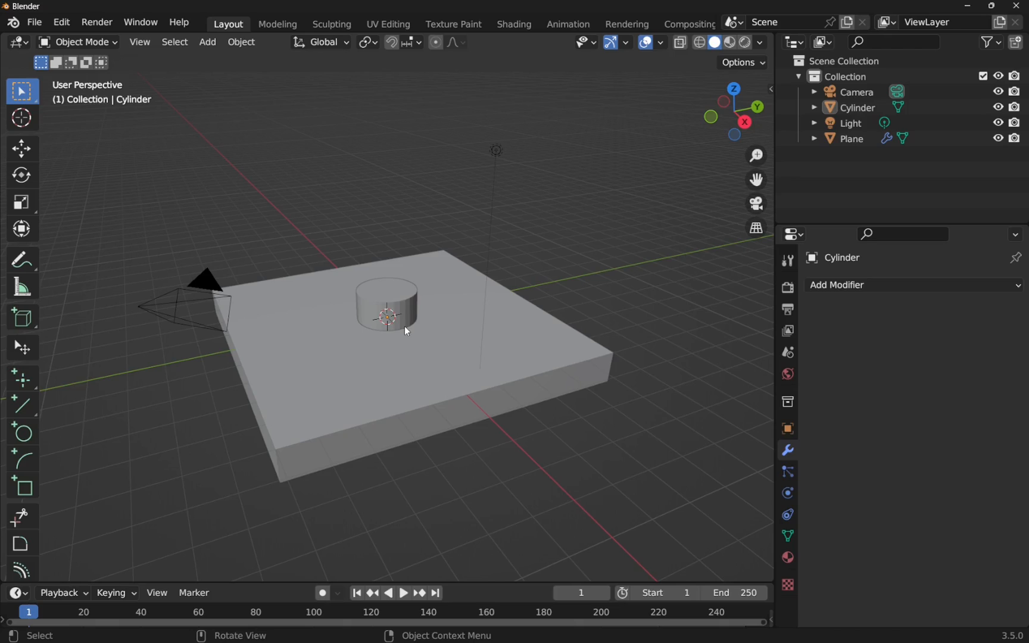
mouse_move(377, 304)
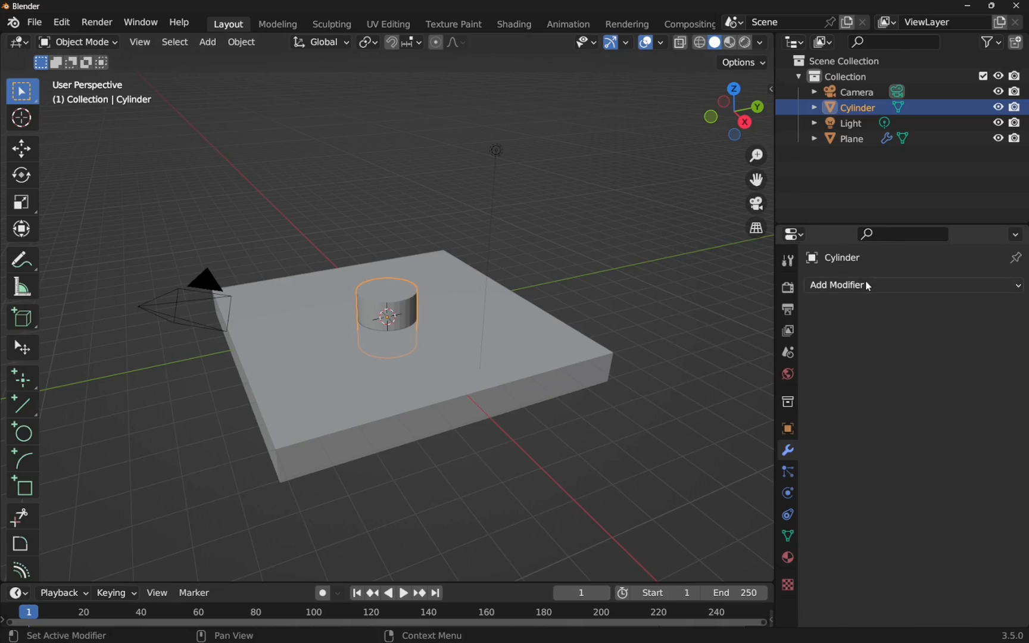
Add an Array modifier to the cylinder, then delete it again.
left_click(847, 284)
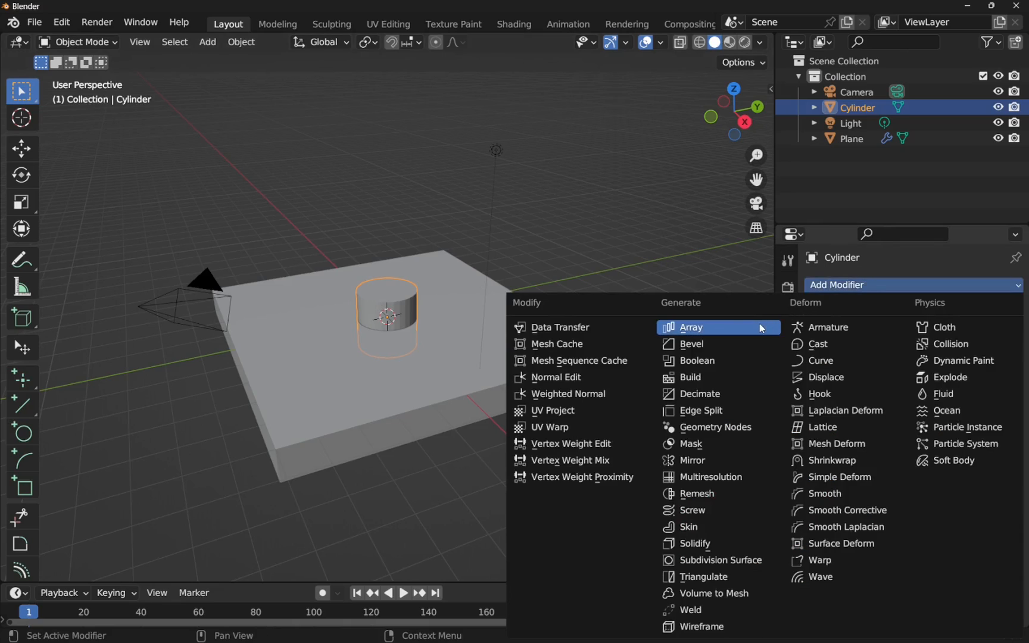
left_click(691, 326)
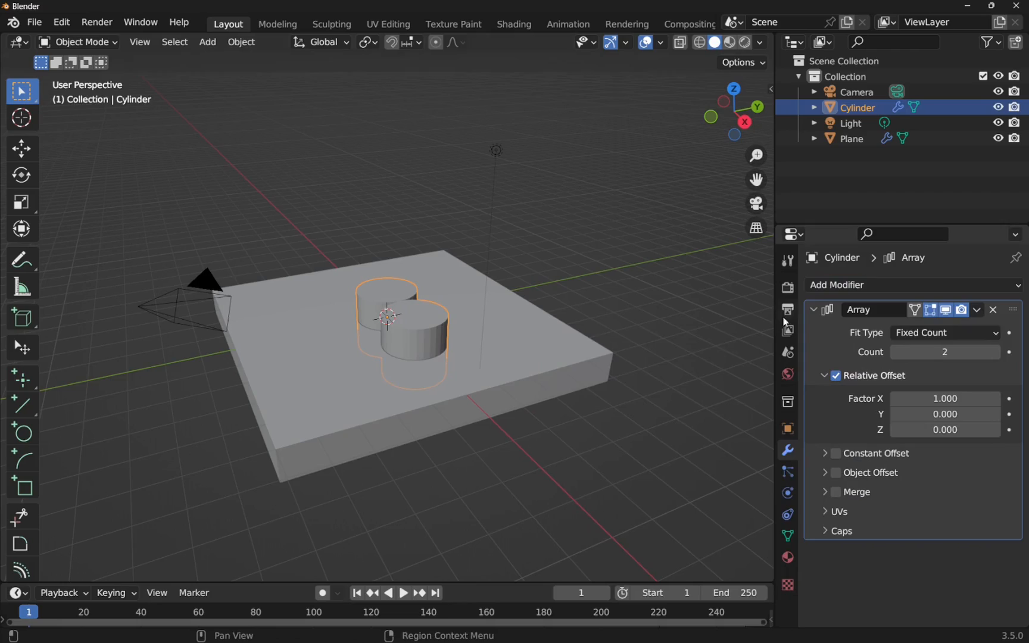
mouse_move(1026, 373)
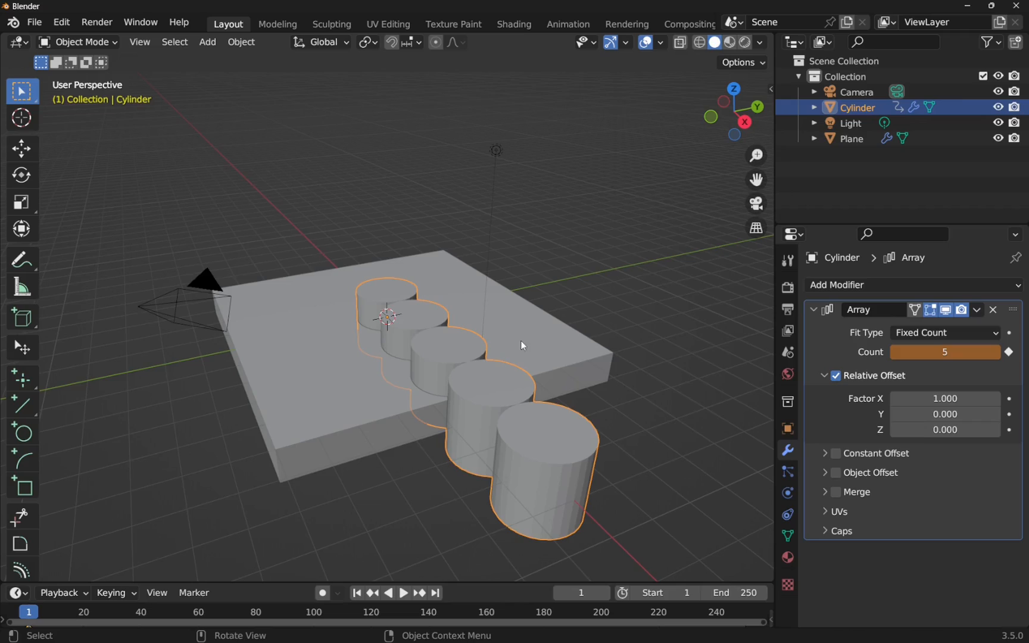
mouse_move(724, 409)
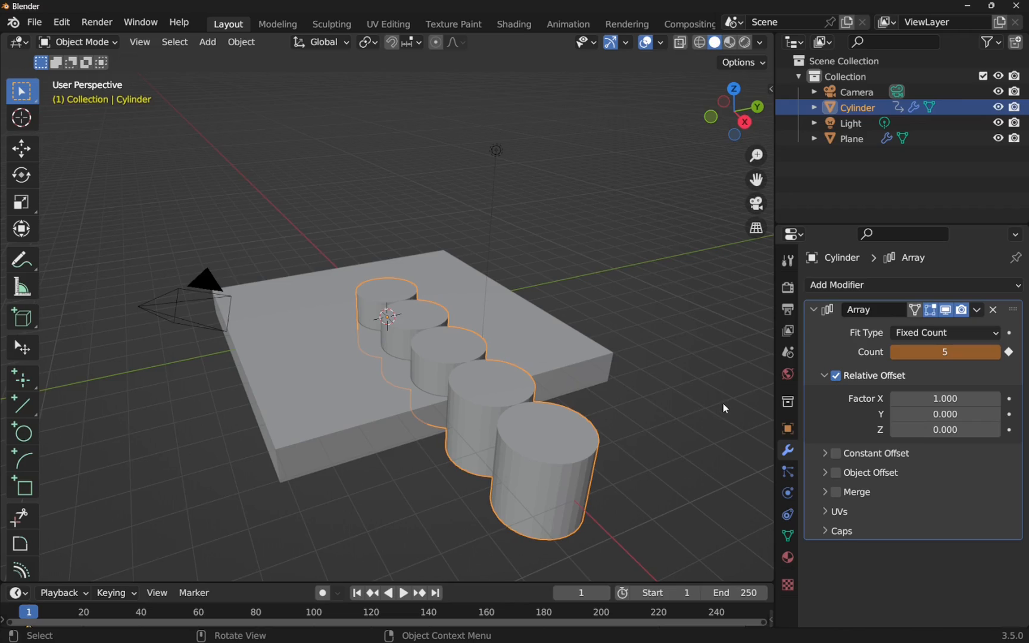
mouse_move(827, 477)
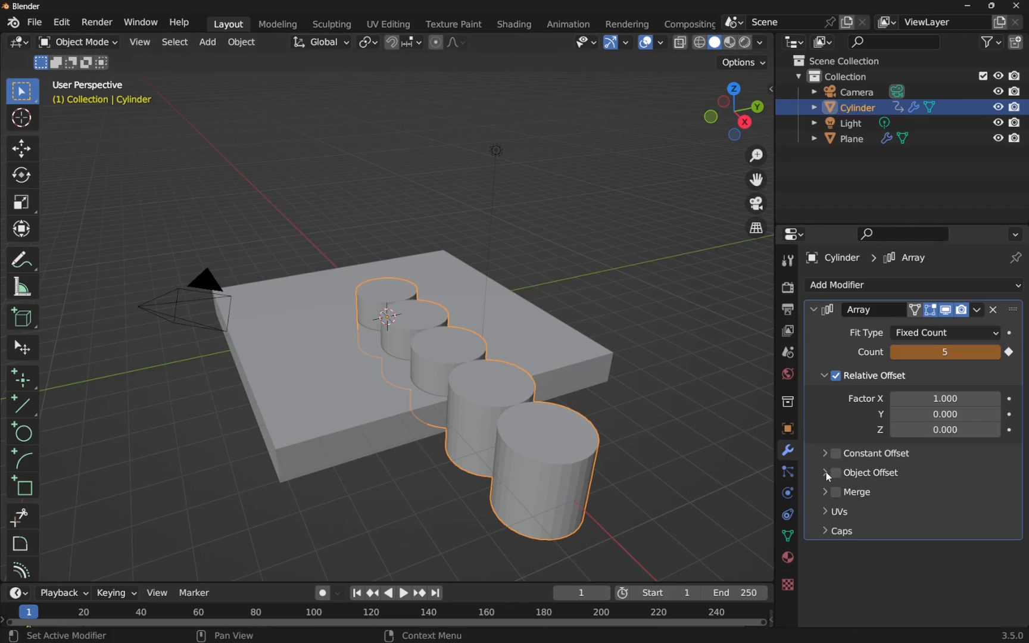
left_click(826, 473)
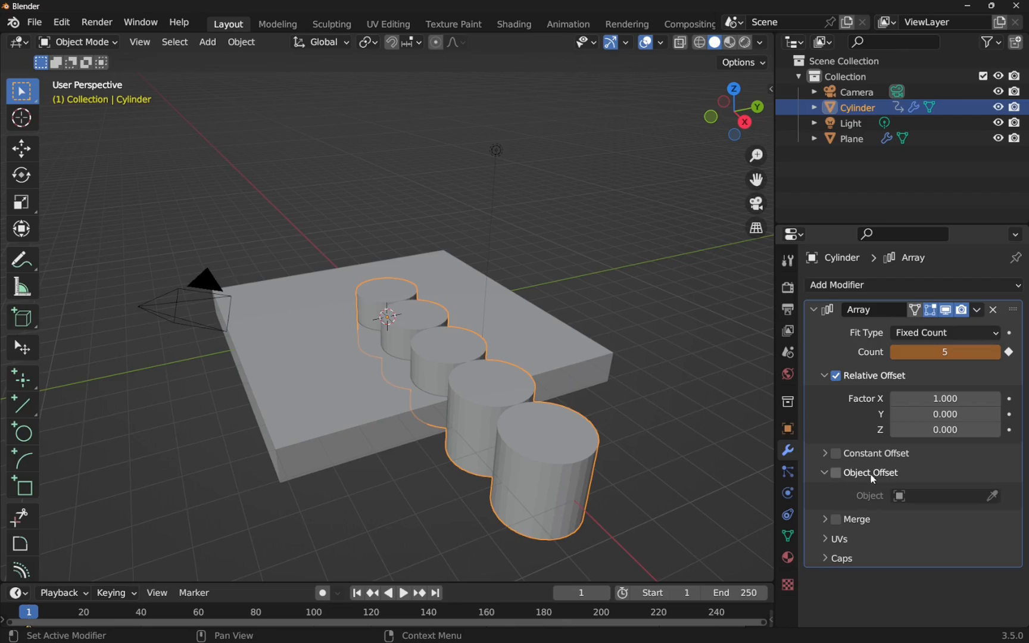
mouse_move(871, 475)
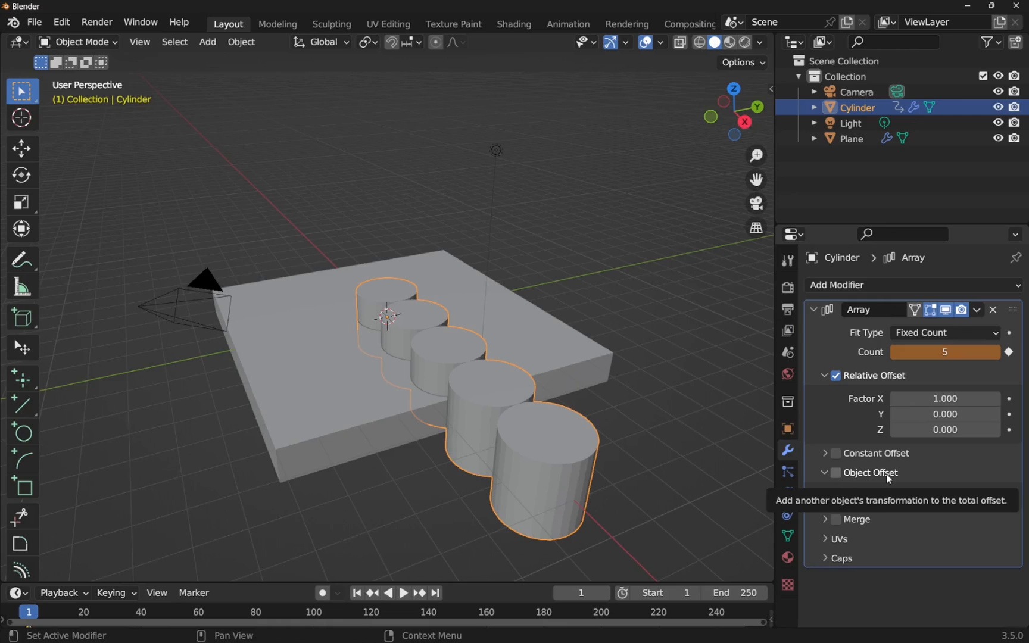
mouse_move(883, 481)
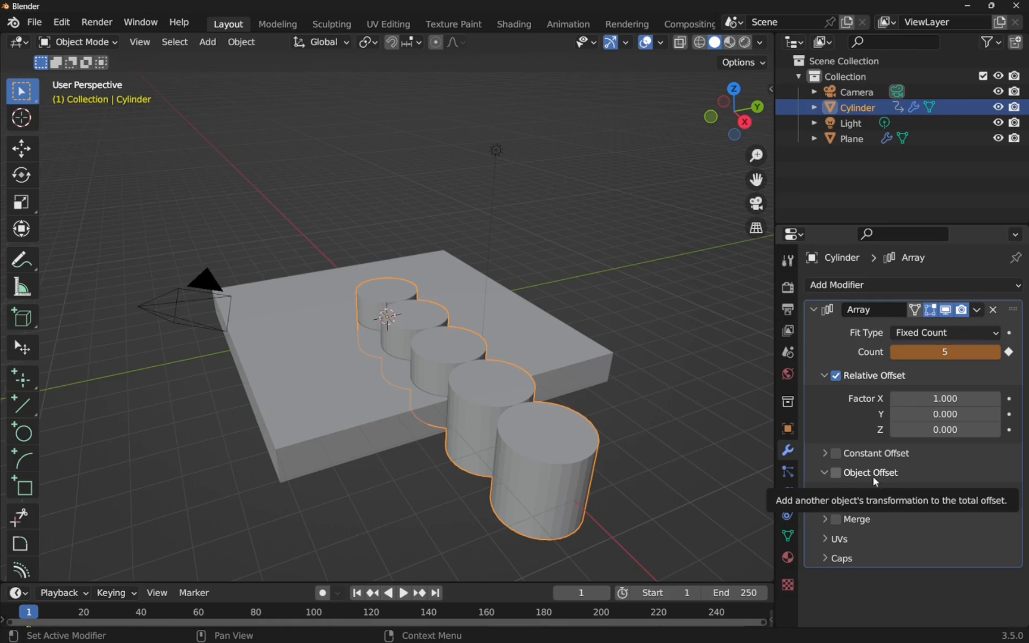
mouse_move(659, 324)
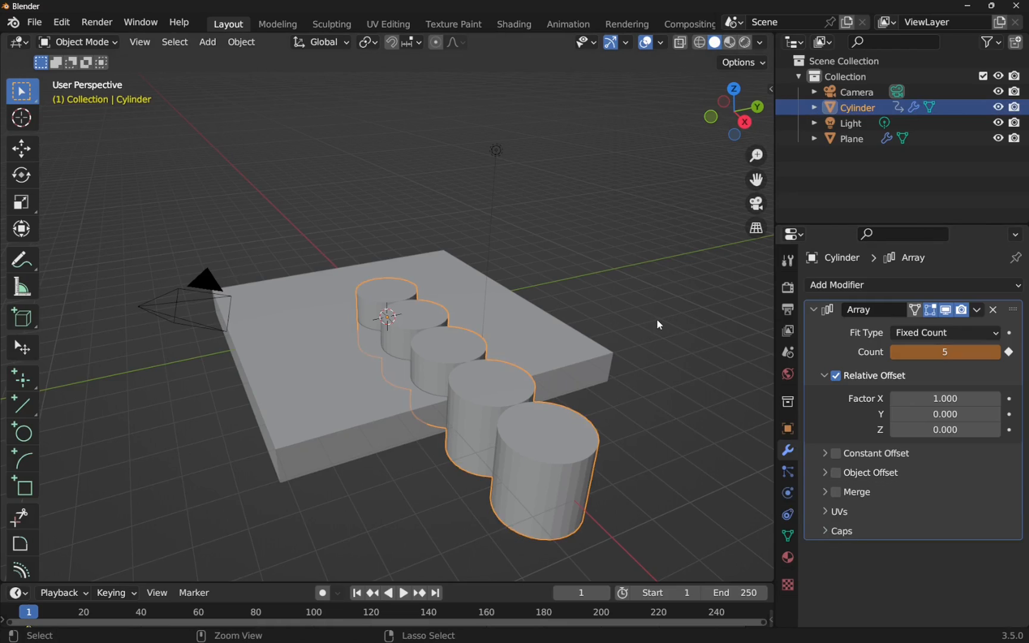
left_click(994, 310)
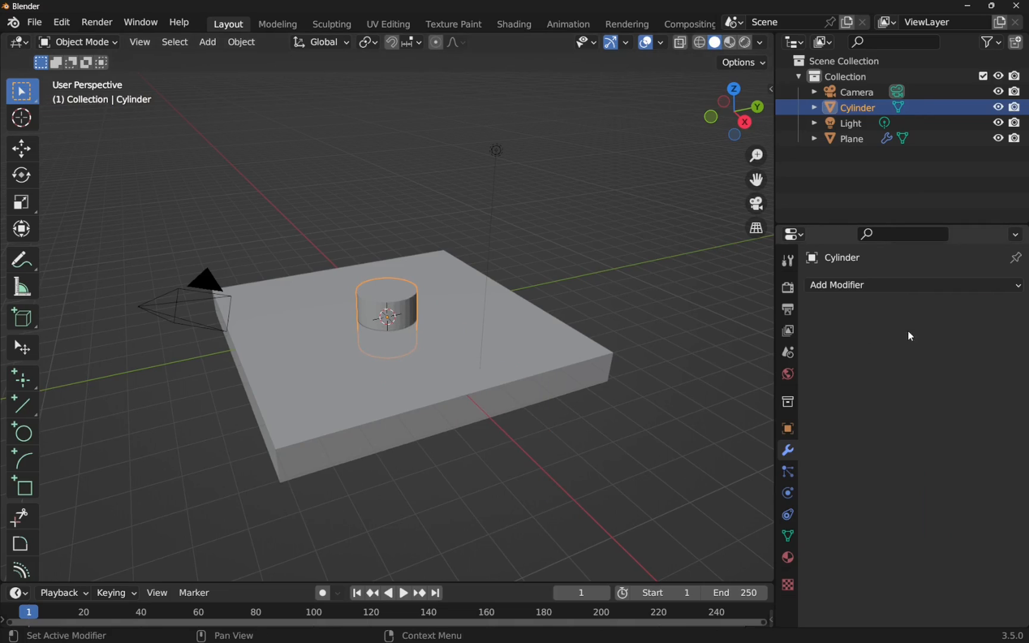
mouse_move(699, 343)
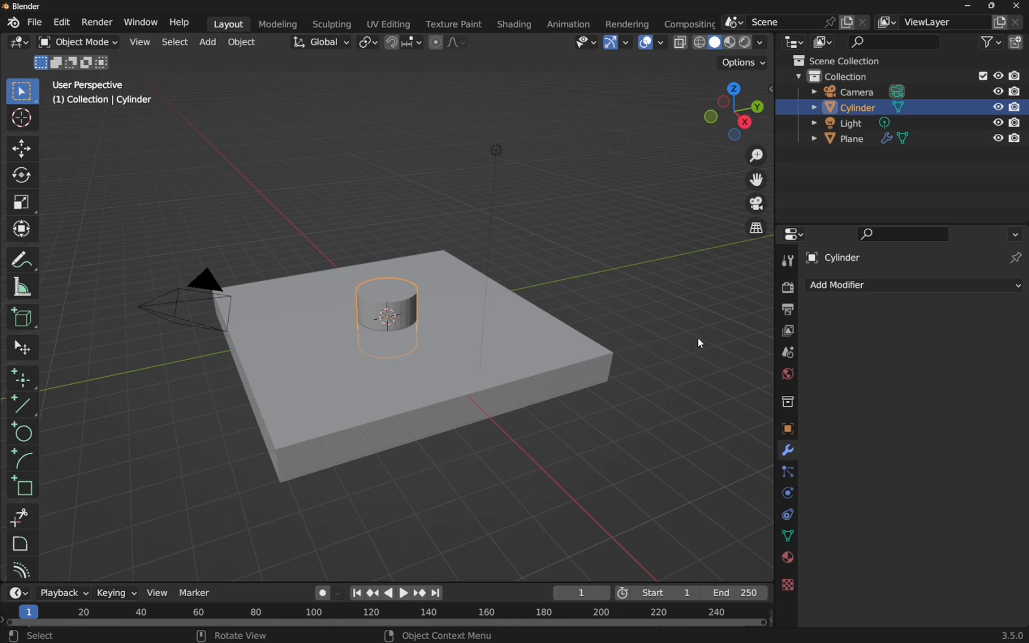
Add a Plain Axes empty at the origin.
left_click(207, 42)
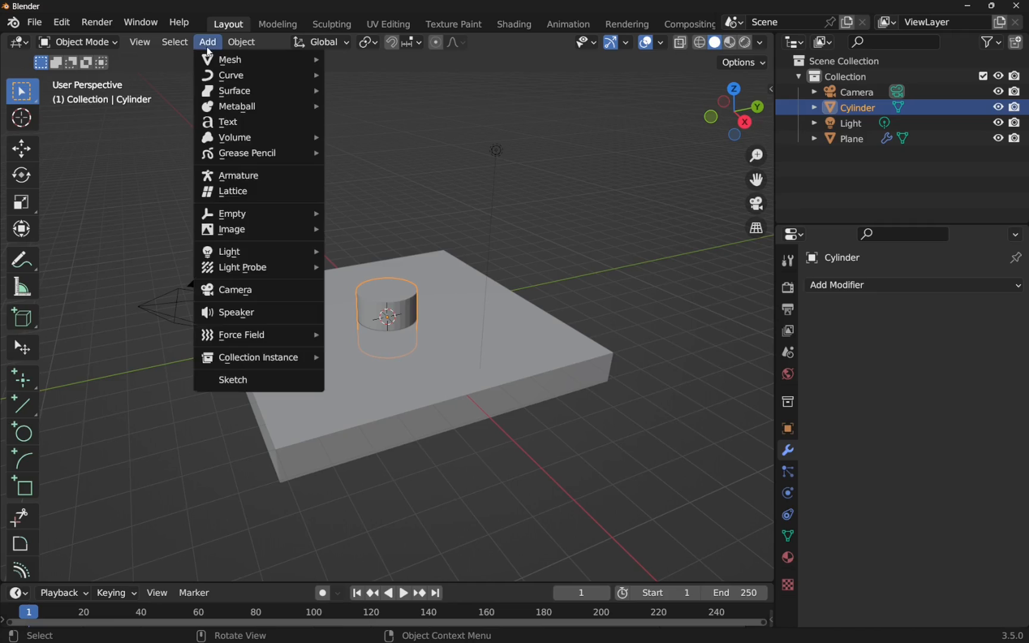
mouse_move(232, 213)
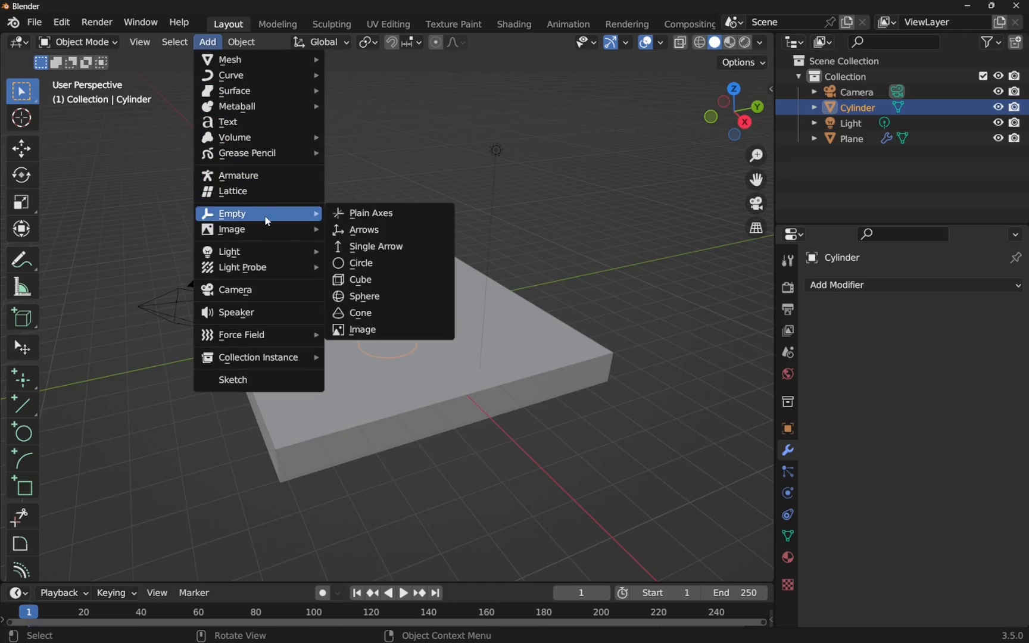
mouse_move(369, 214)
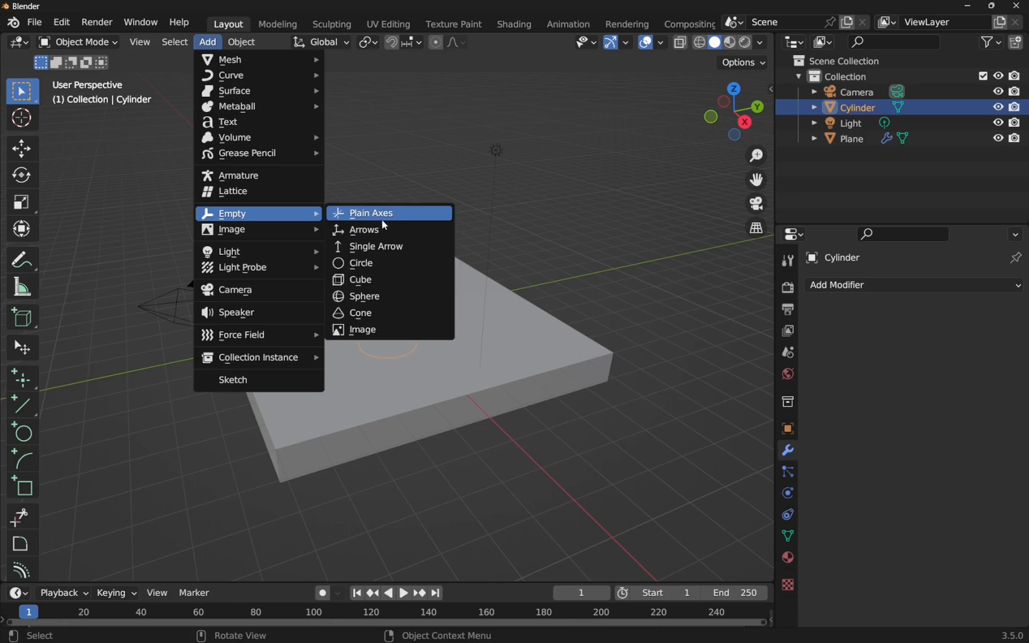
left_click(371, 213)
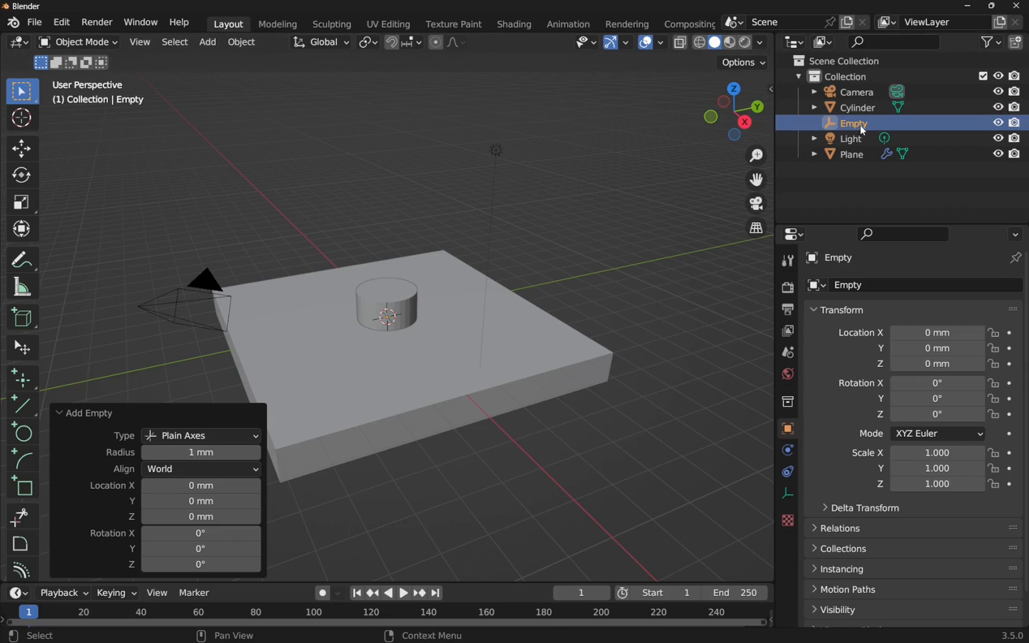
mouse_move(525, 235)
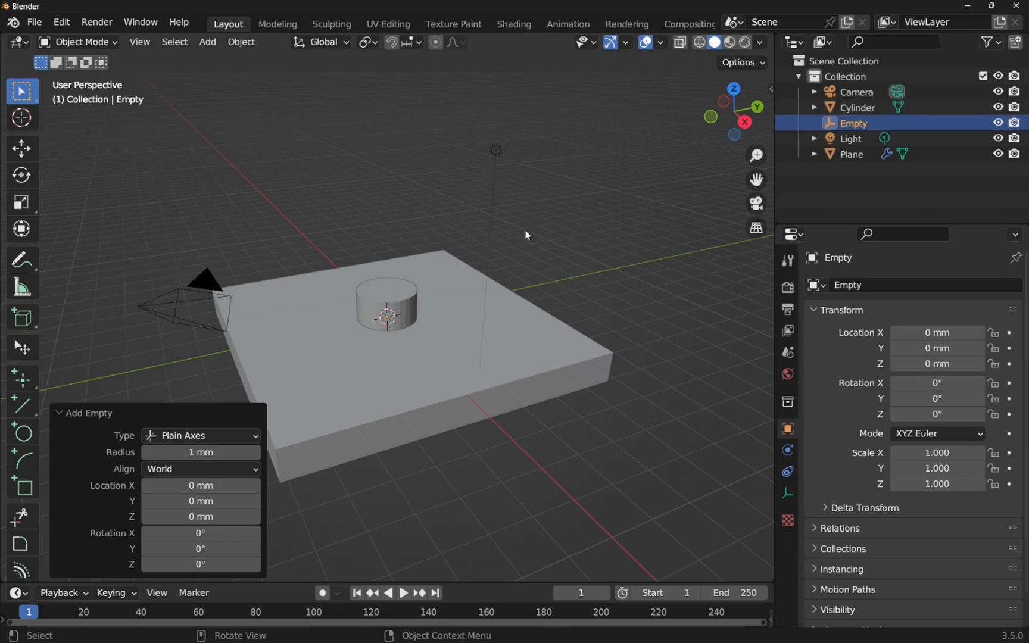
mouse_move(408, 246)
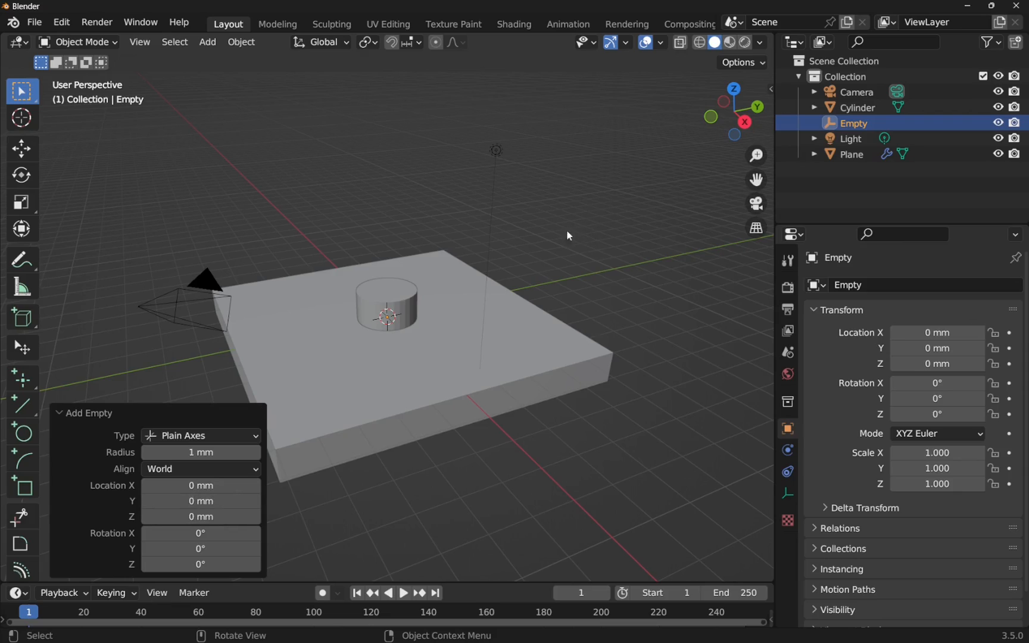
mouse_move(556, 234)
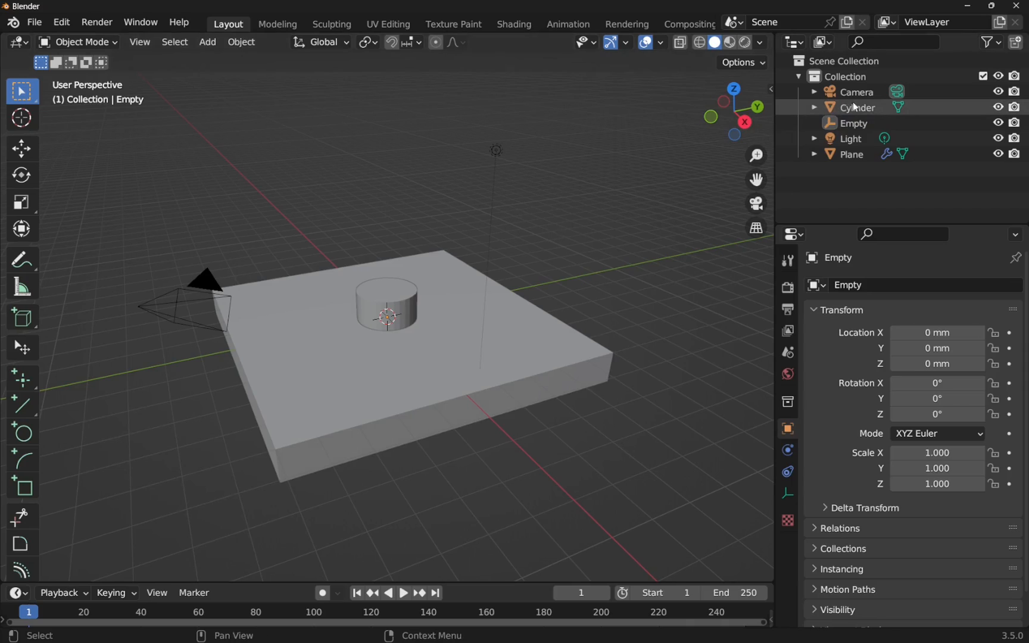
Give the cylinder an Array modifier with Count 4 and Object Offset set to the Empty.
left_click(854, 107)
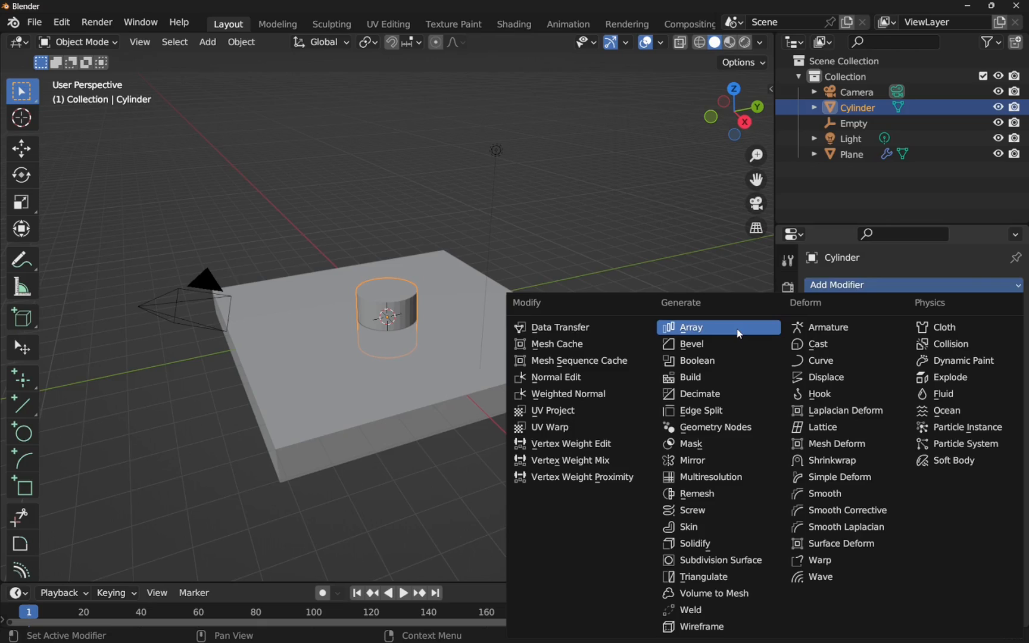
left_click(691, 327)
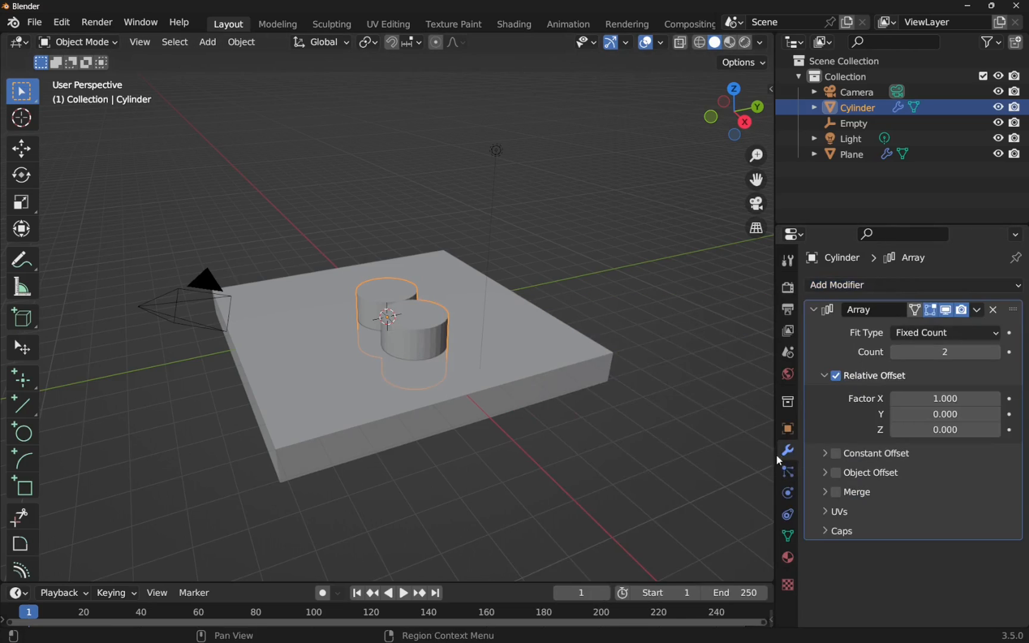
mouse_move(1014, 351)
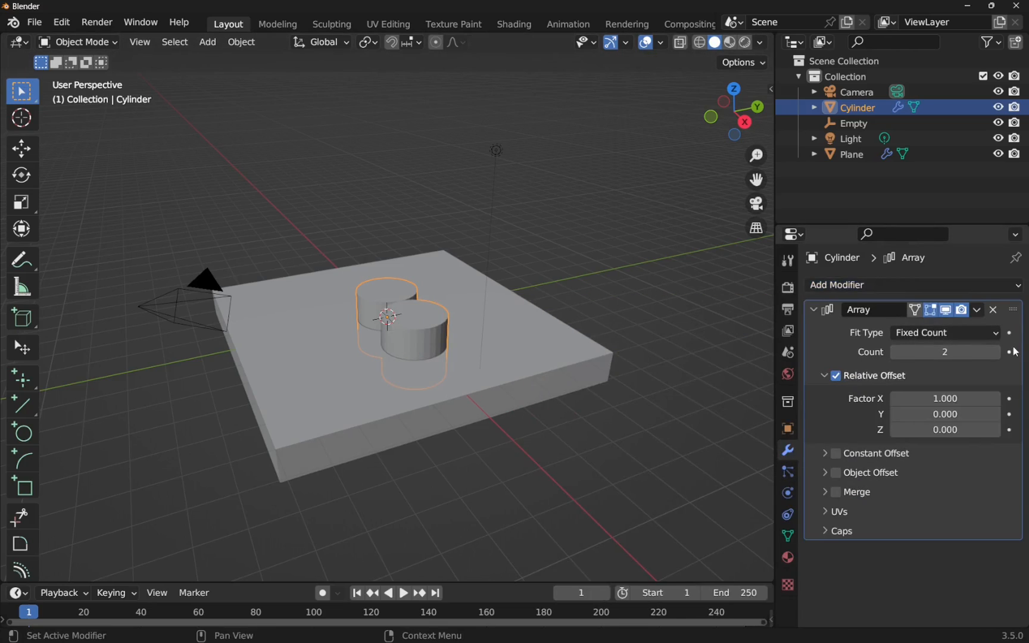
left_click(996, 353)
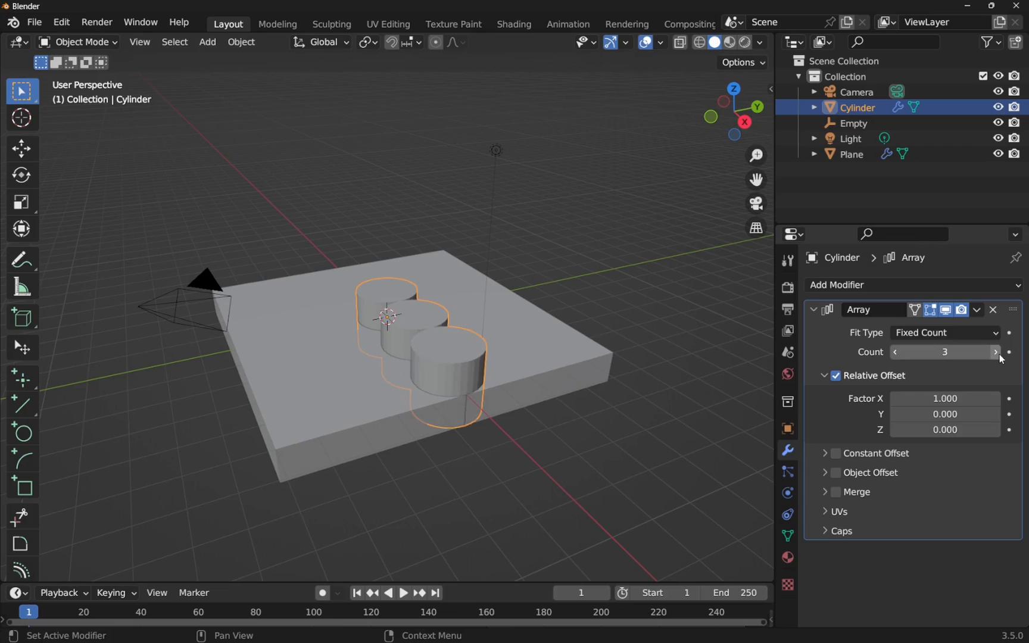
left_click(995, 352)
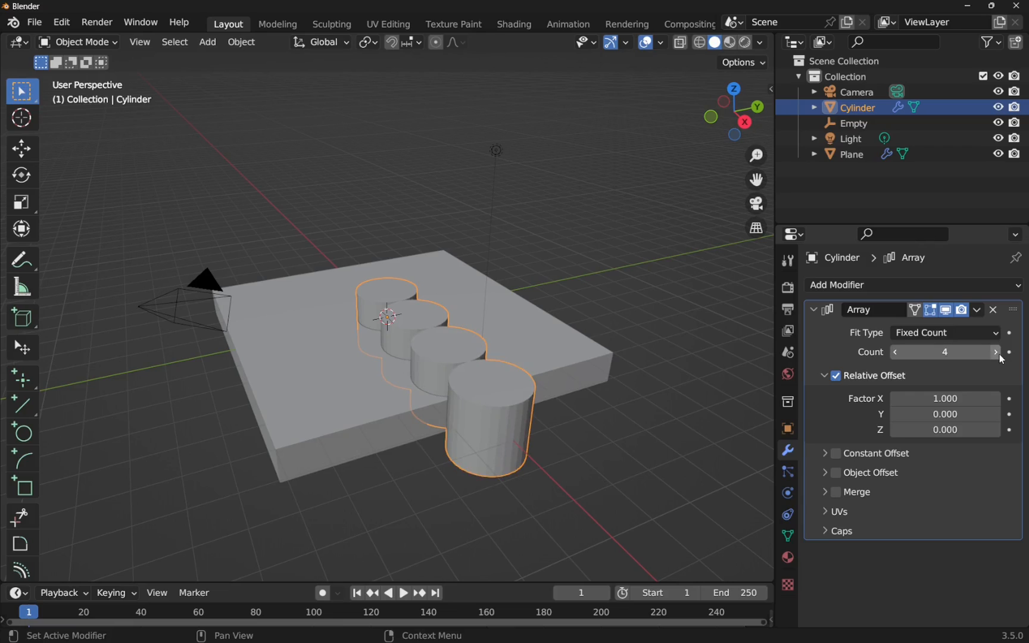
mouse_move(870, 467)
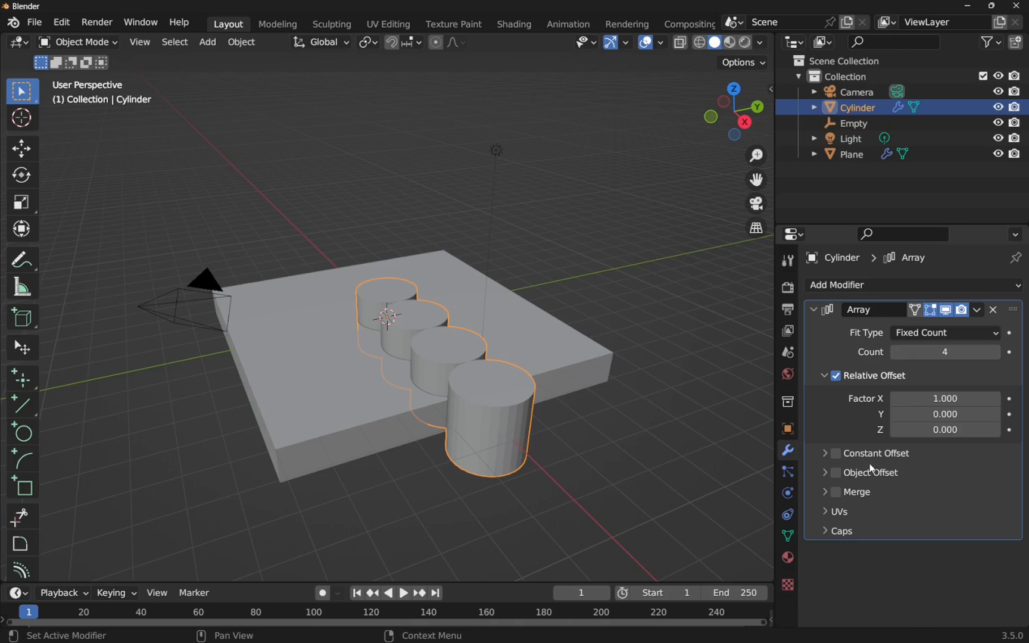
mouse_move(871, 471)
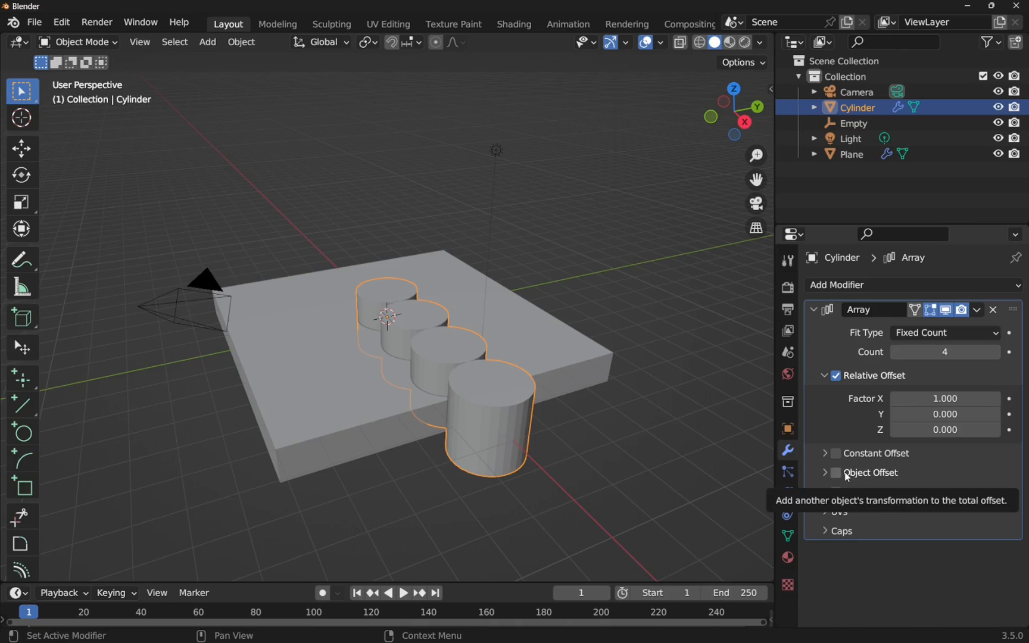
left_click(825, 473)
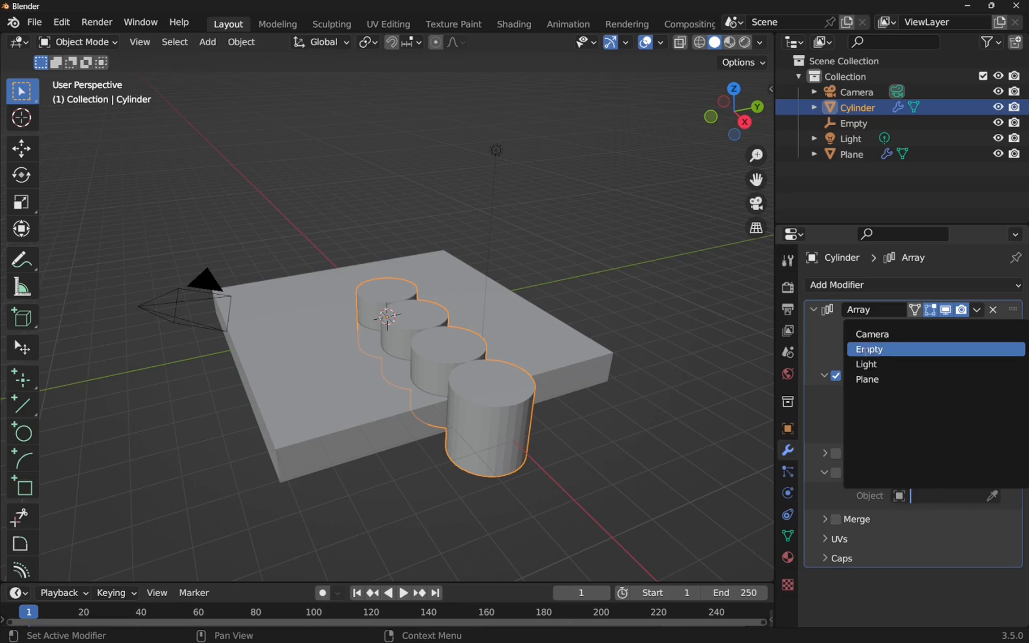
left_click(869, 349)
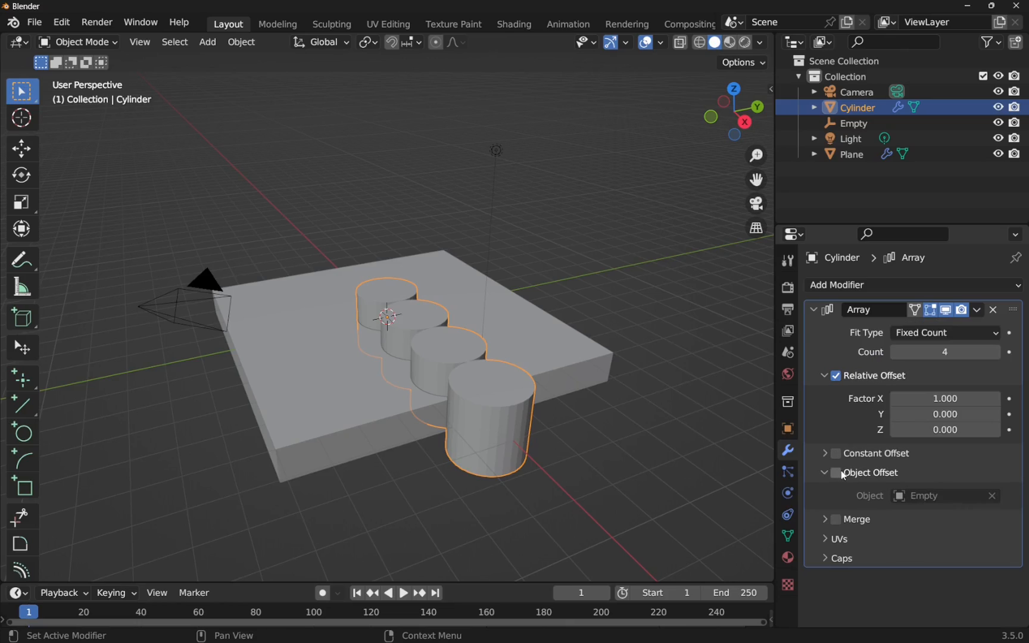
left_click(836, 473)
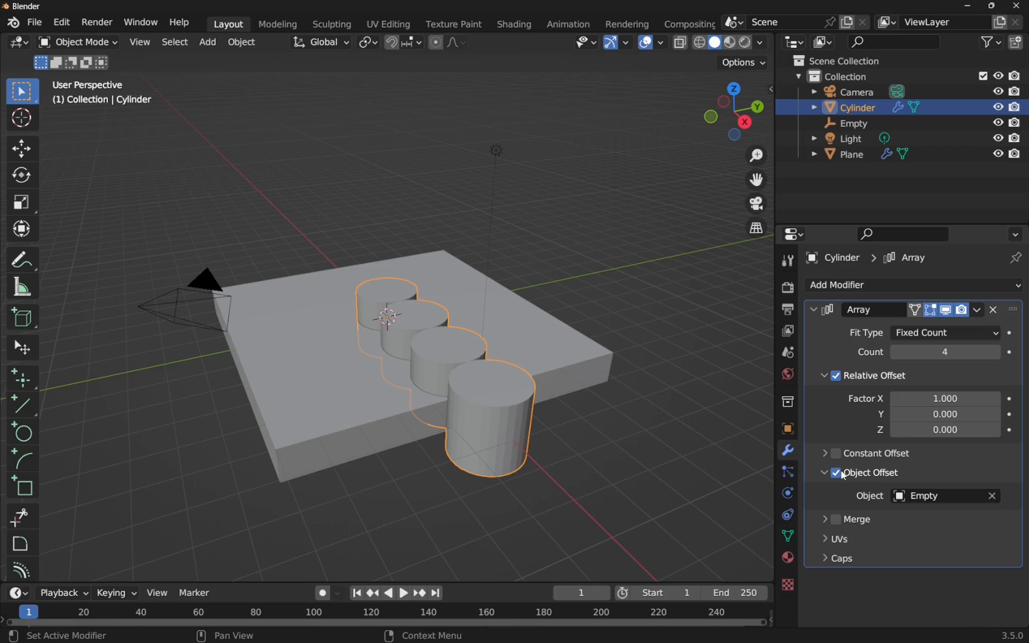
Move the Empty and rotate it 86° about Z so the arrayed cylinders fan out across the plate.
left_click(851, 124)
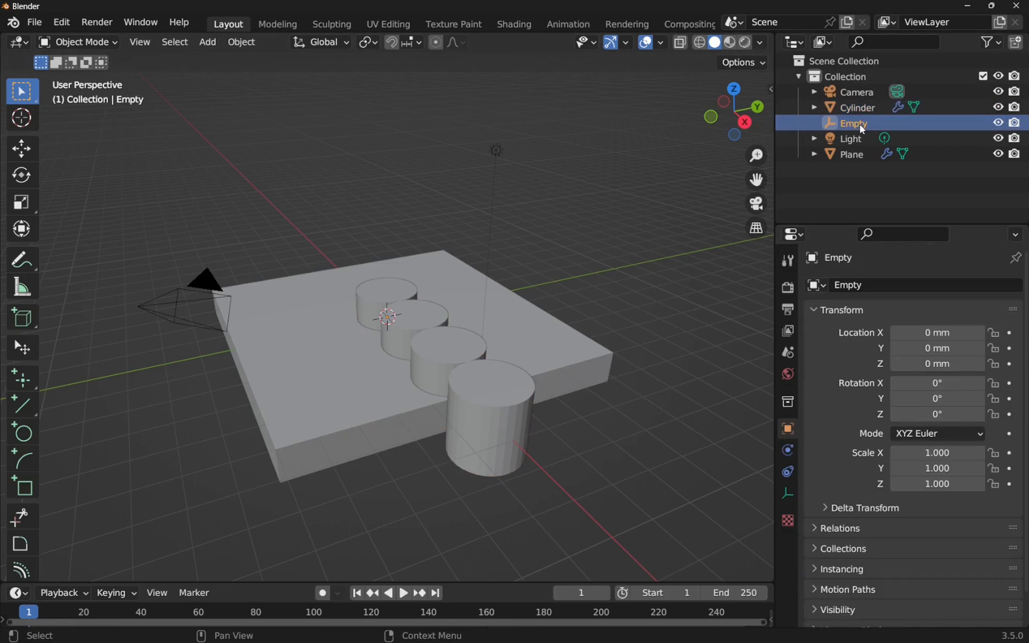
mouse_move(22, 149)
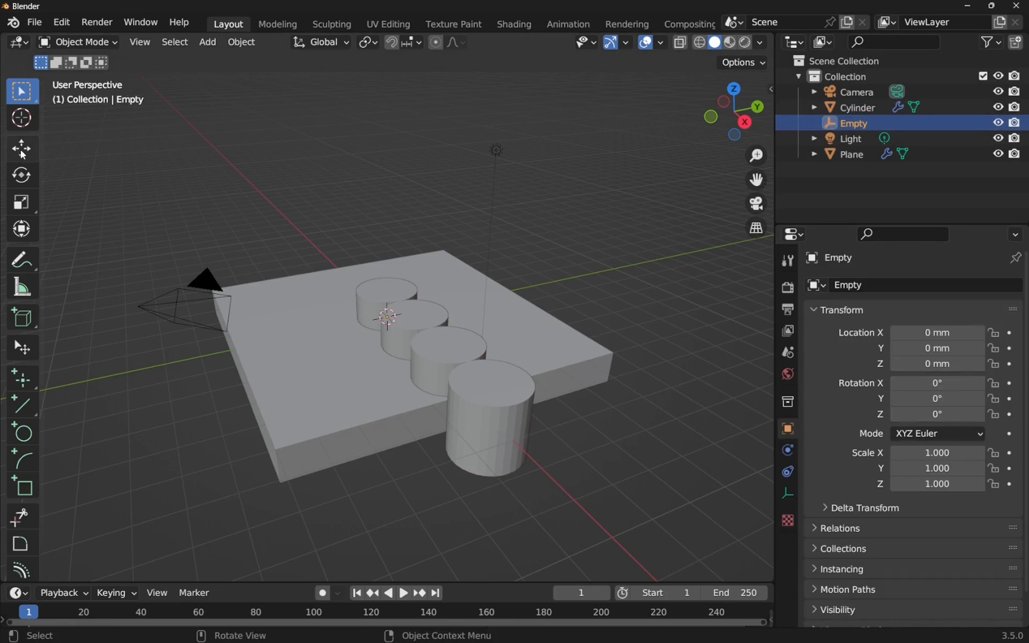
left_click(21, 149)
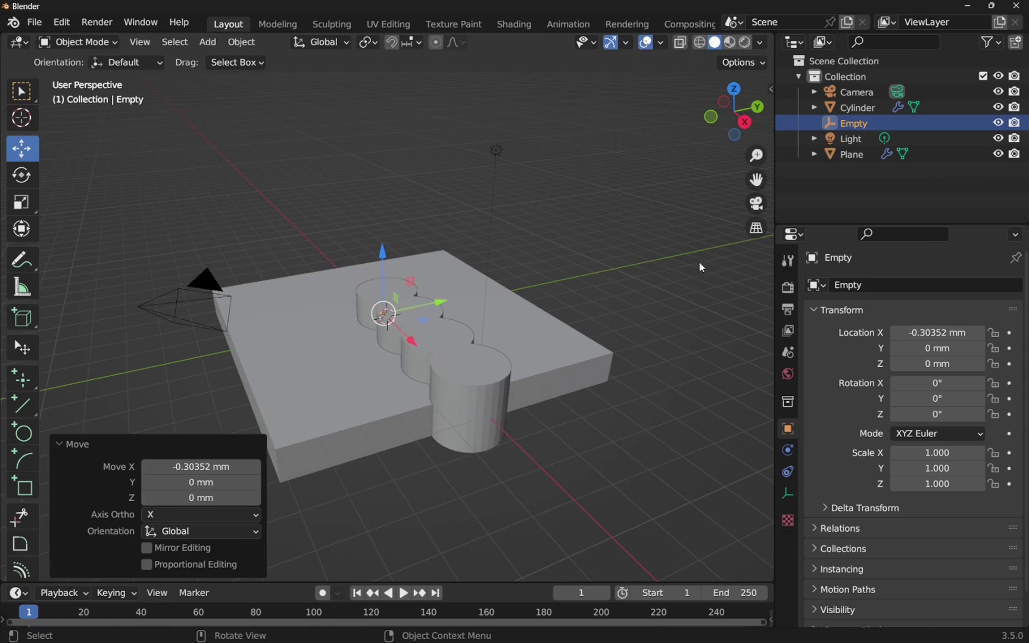
mouse_move(447, 369)
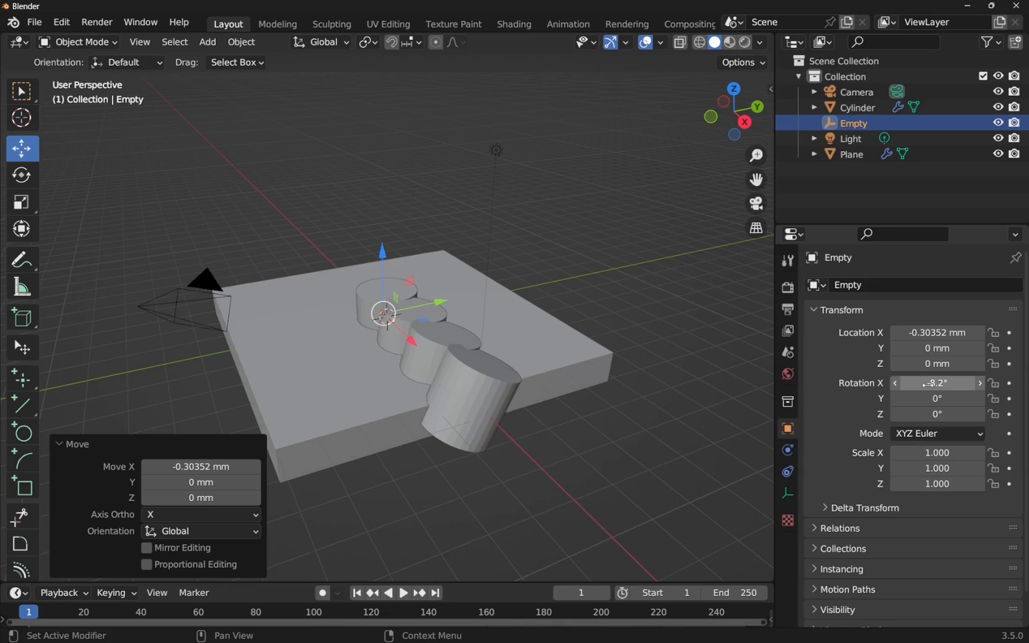
double_click(938, 384)
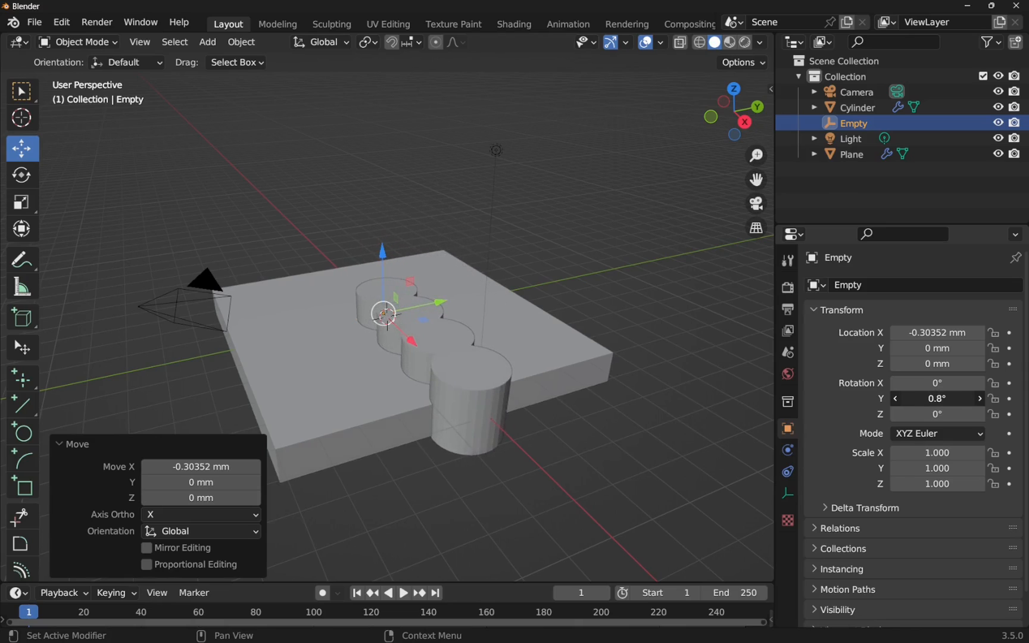
double_click(937, 398)
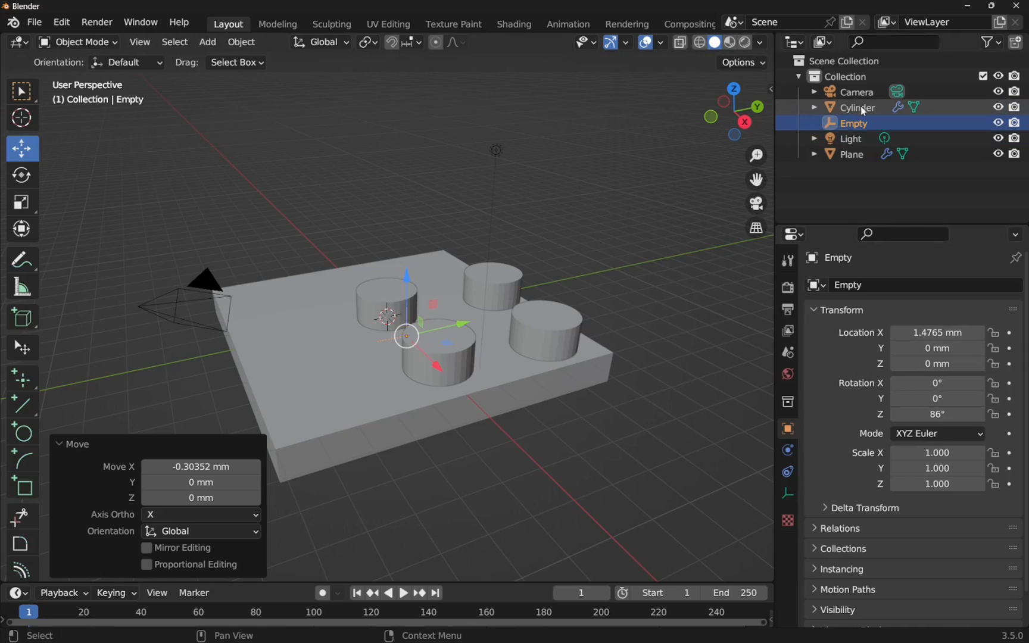
Raise the cylinder's Array Count to 6.
left_click(856, 107)
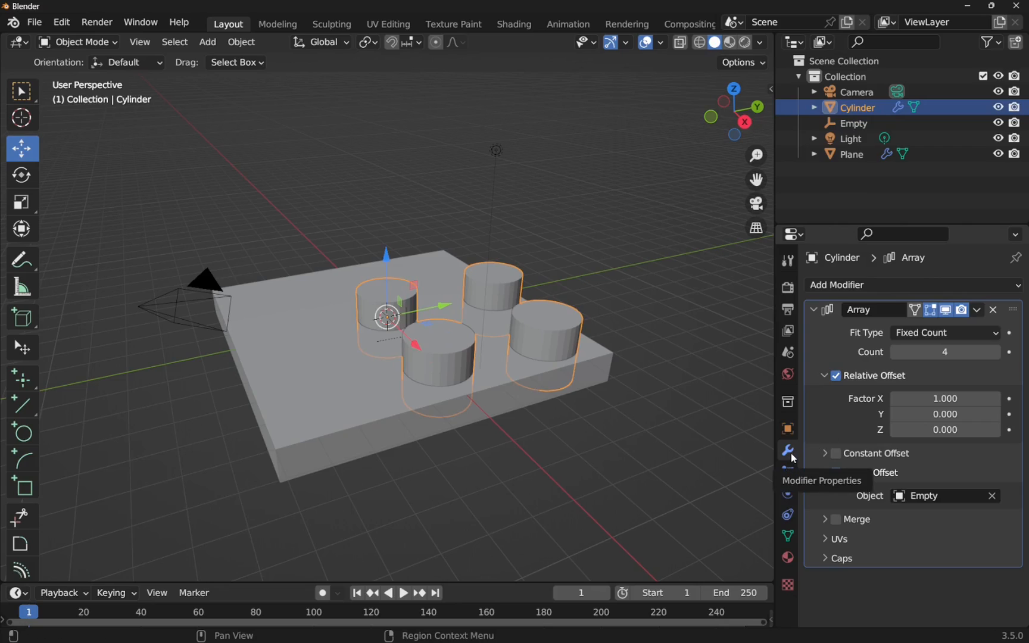
left_click(835, 473)
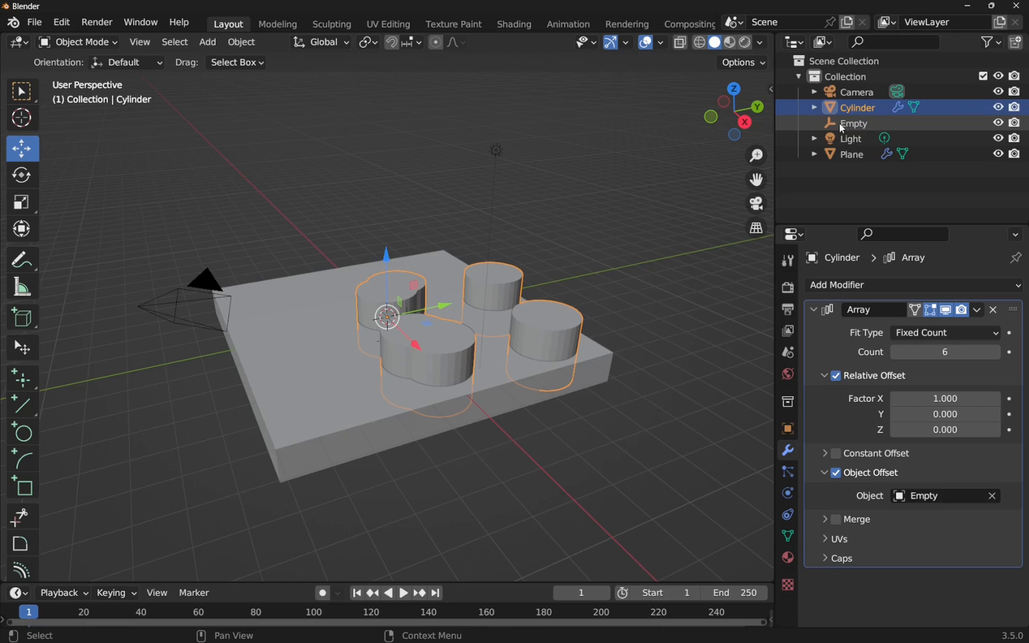
Select the Empty to shift it along X and rotate it on Z, rearranging the cylinder ring.
left_click(852, 124)
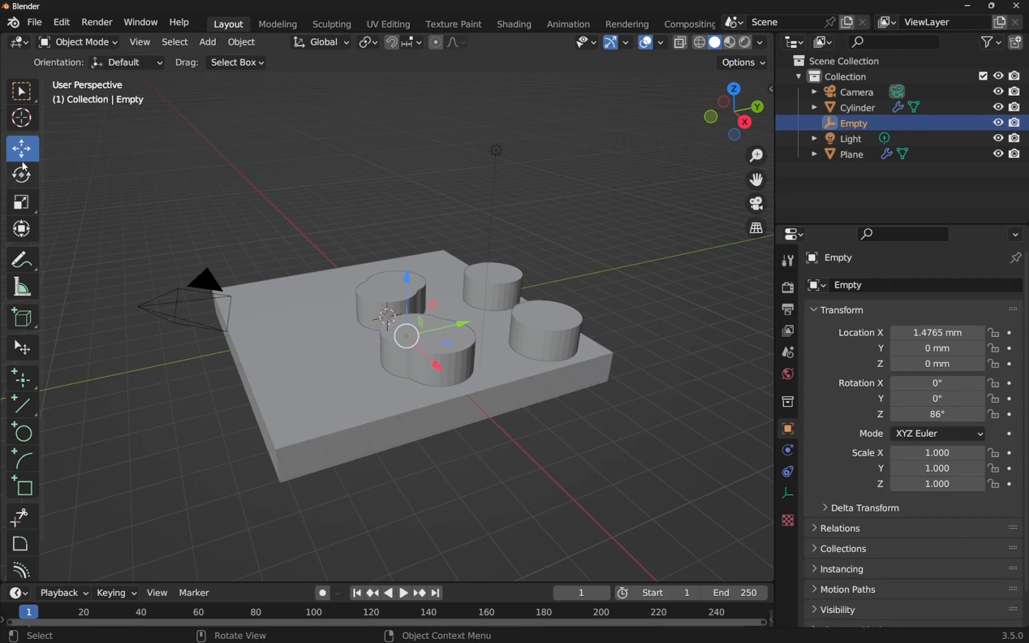
mouse_move(436, 370)
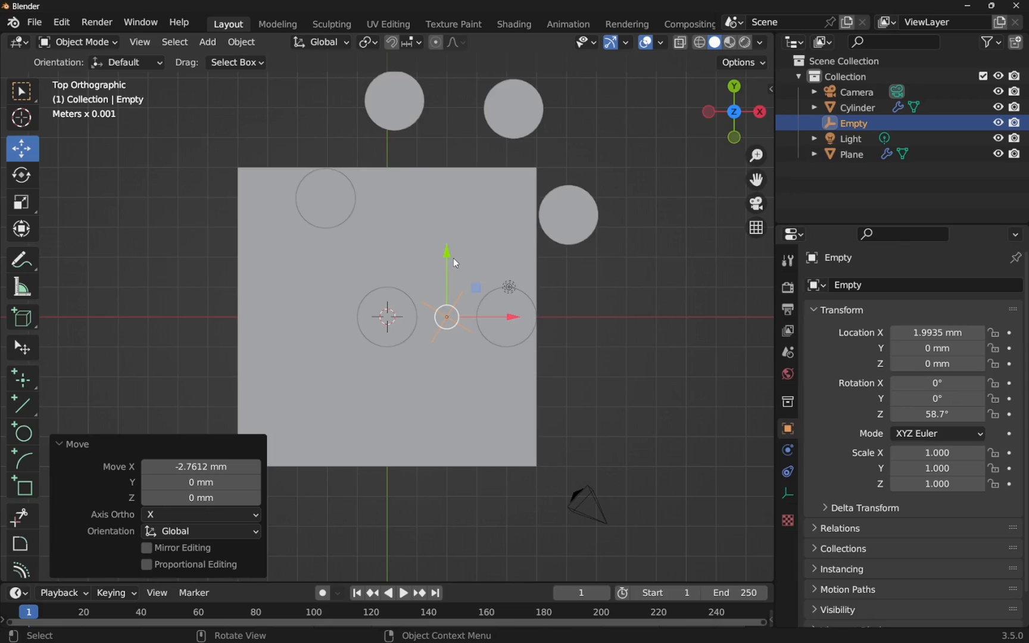
mouse_move(674, 297)
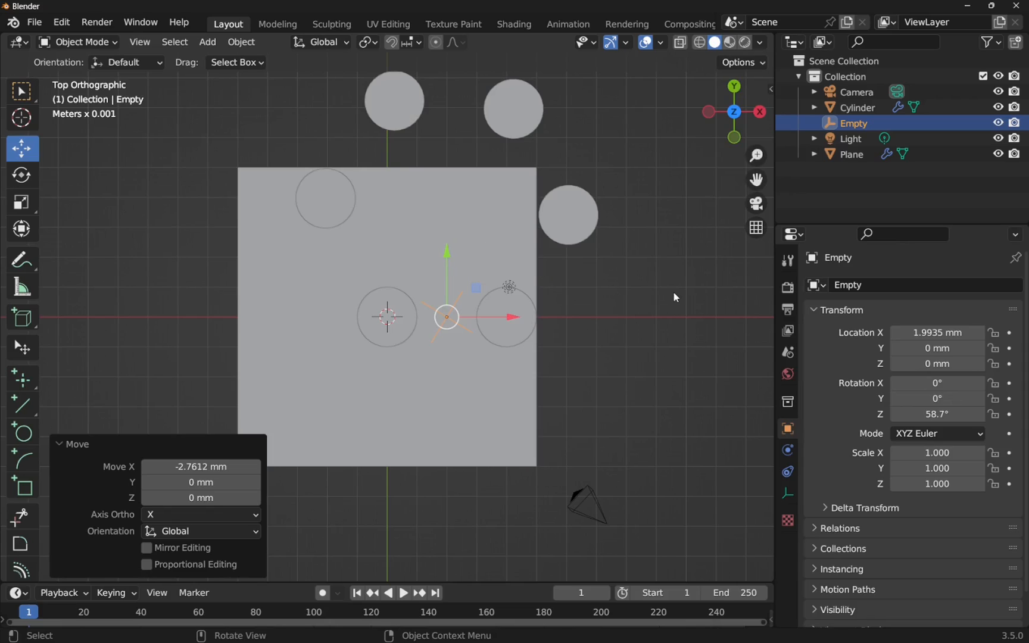
Move the base cylinder below centre and return the Empty near the origin (X -0.17686 mm, Y 0).
left_click(851, 107)
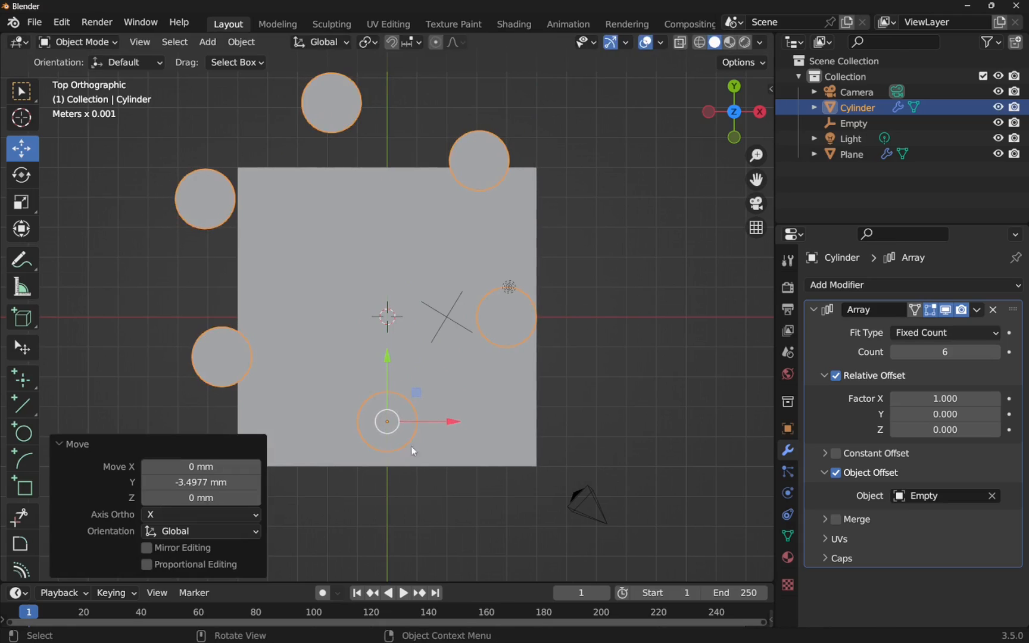
mouse_move(390, 423)
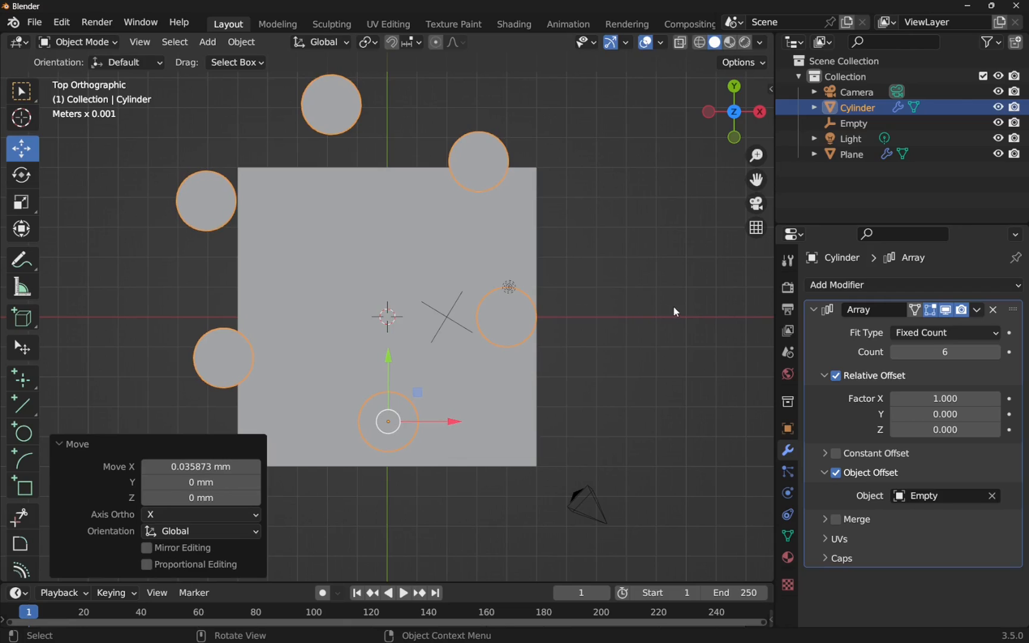
left_click(851, 124)
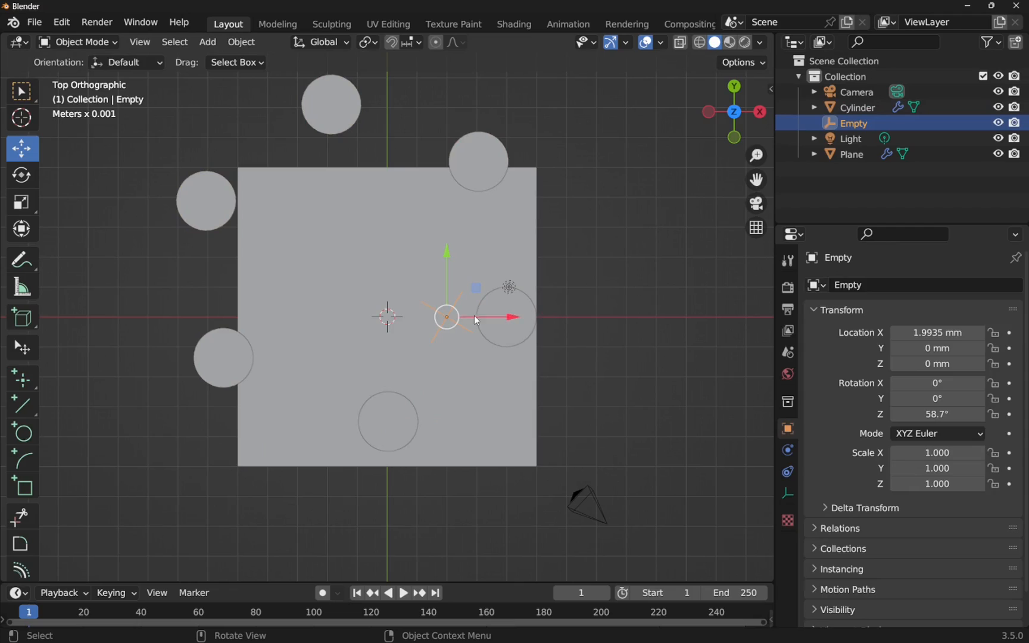
left_click(503, 318)
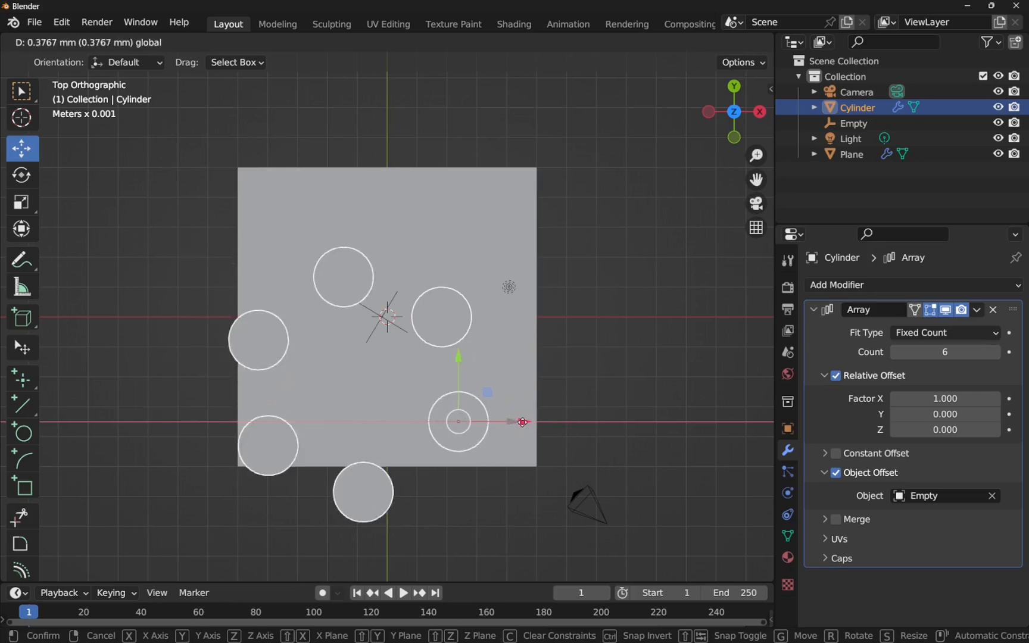
left_click(447, 421)
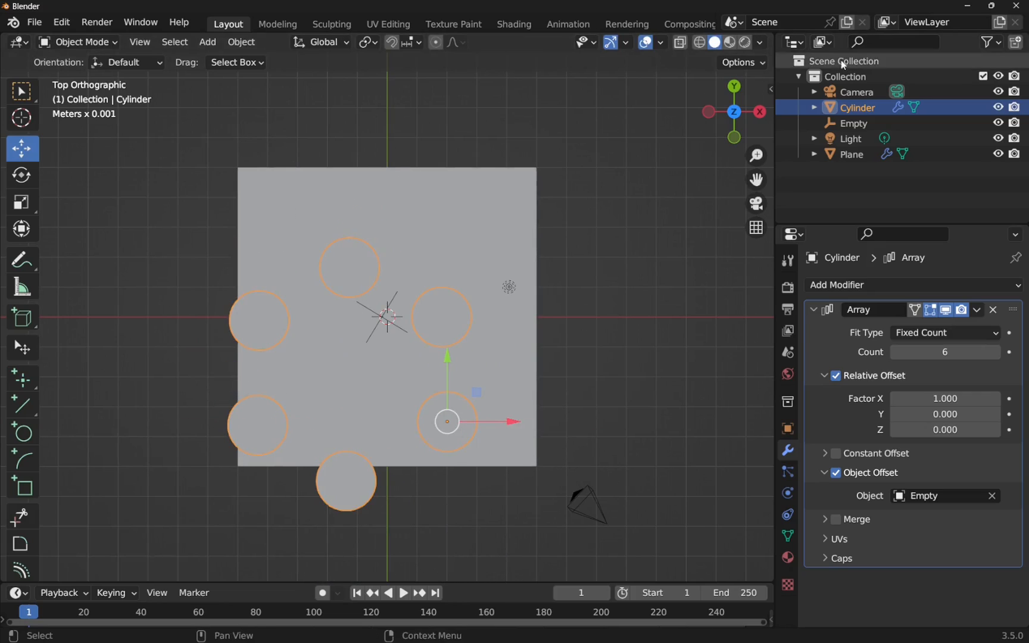
left_click(851, 124)
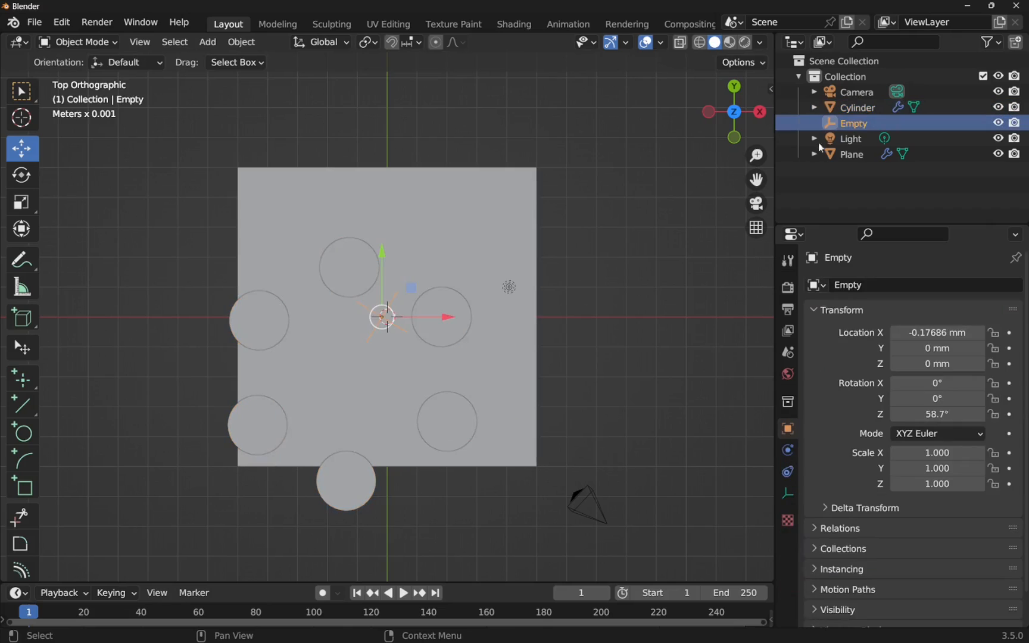
mouse_move(382, 255)
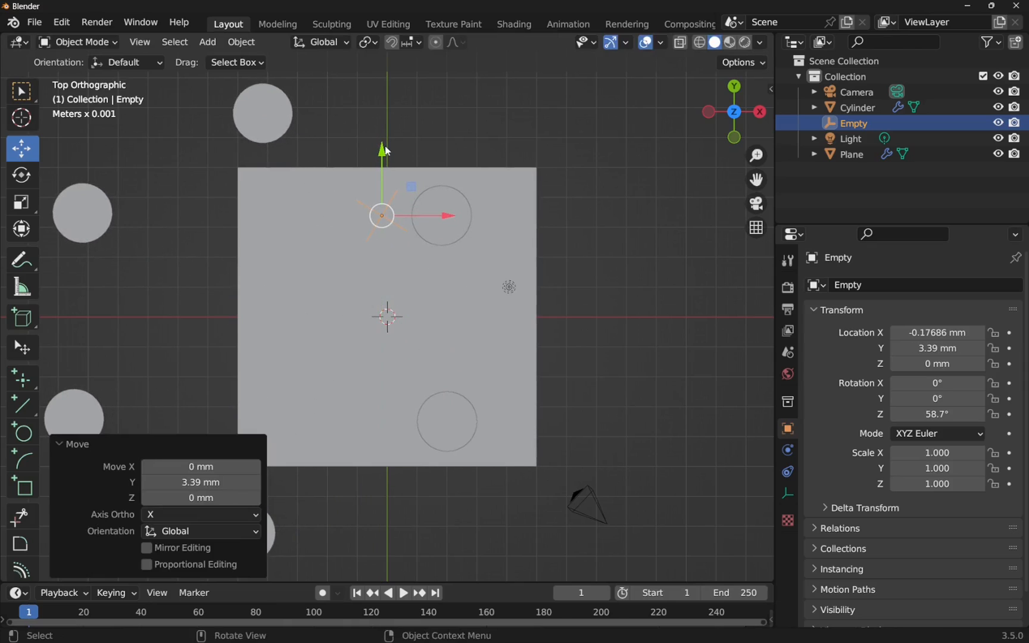
mouse_move(617, 294)
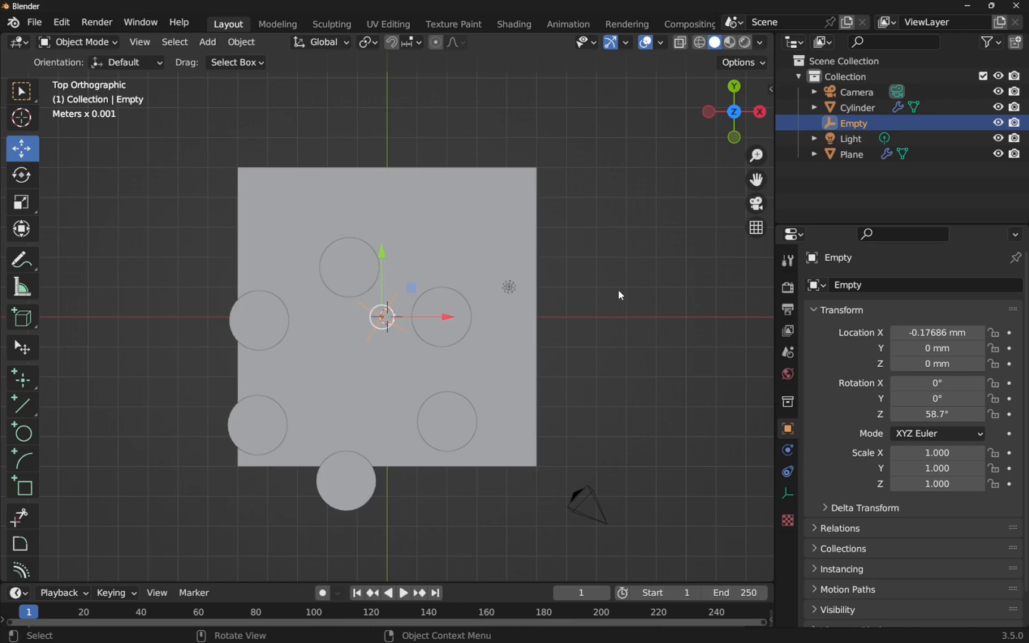
mouse_move(852, 124)
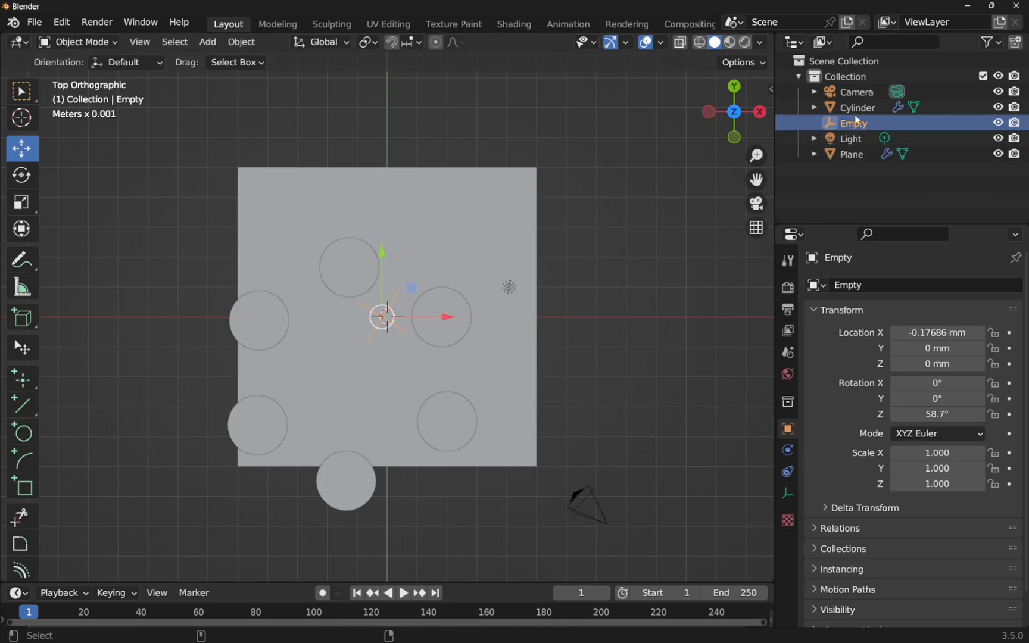
Move the Cylinder and Empty together along X by 2 so the six cylinders ring evenly inside the plate.
left_click(856, 107)
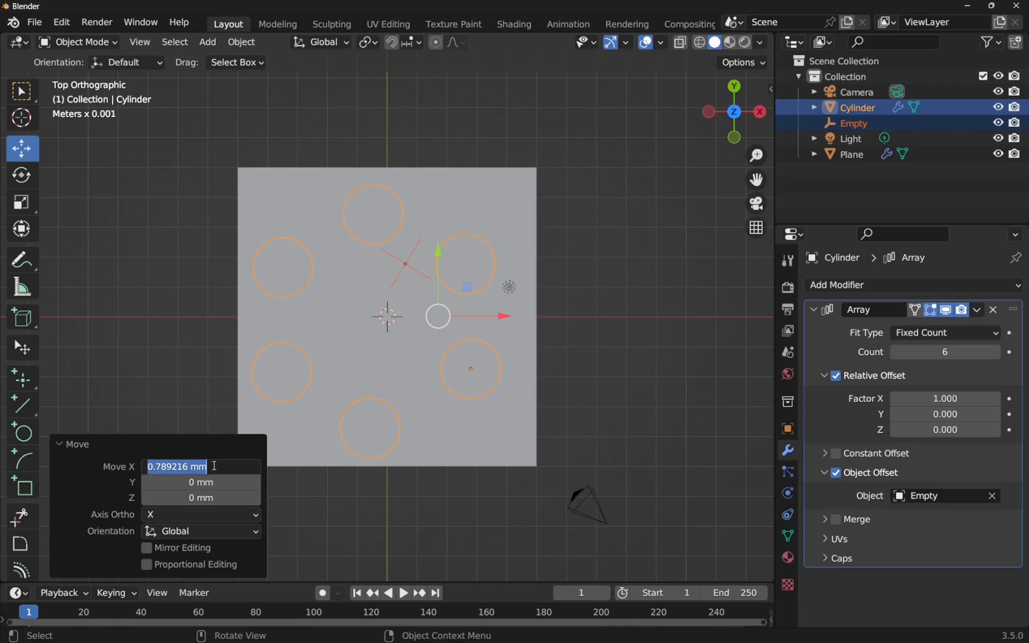
type("2 mm")
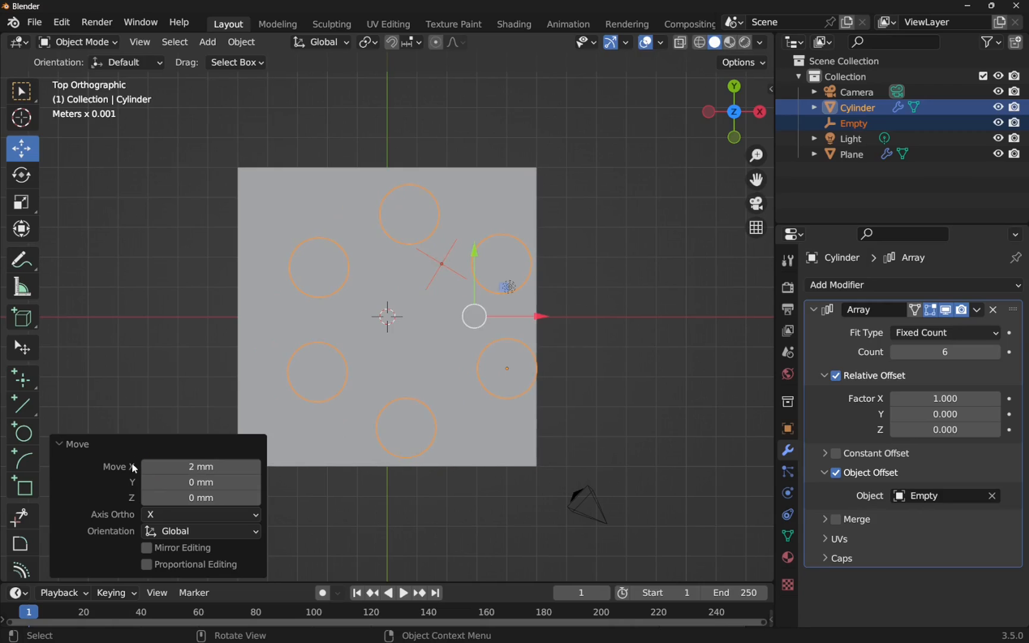
mouse_move(531, 318)
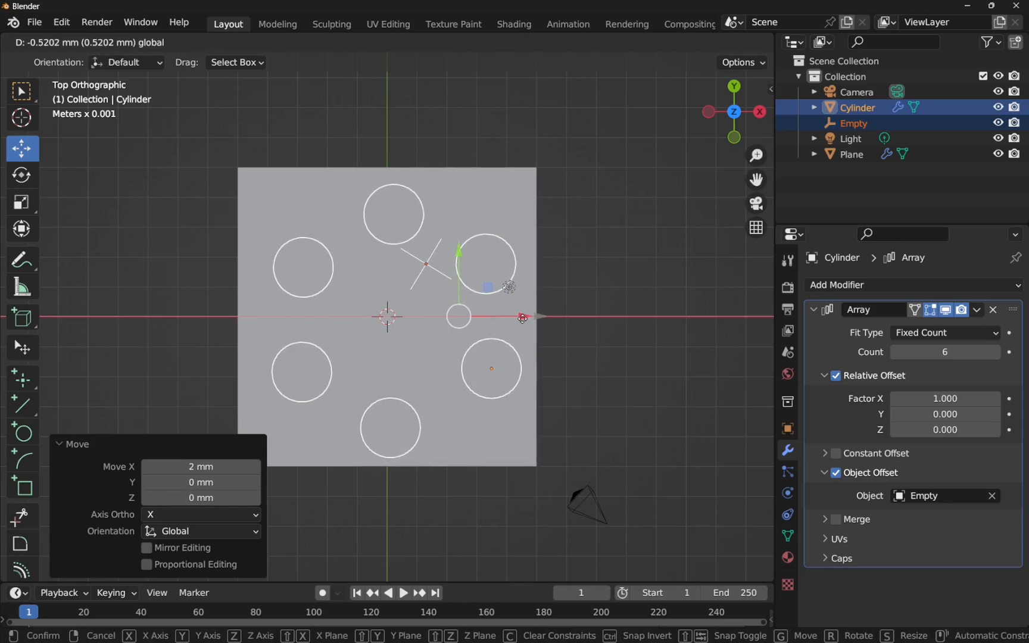
left_click(522, 317)
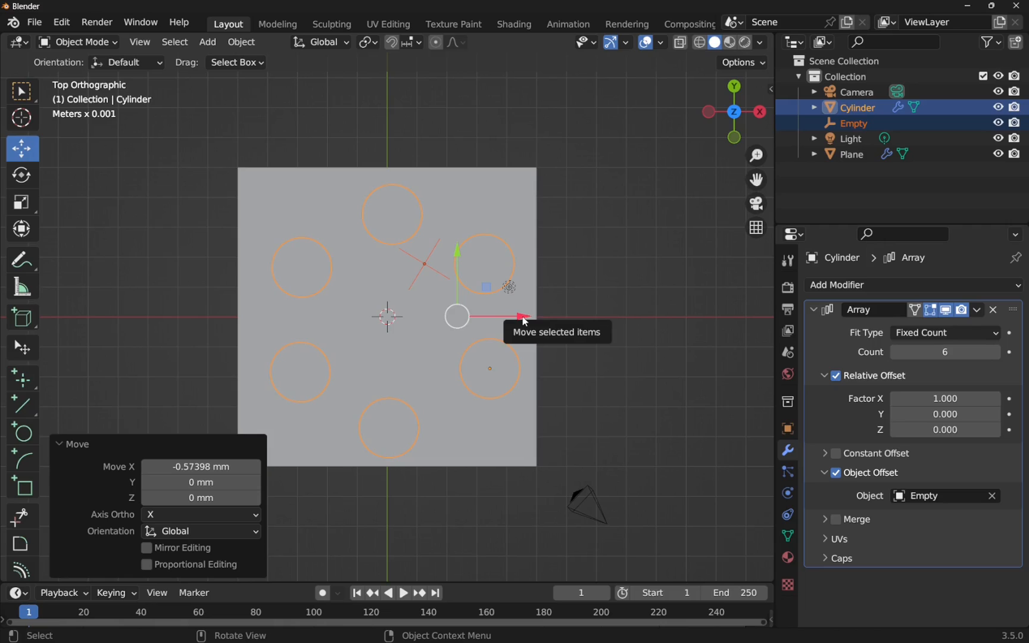
left_click(554, 360)
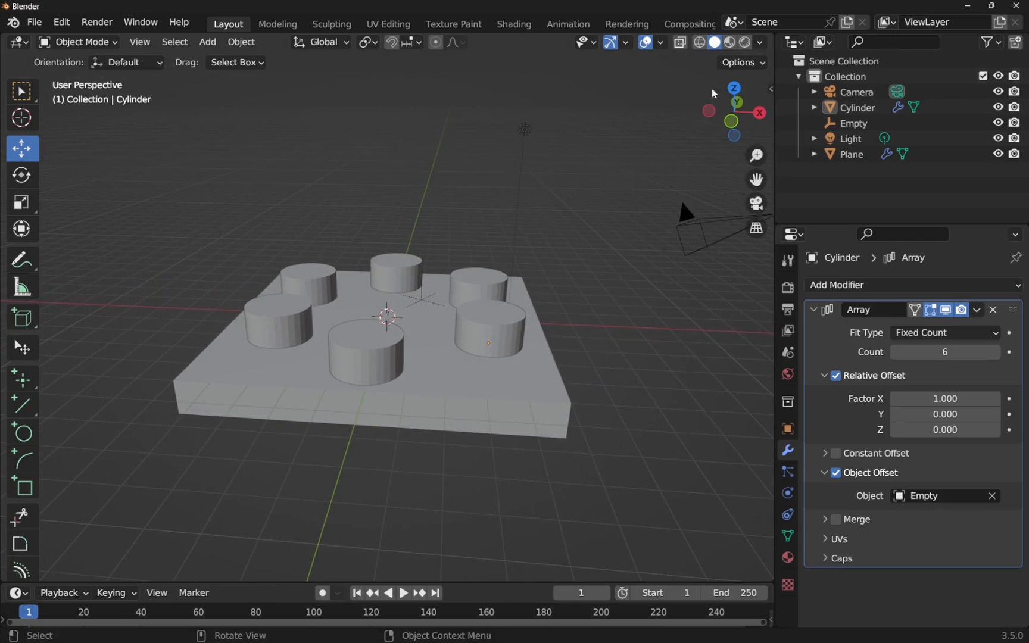
Lower the Empty to about -0.52 mm on Z so the cylinders sink through the plate.
left_click(854, 107)
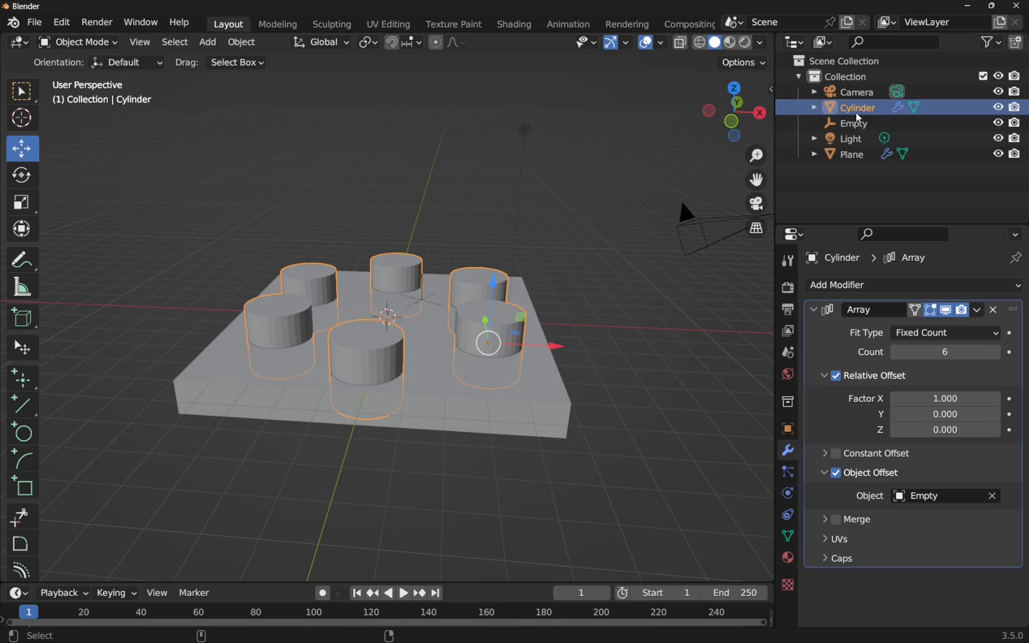
left_click(850, 124)
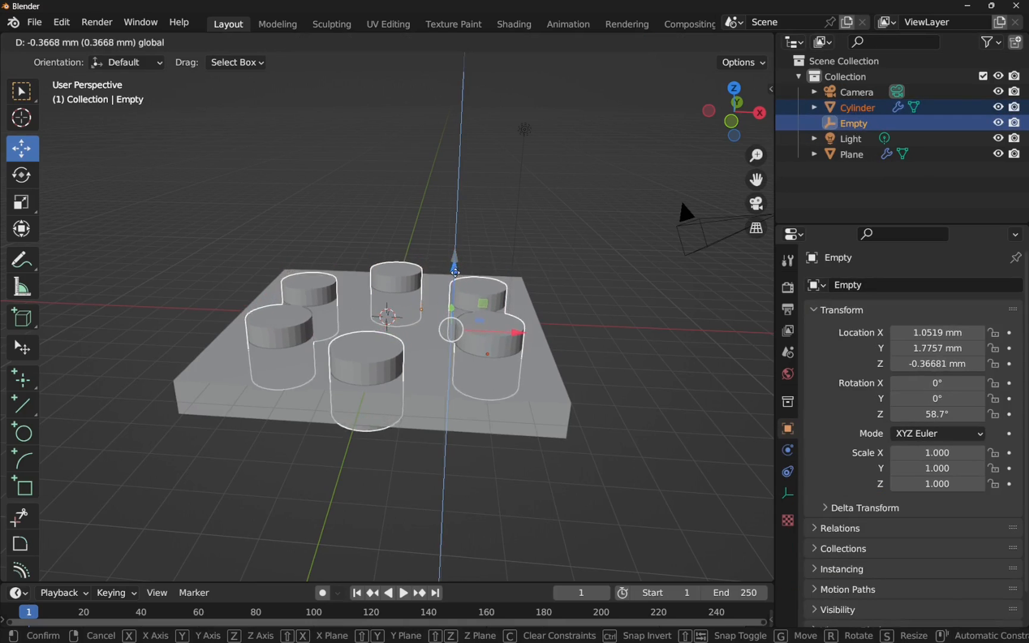
left_click(455, 280)
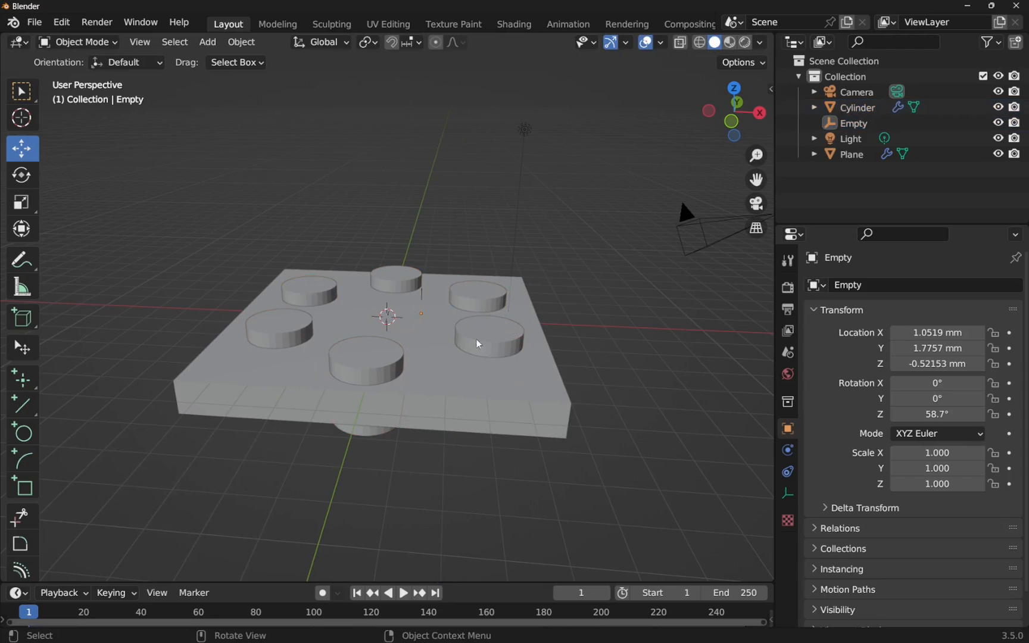
mouse_move(566, 323)
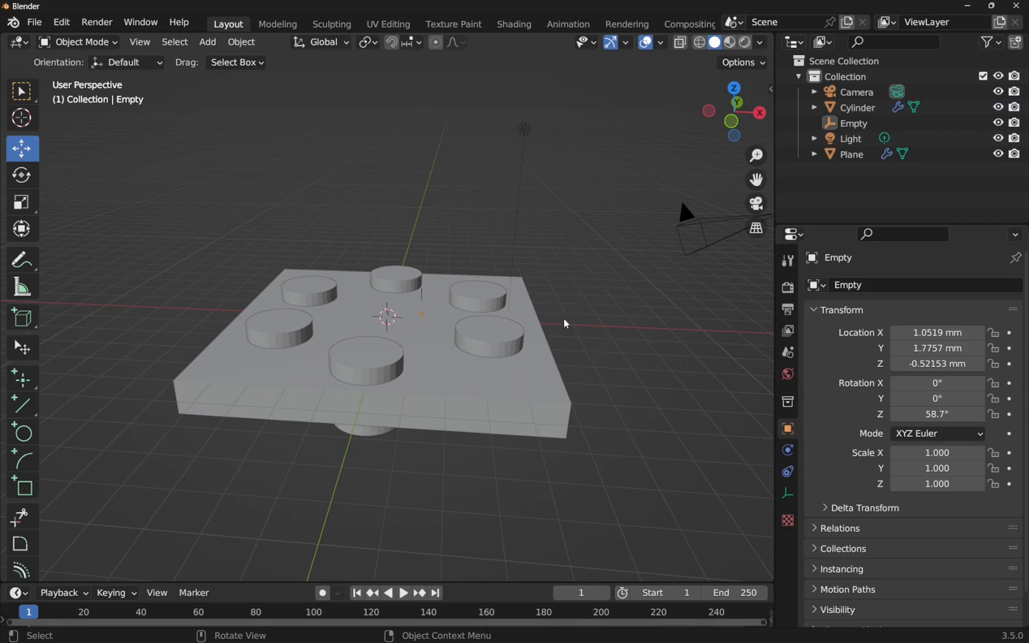
Add a Boolean Difference modifier to the Plane below Solidify, with Cylinder as the cutting object.
left_click(853, 154)
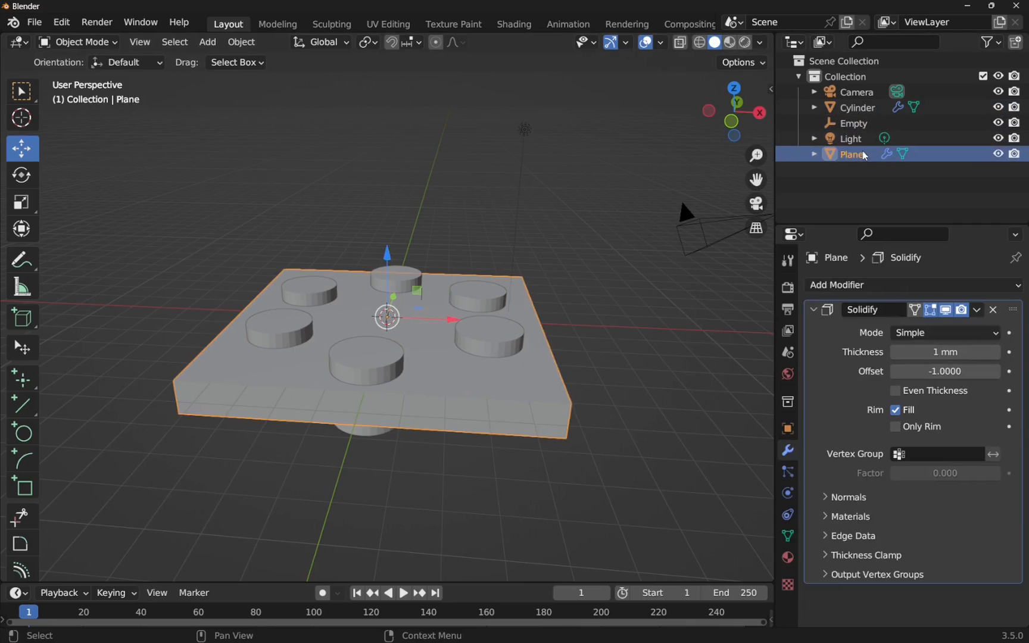
mouse_move(786, 456)
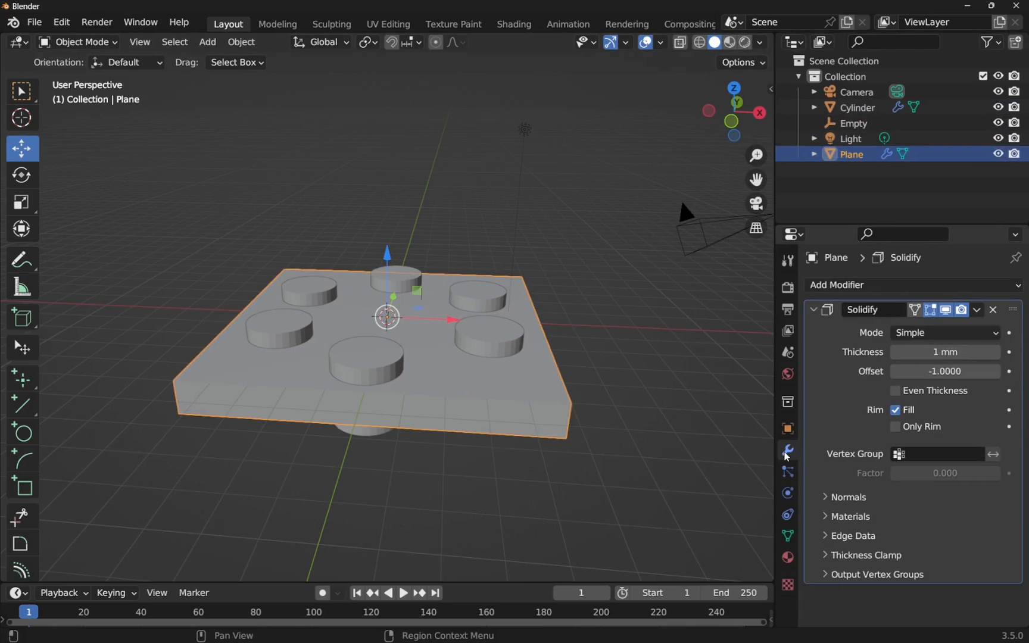
left_click(838, 285)
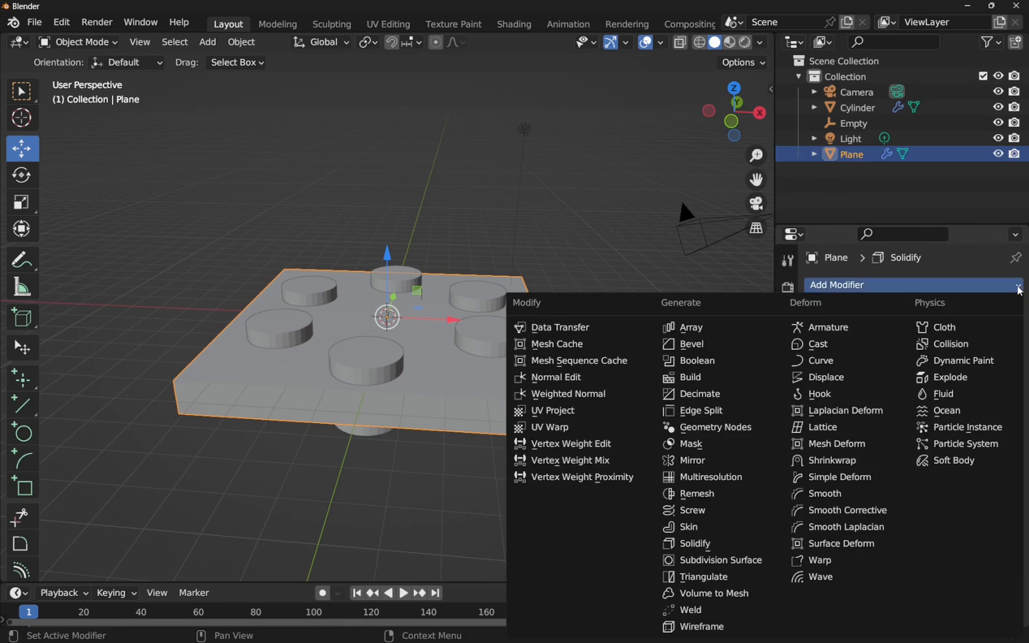
mouse_move(690, 527)
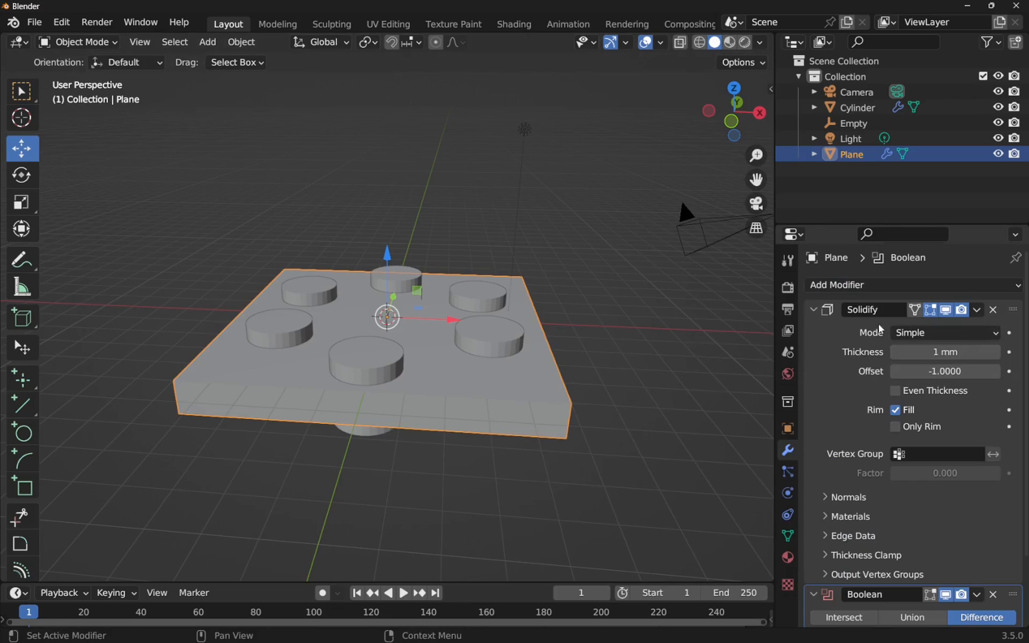
left_click(813, 309)
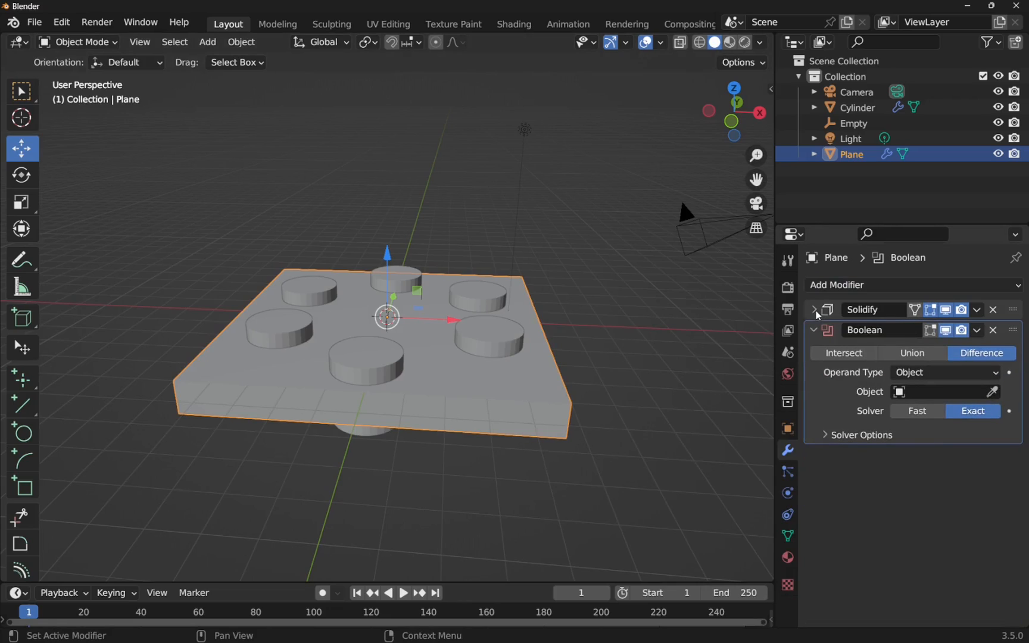
left_click(815, 310)
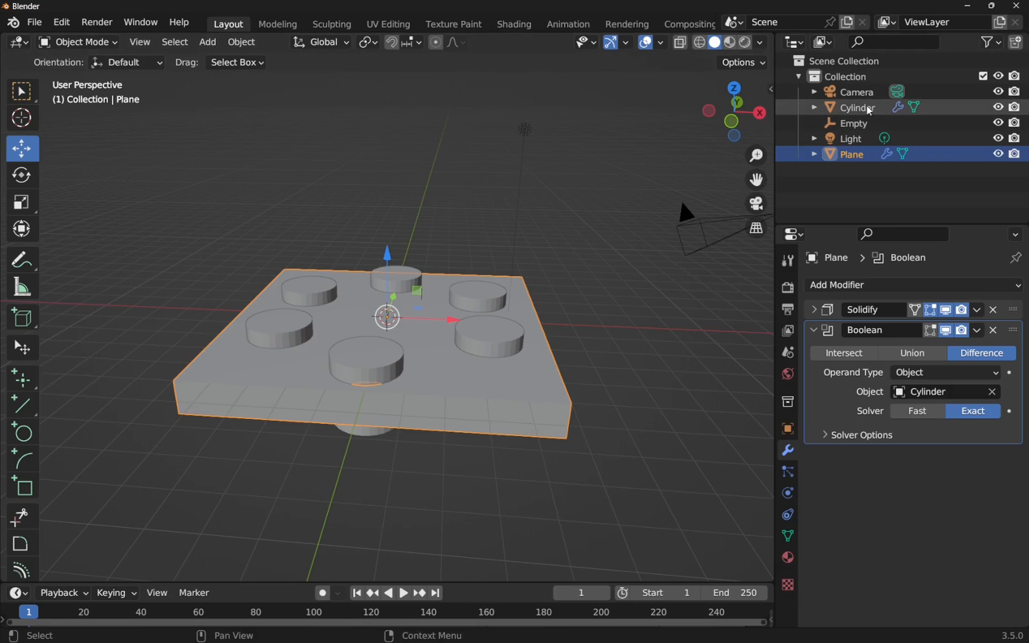
Hide the Cylinder to reveal six round holes cut through the plate.
left_click(856, 107)
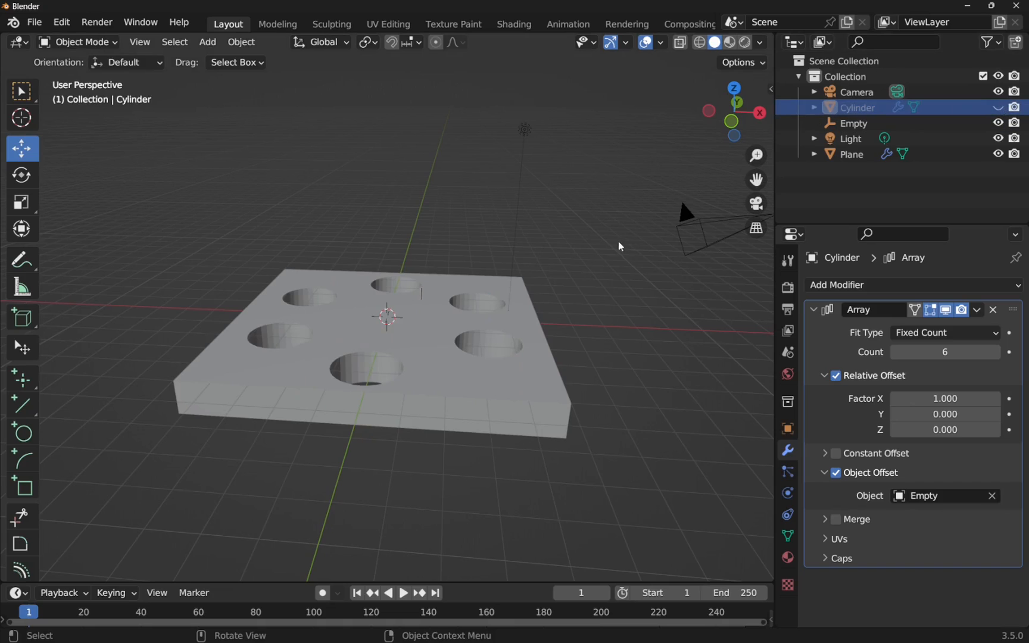
mouse_move(740, 105)
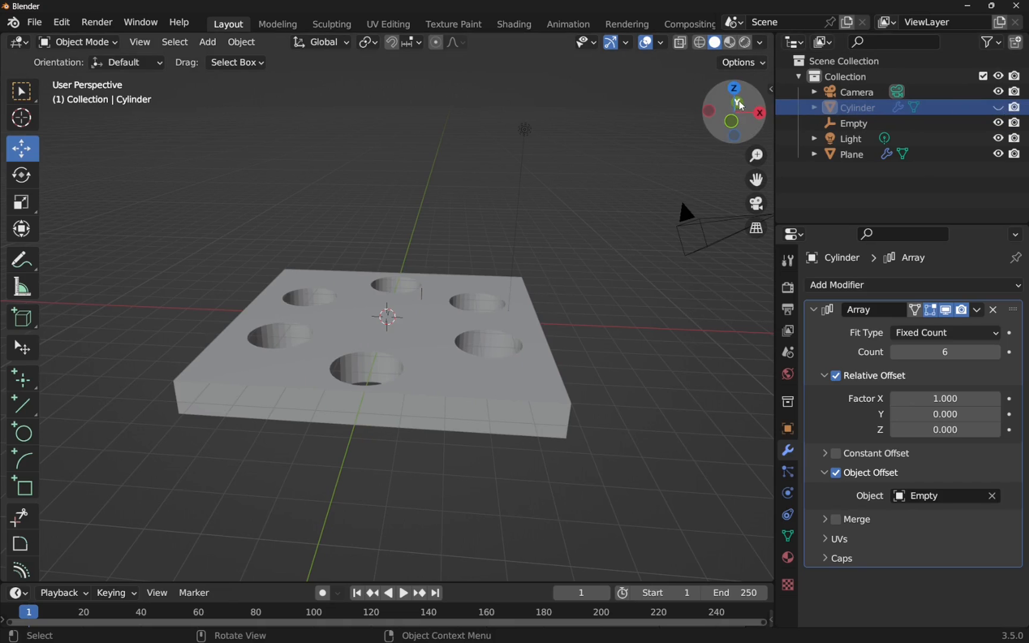